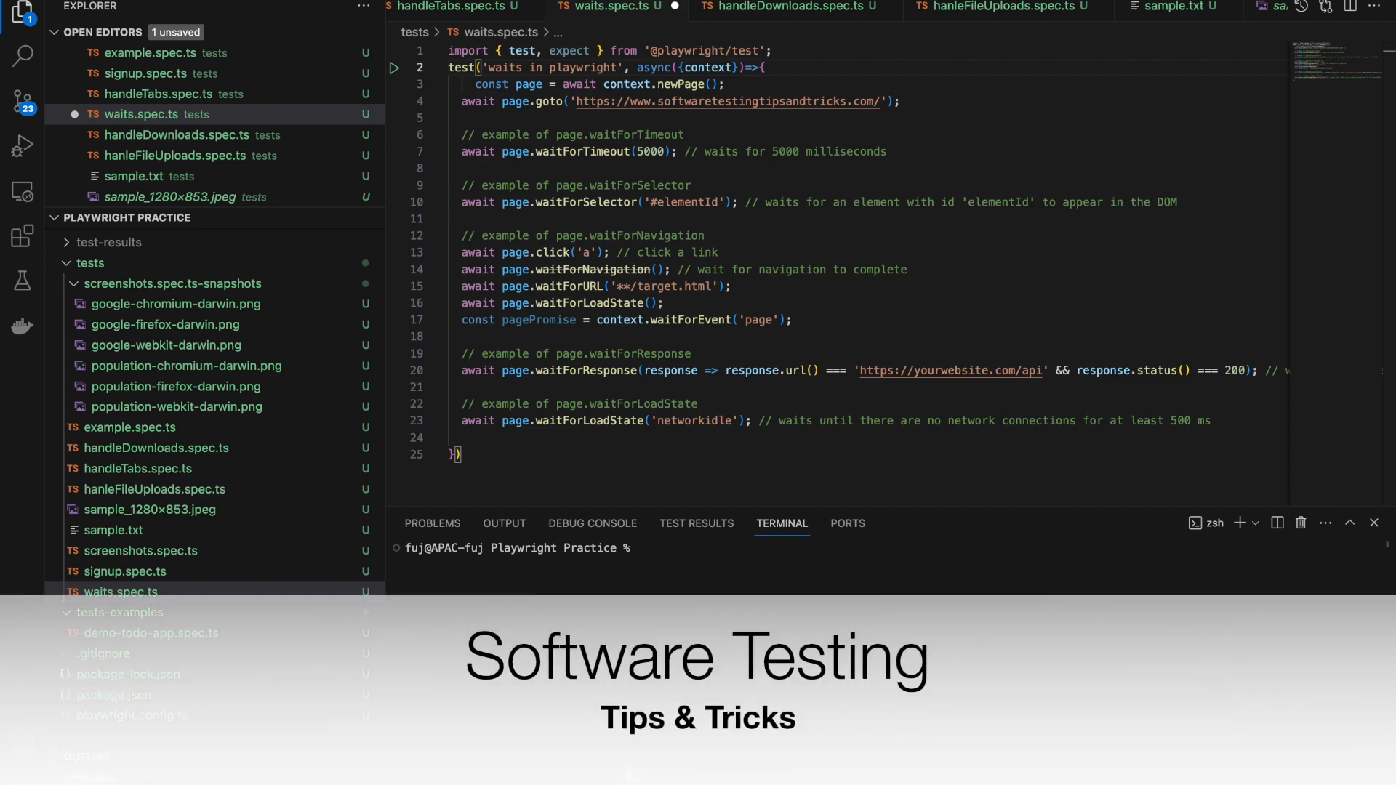
{"action": "mouse_move", "coordinate": [587, 630]}
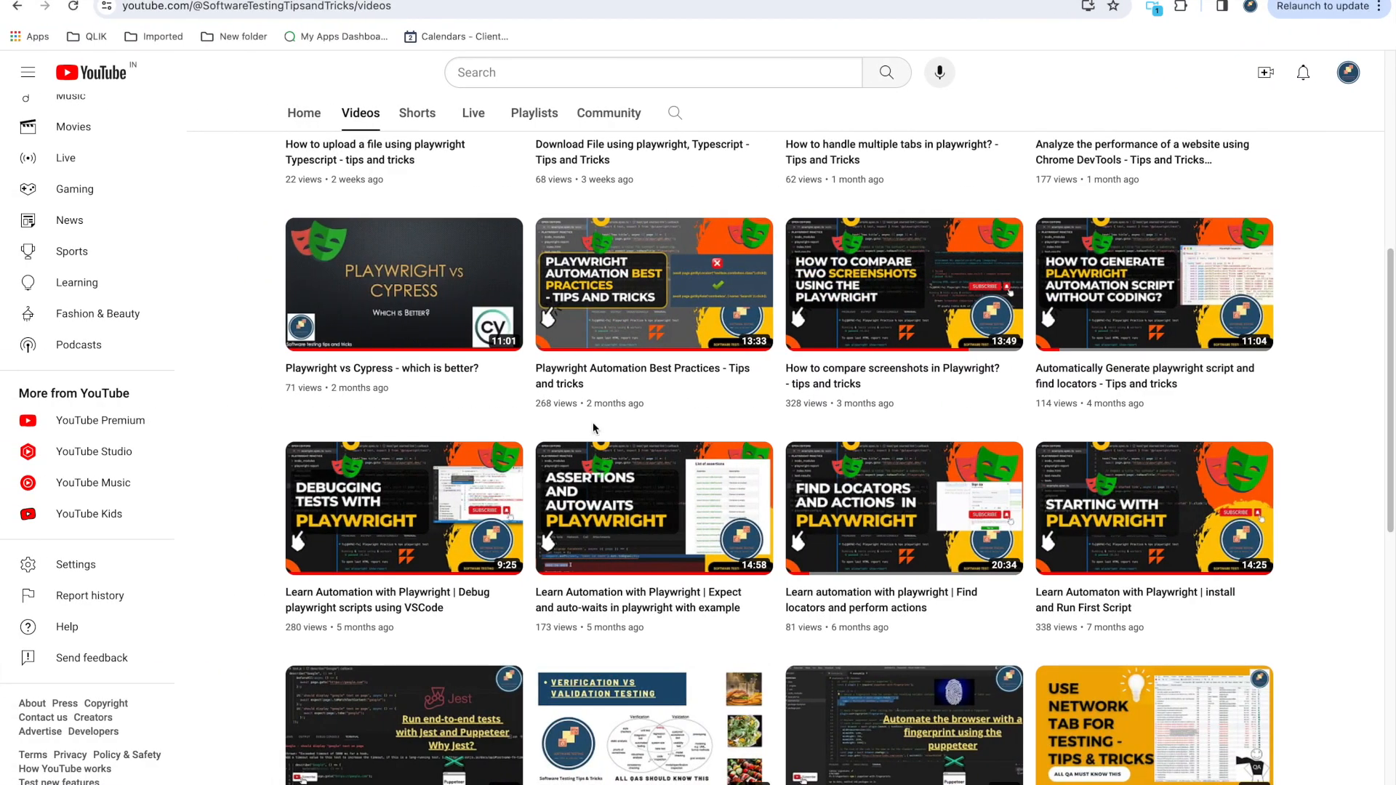
{"action": "mouse_move", "coordinate": [611, 448]}
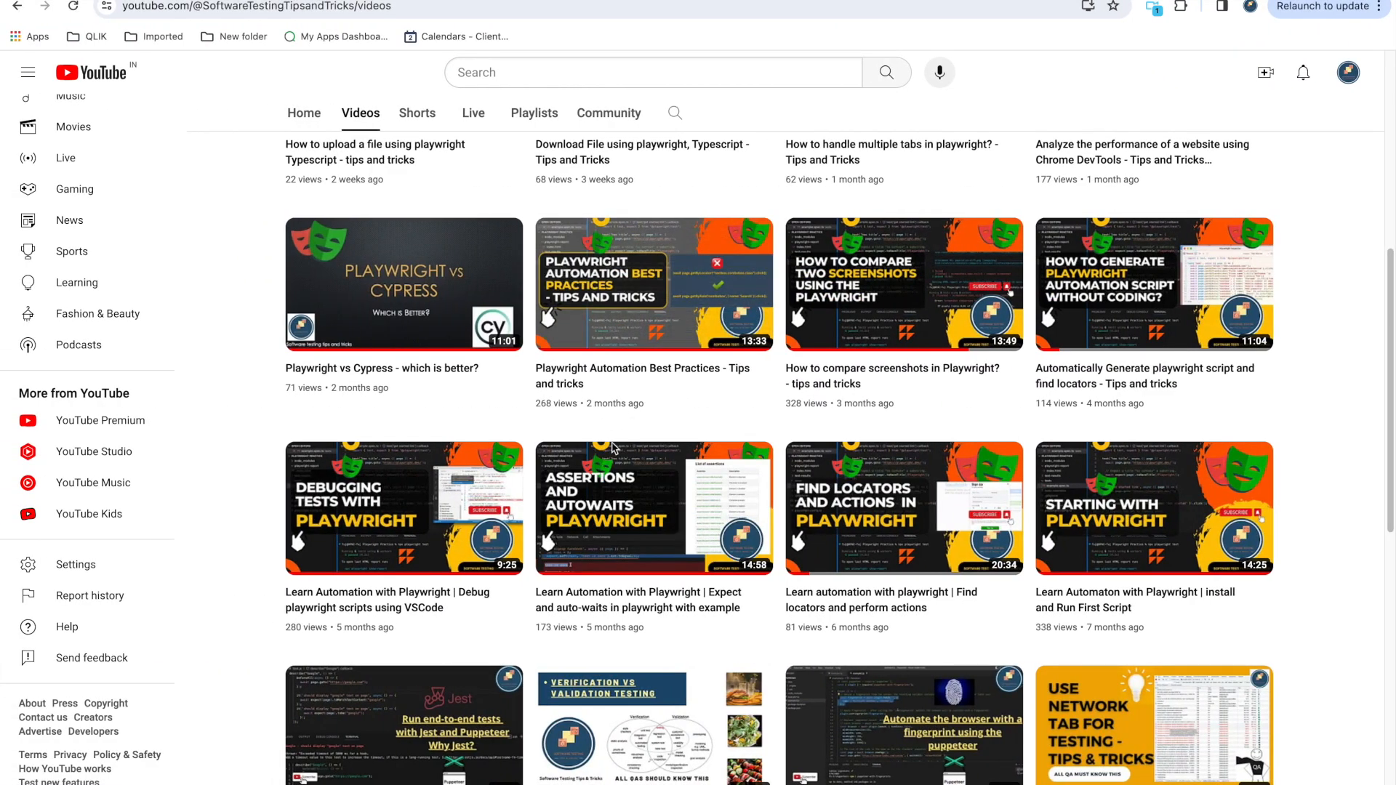
{"action": "mouse_move", "coordinate": [607, 430]}
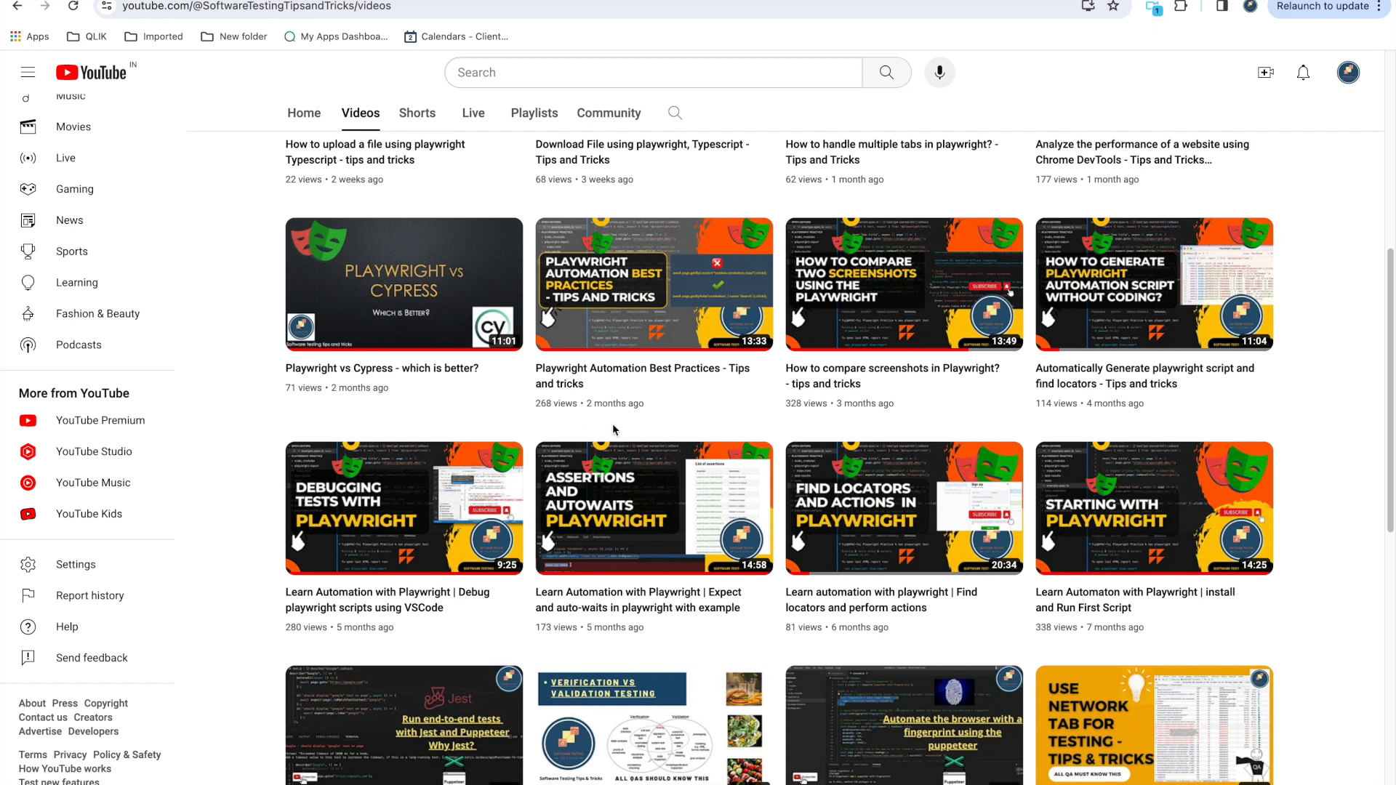
{"action": "mouse_move", "coordinate": [282, 230]}
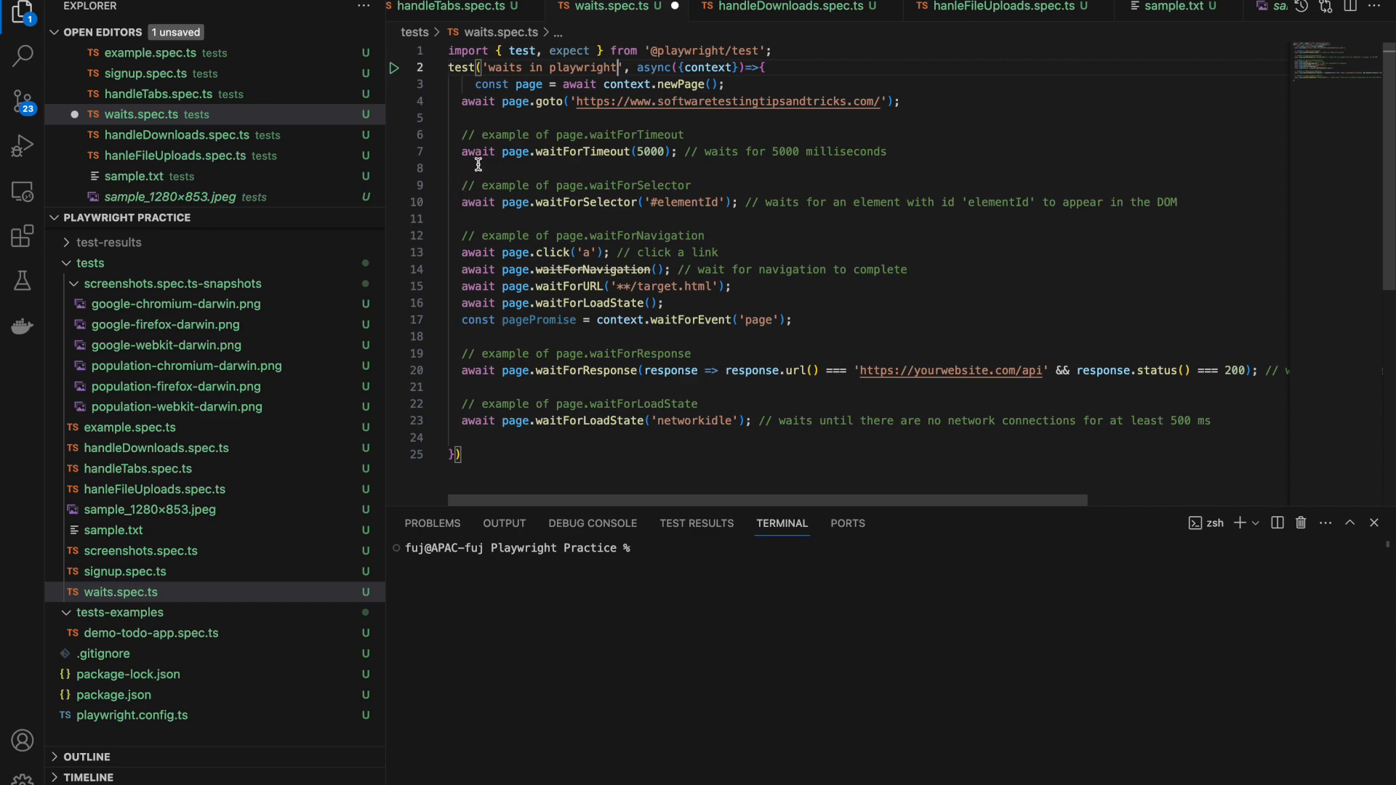
{"action": "mouse_move", "coordinate": [657, 144]}
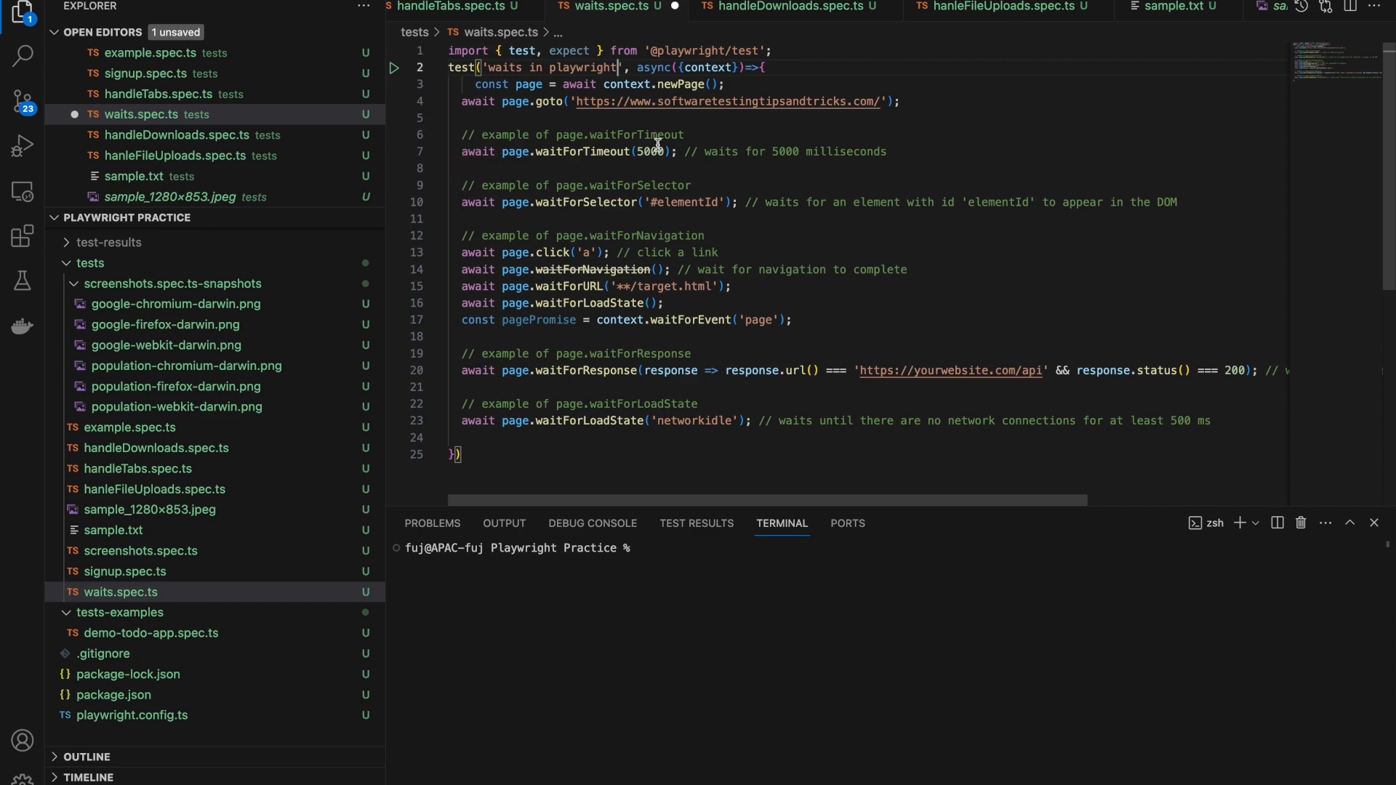
{"action": "mouse_move", "coordinate": [550, 152]}
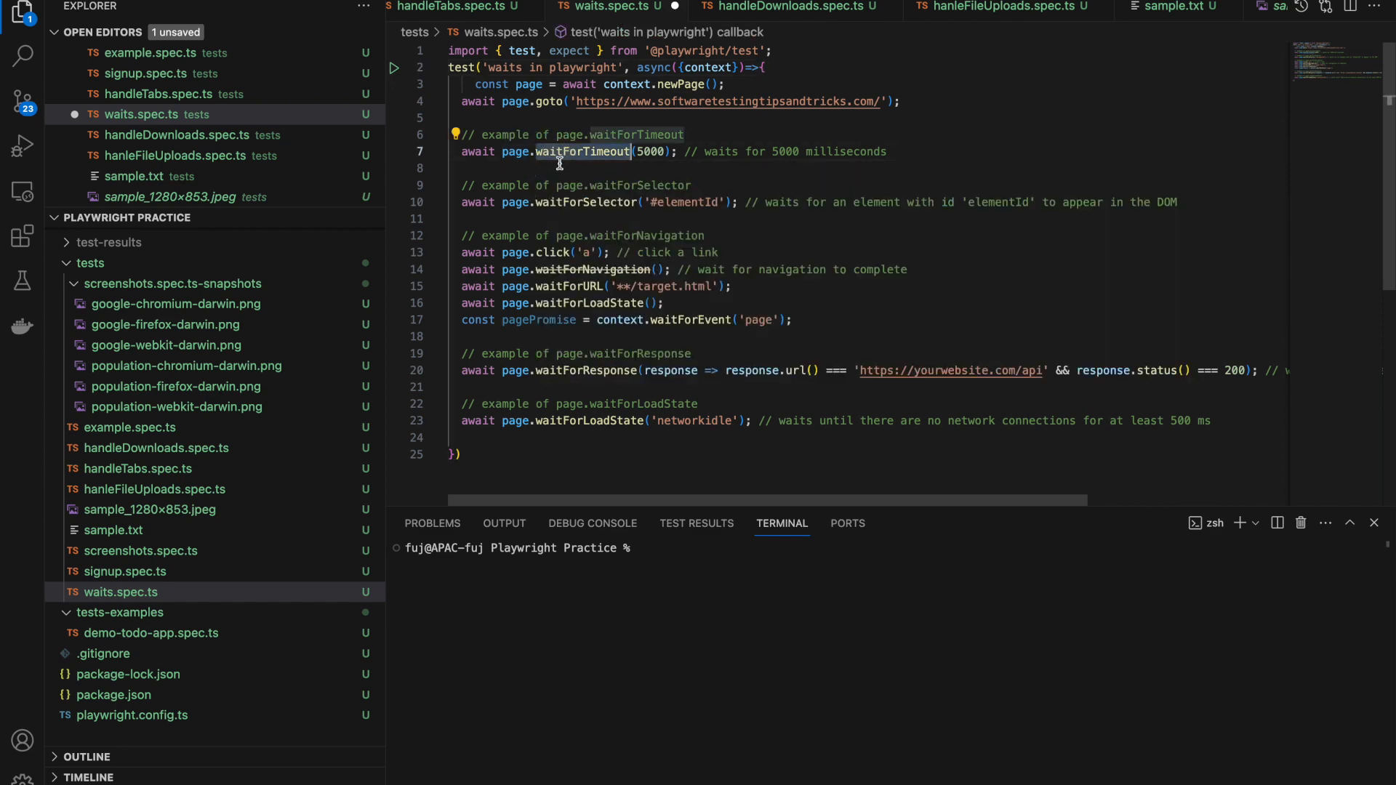
{"action": "mouse_move", "coordinate": [580, 152]}
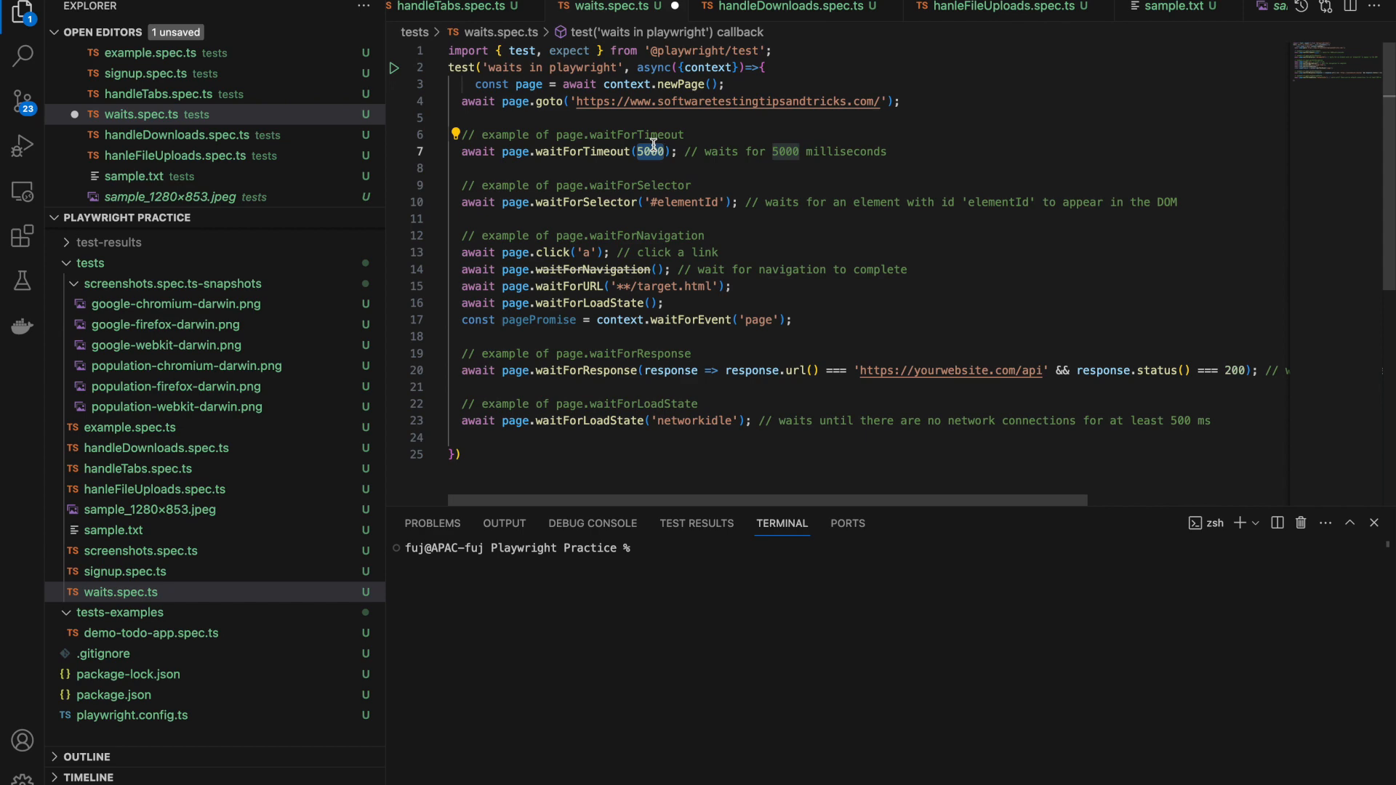
{"action": "mouse_move", "coordinate": [561, 123]}
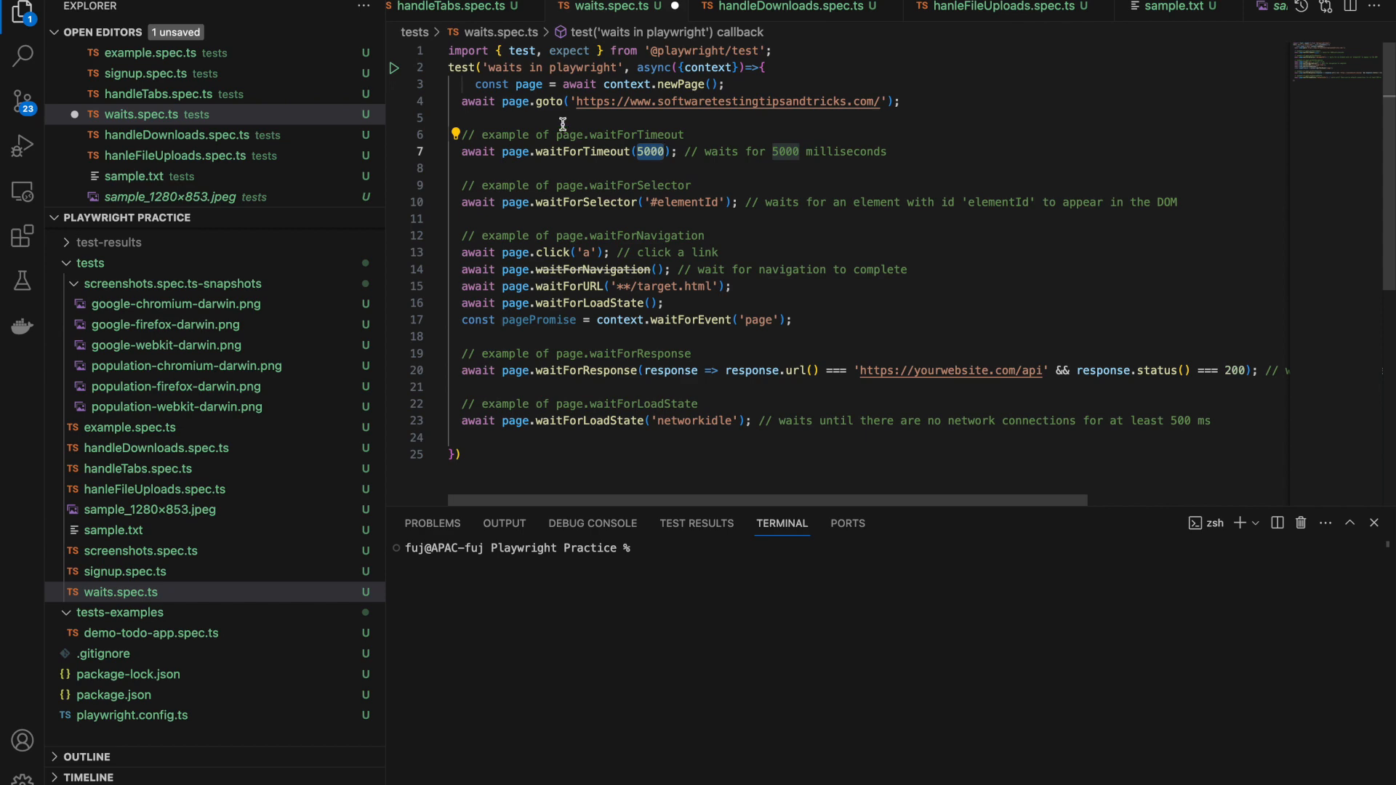
{"action": "mouse_move", "coordinate": [590, 151]}
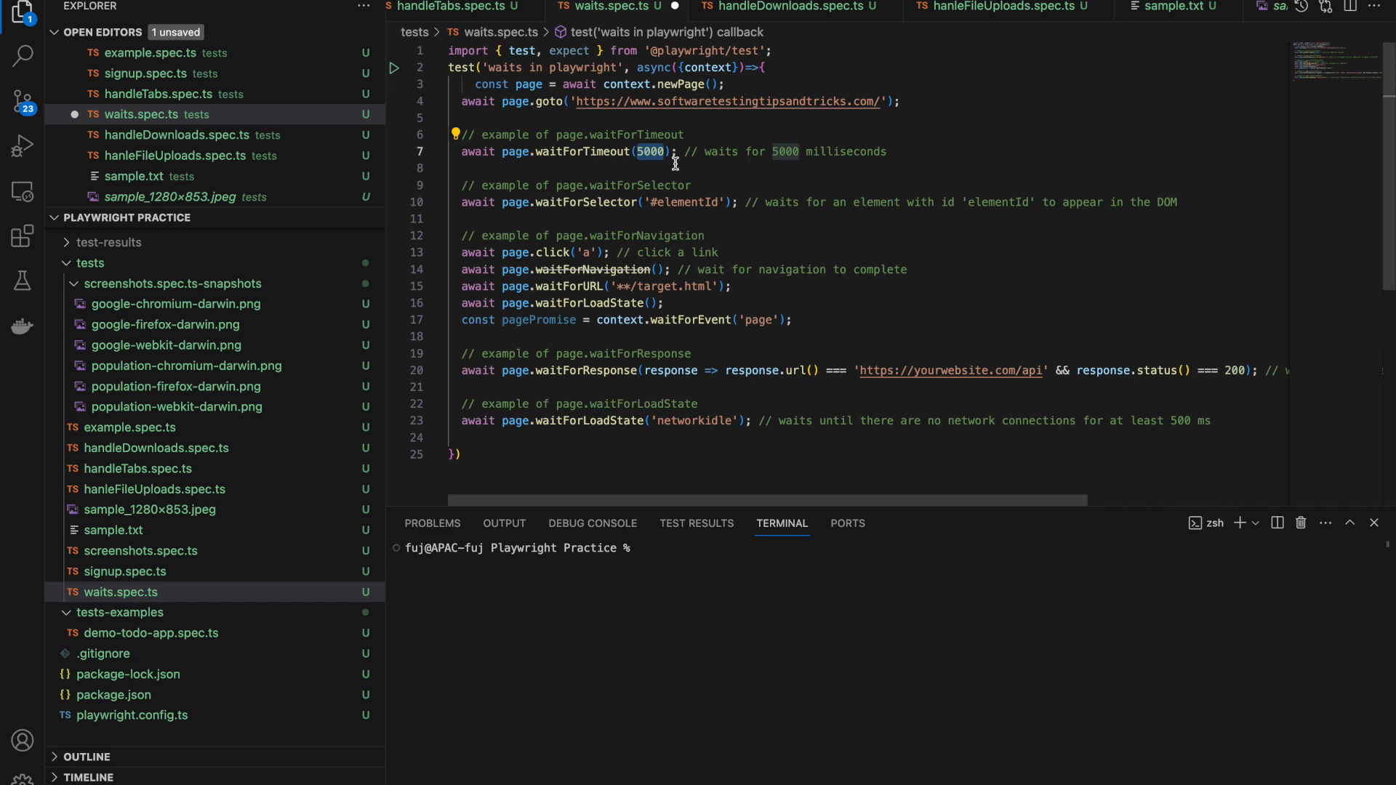
{"action": "mouse_move", "coordinate": [582, 135]}
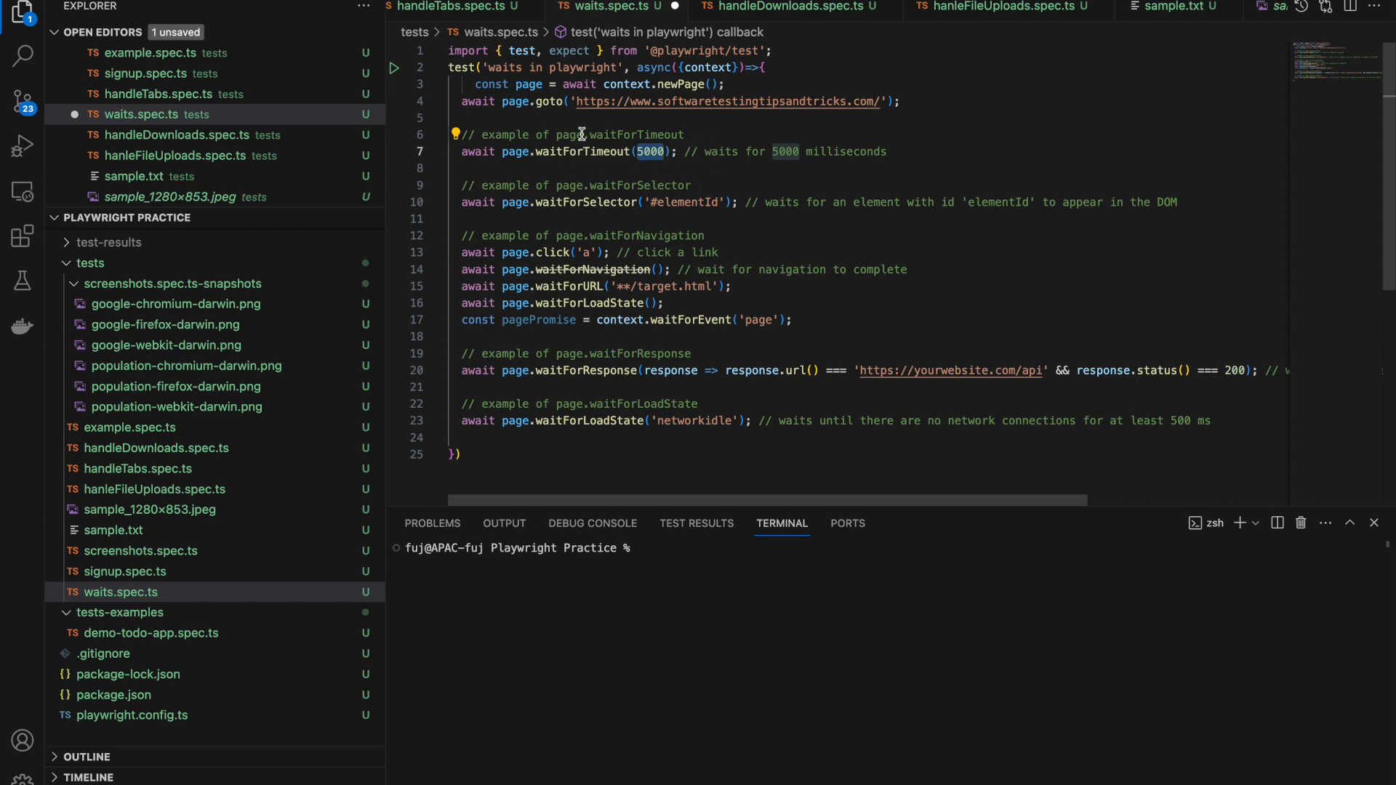
{"action": "mouse_move", "coordinate": [585, 151]}
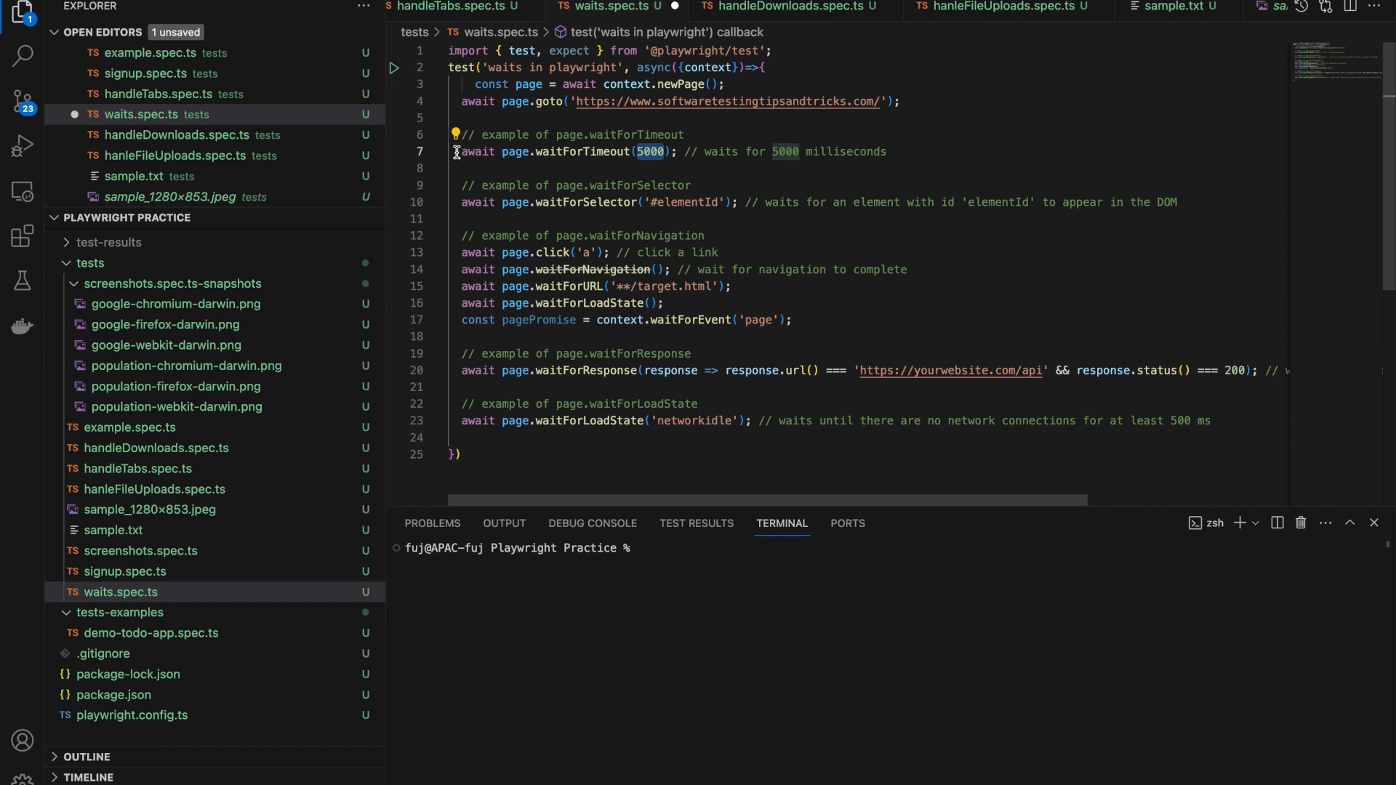
{"action": "mouse_move", "coordinate": [585, 165]}
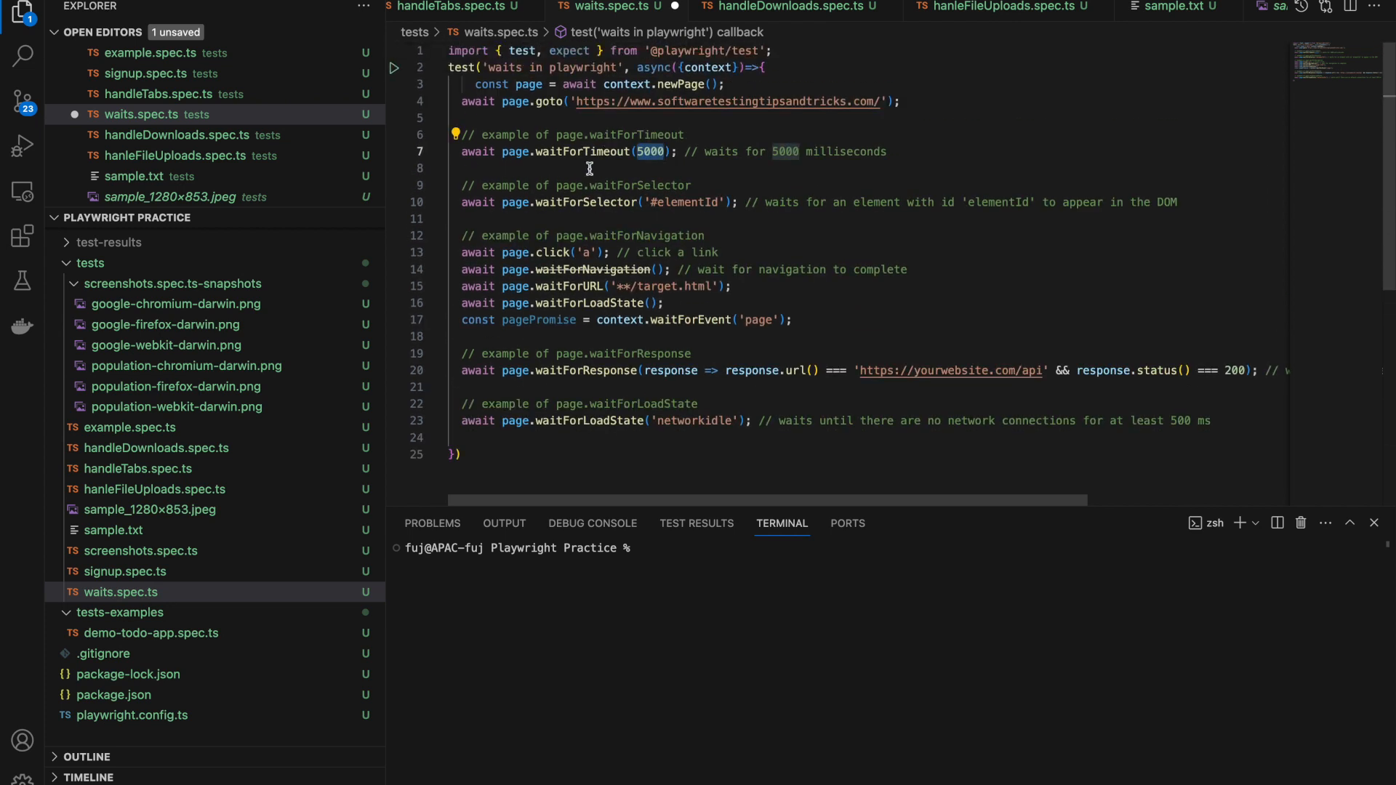
{"action": "mouse_move", "coordinate": [580, 151]}
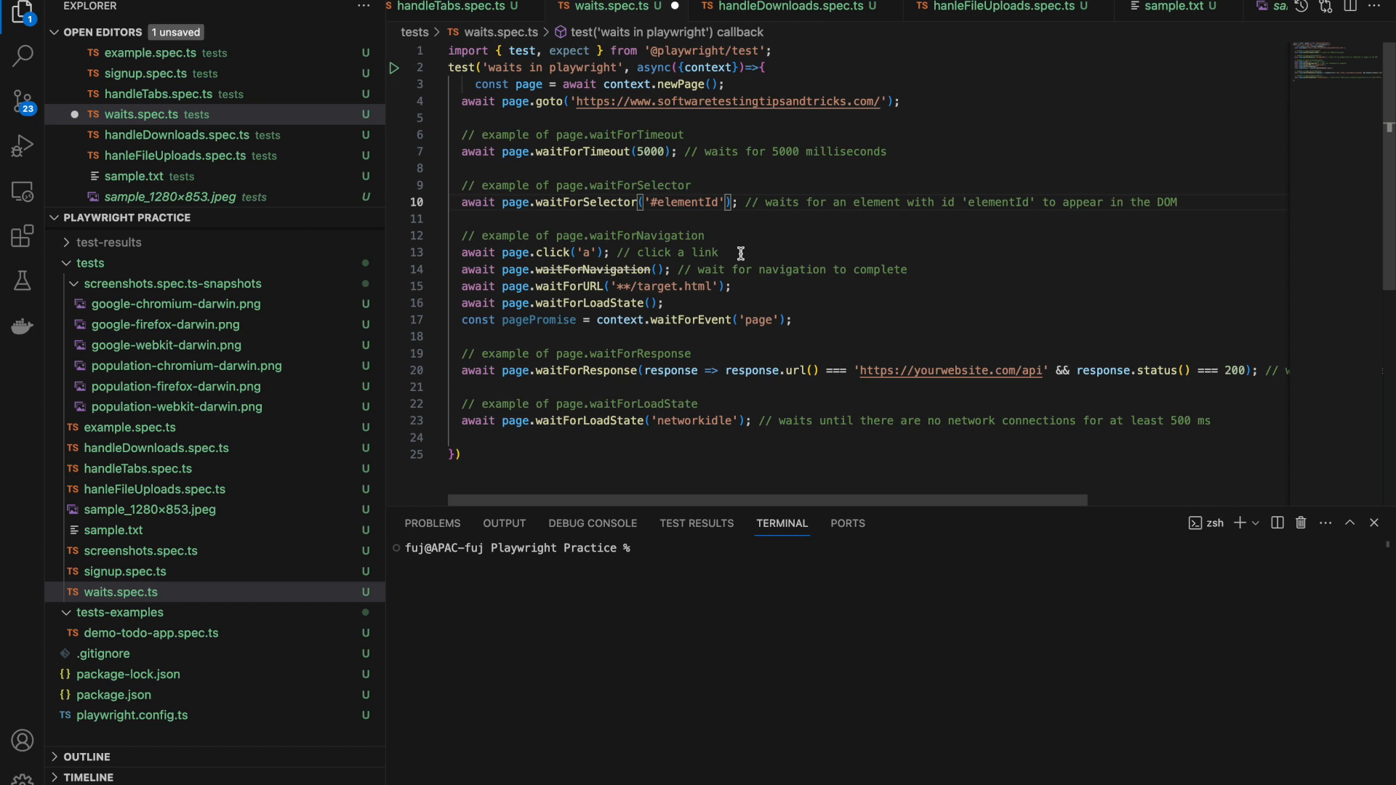
- Add a {timeout: 5000} option to page.waitForSelector('#elementId') on line 10
{"action": "type", "text": ", {}"}
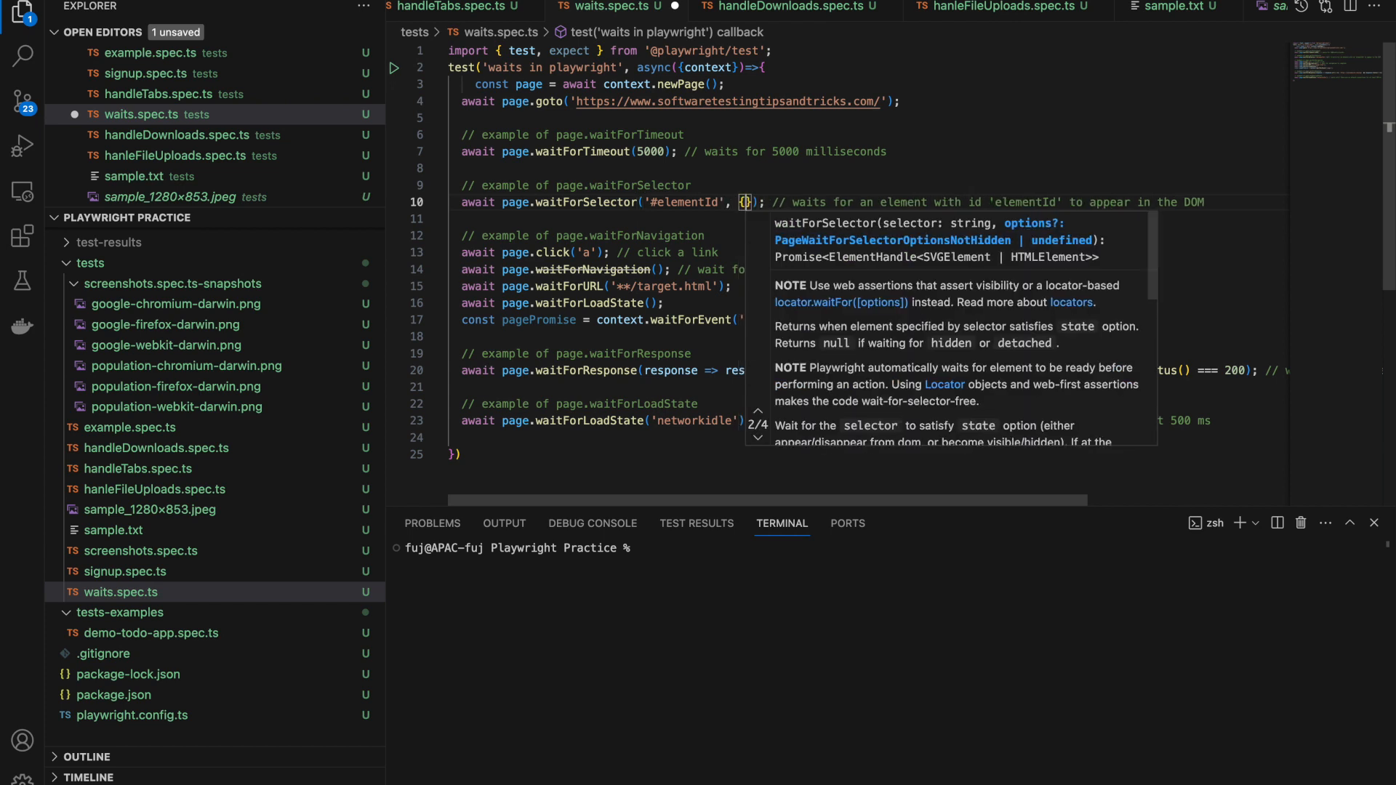
{"action": "type", "text": "timeout: 5000"}
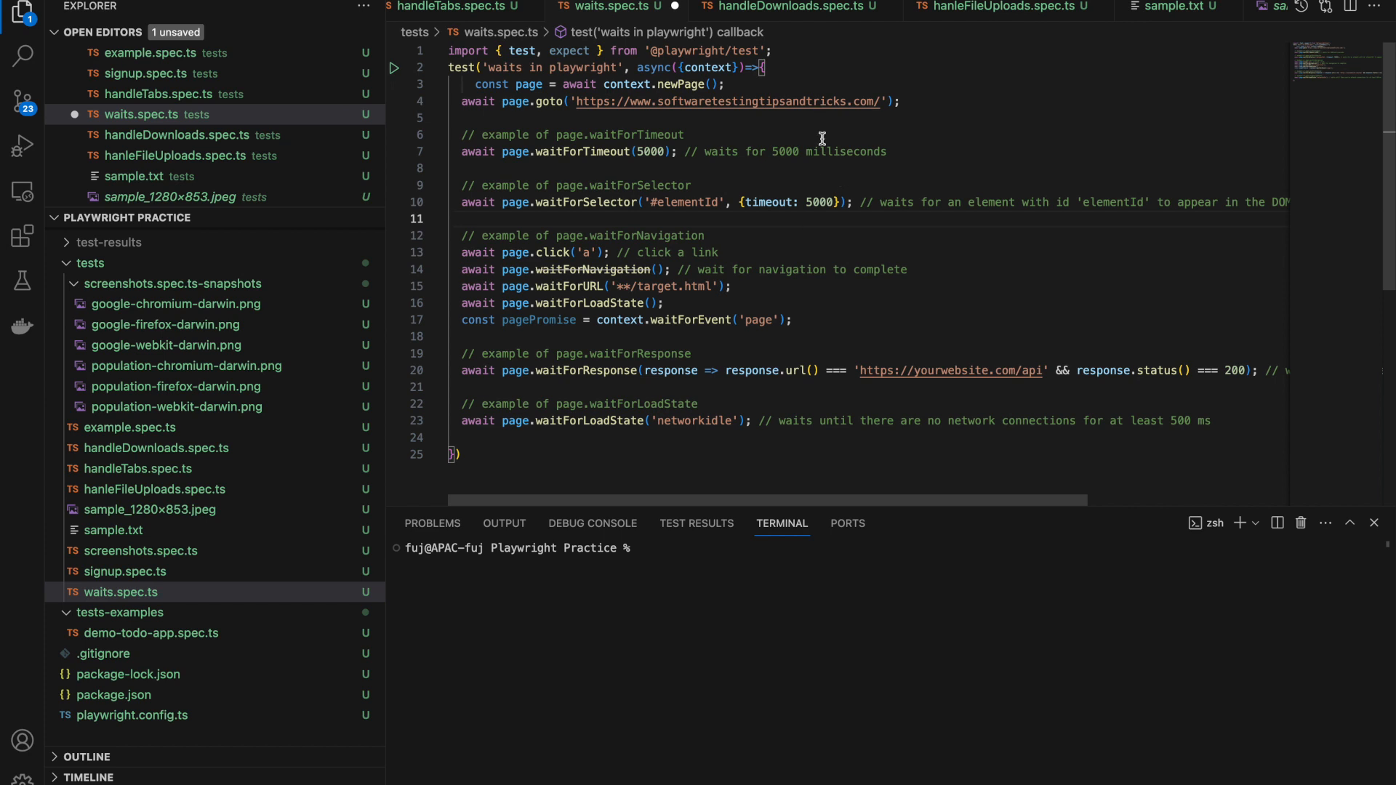
{"action": "mouse_move", "coordinate": [706, 208]}
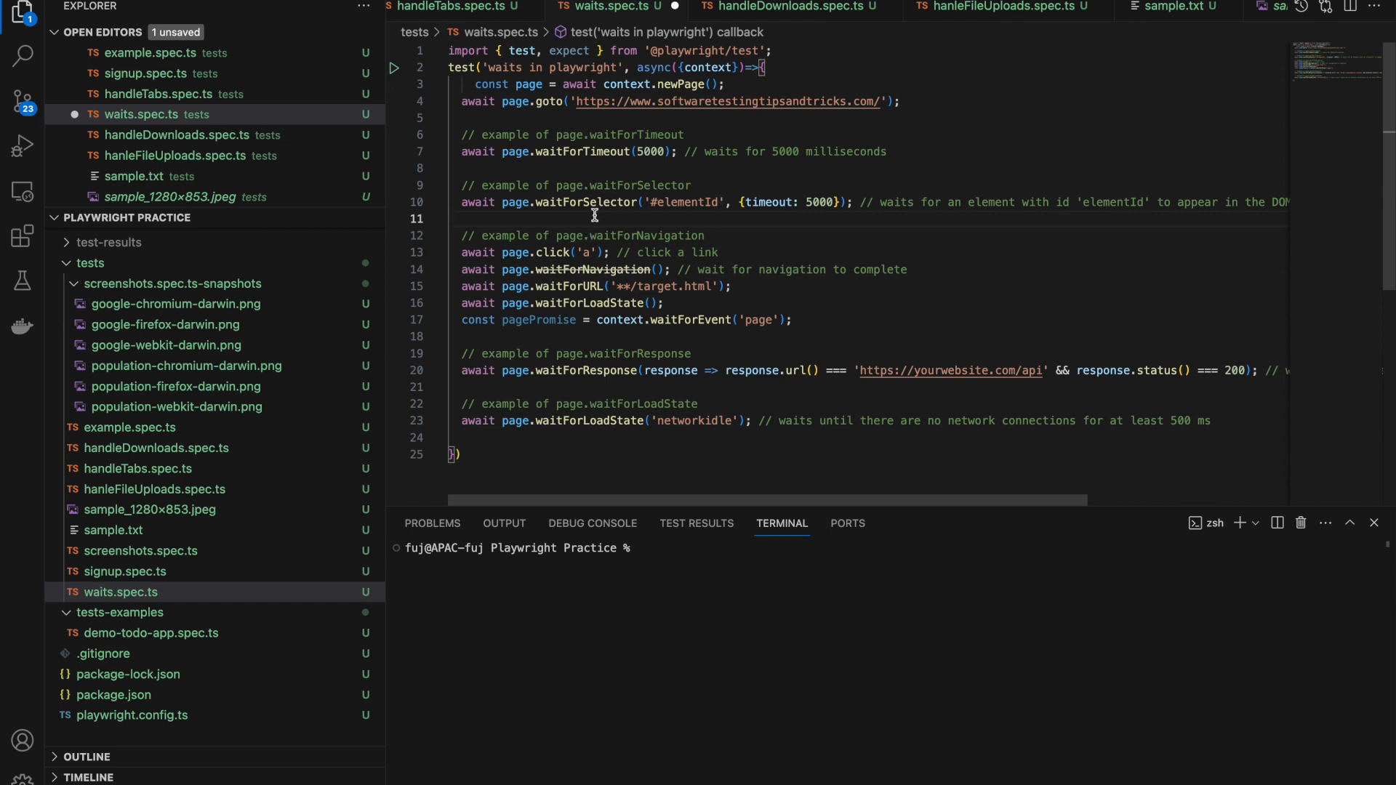
{"action": "mouse_move", "coordinate": [653, 219]}
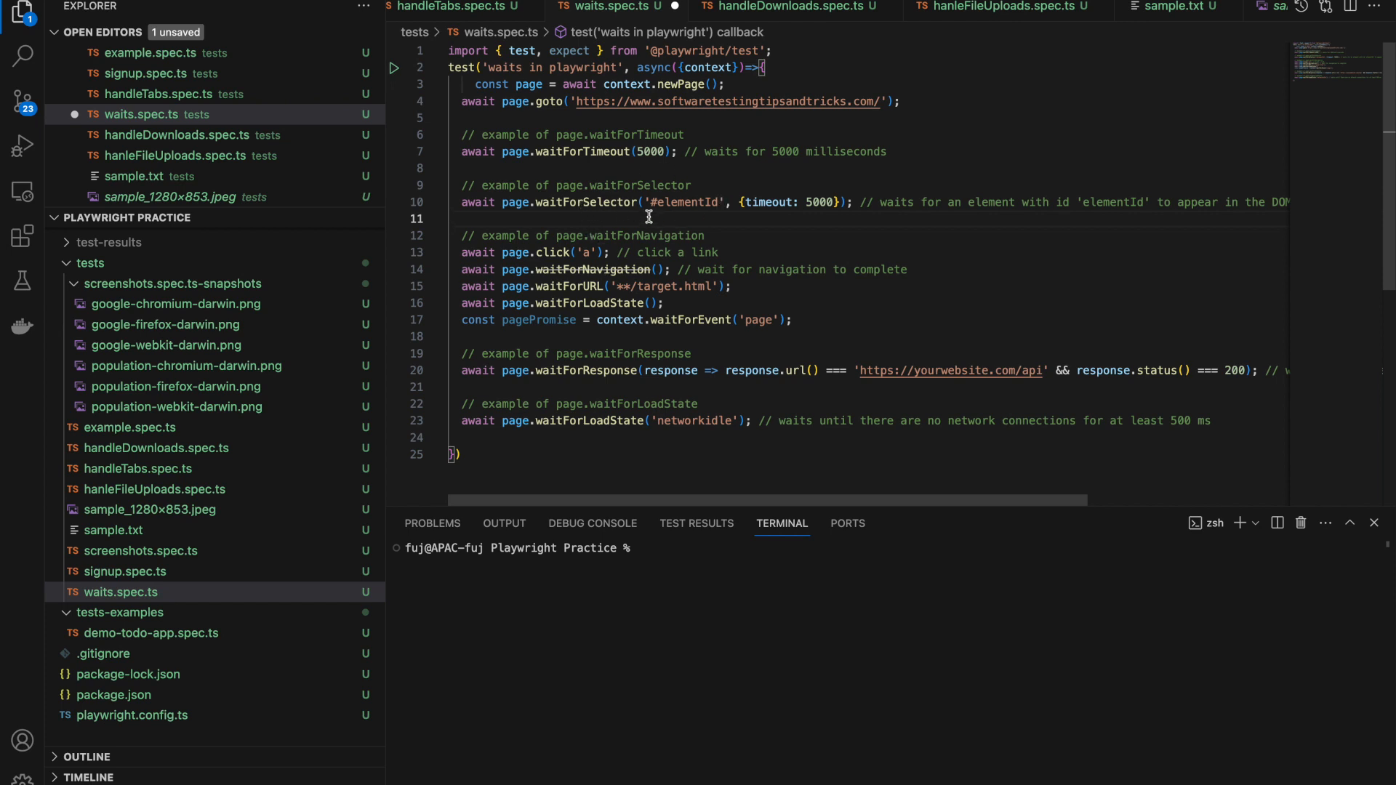
{"action": "mouse_move", "coordinate": [605, 202]}
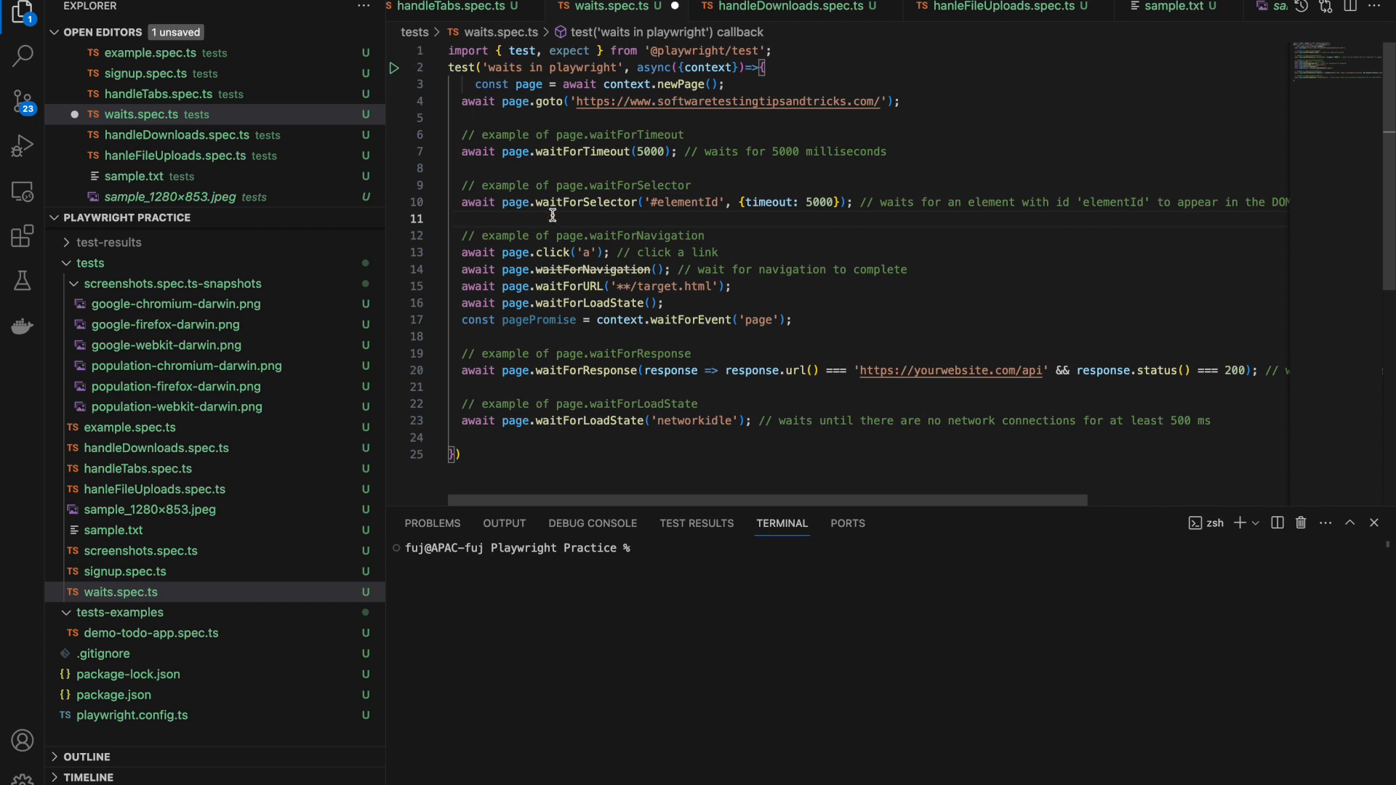
{"action": "mouse_move", "coordinate": [672, 350]}
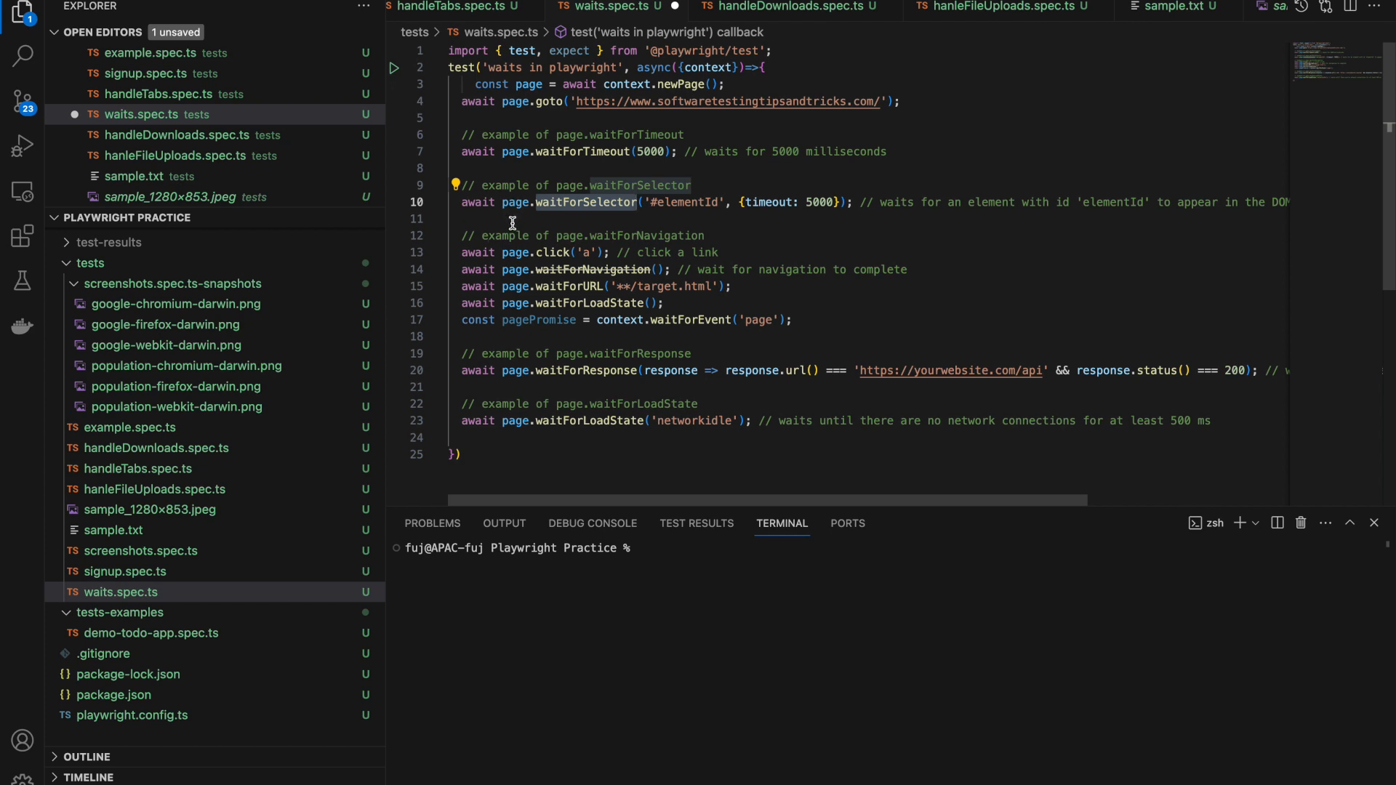
{"action": "mouse_move", "coordinate": [566, 215]}
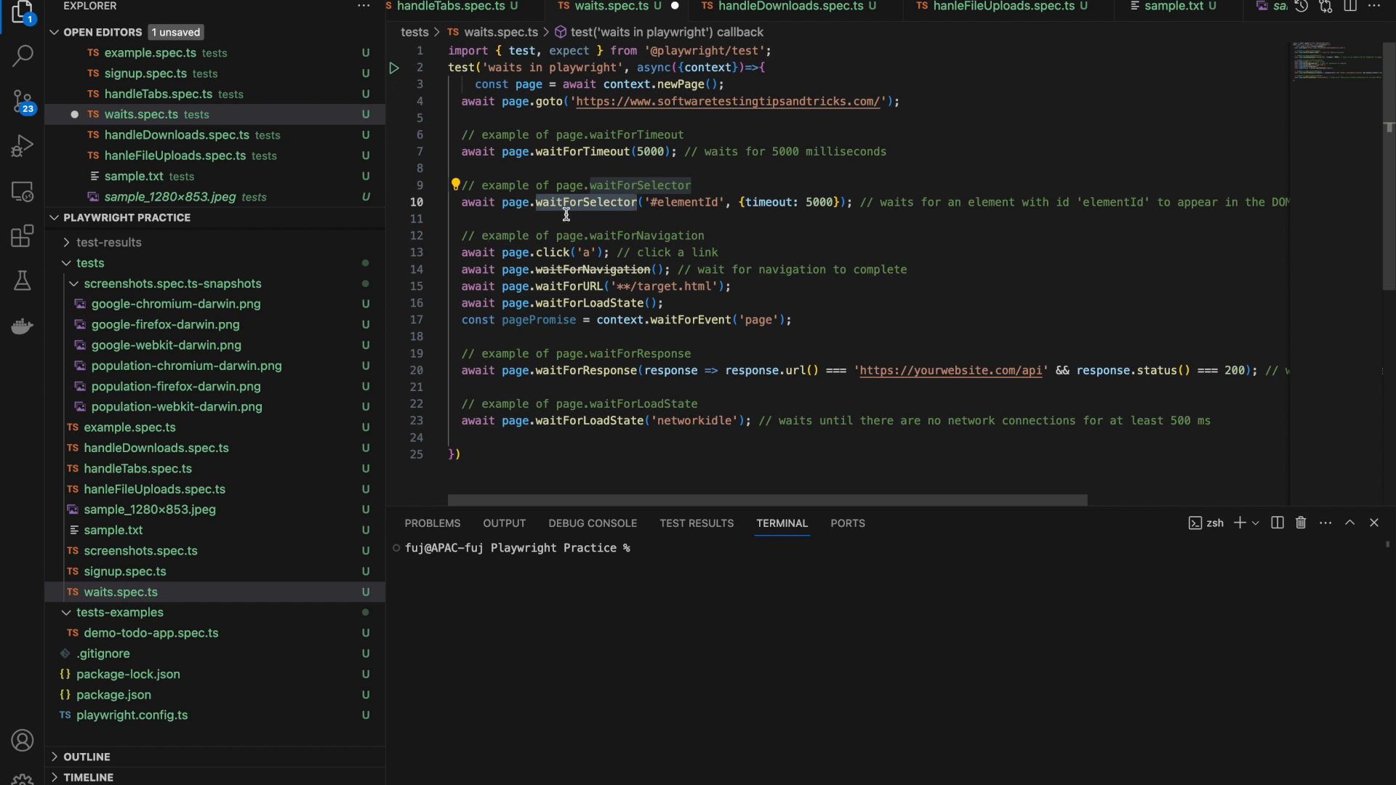
{"action": "mouse_move", "coordinate": [544, 245]}
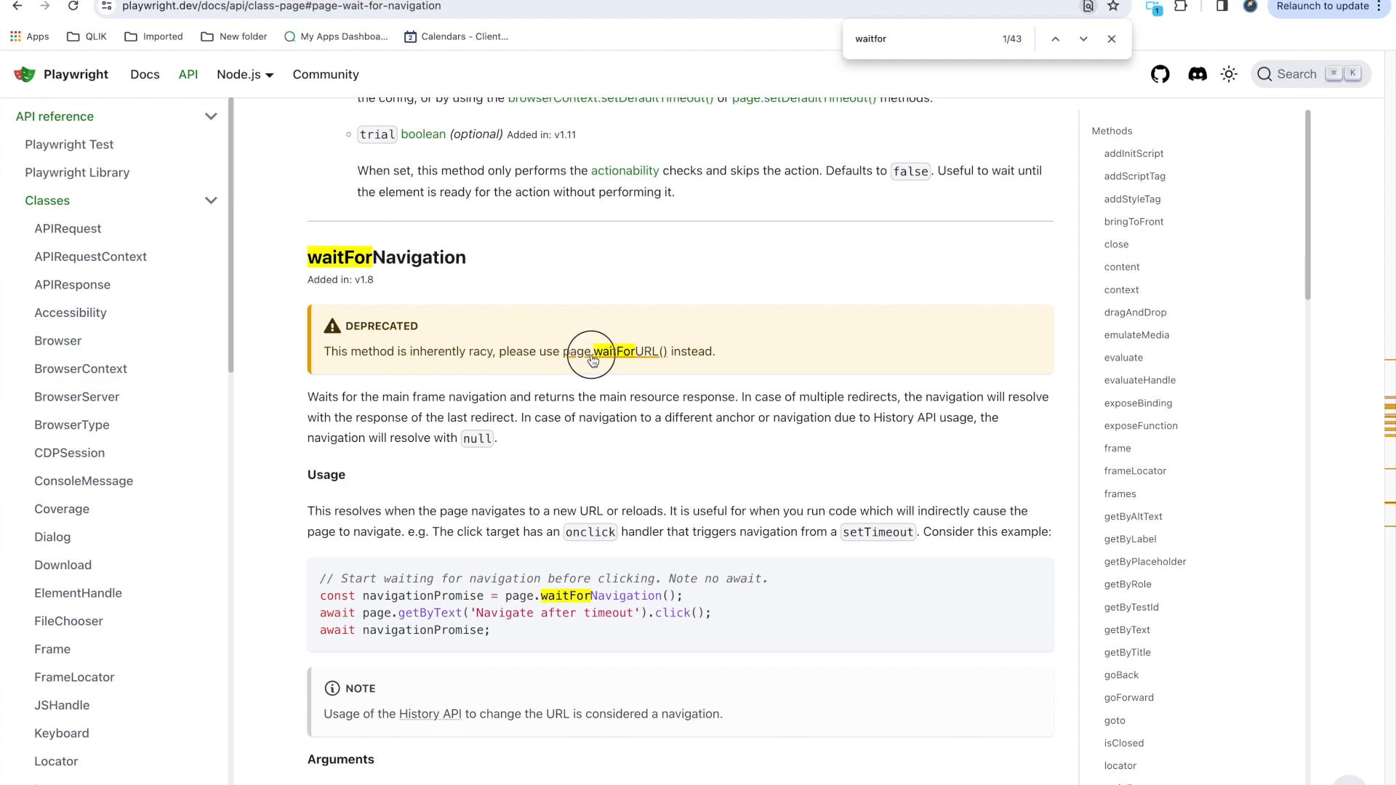
- Open the waitForURL docs and scroll through its url, timeout and waitUntil arguments
{"action": "left_click", "coordinate": [626, 350]}
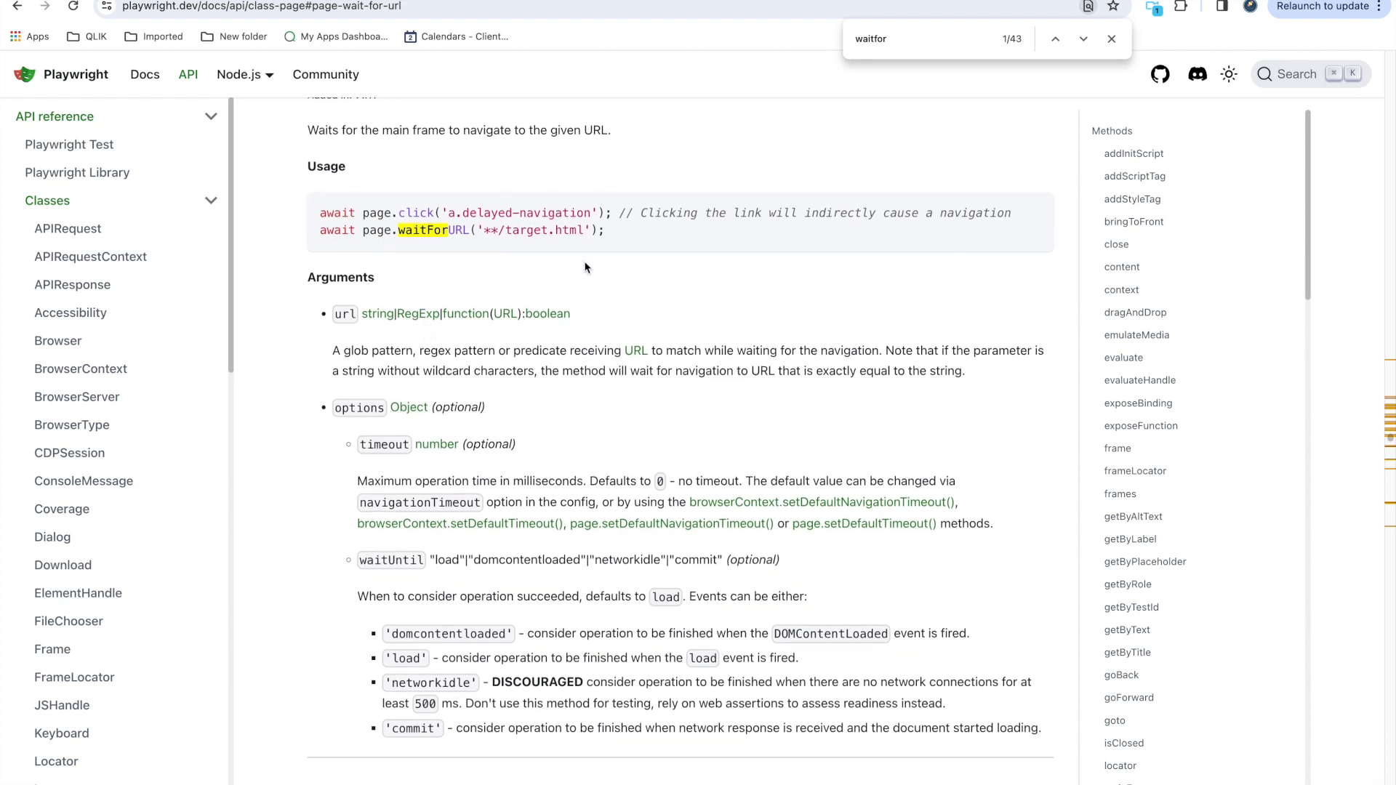
{"action": "mouse_move", "coordinate": [579, 274]}
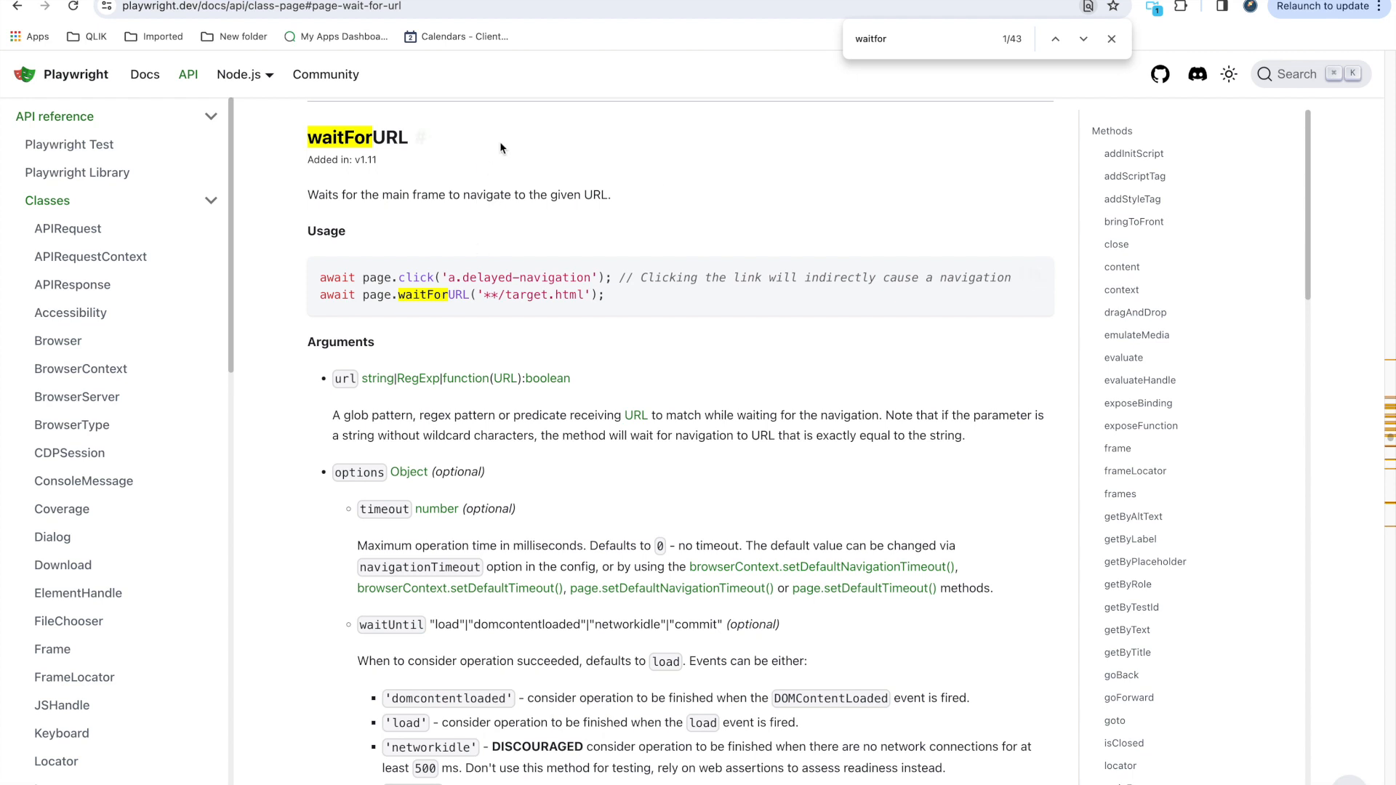
{"action": "mouse_move", "coordinate": [377, 242]}
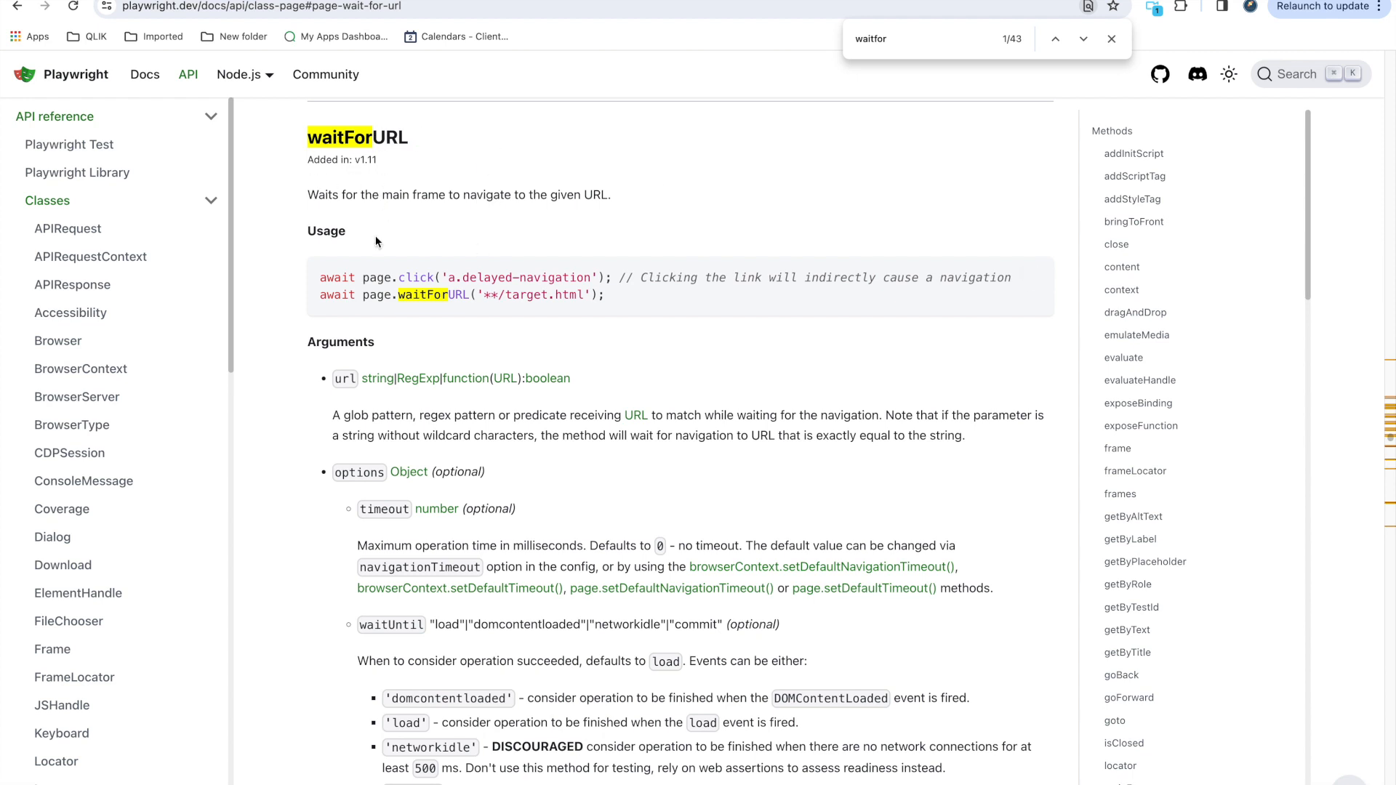
{"action": "mouse_move", "coordinate": [449, 189]}
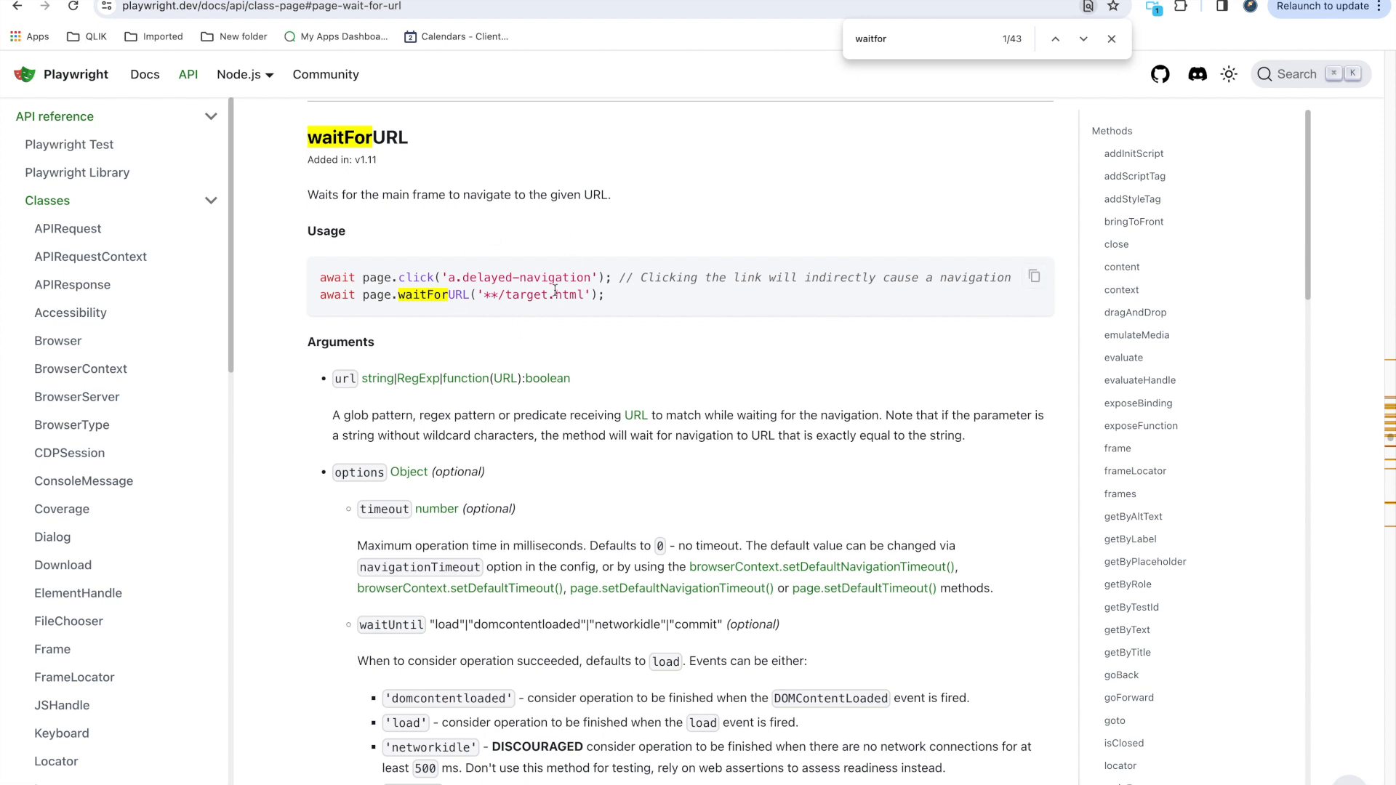
{"action": "mouse_move", "coordinate": [597, 467]}
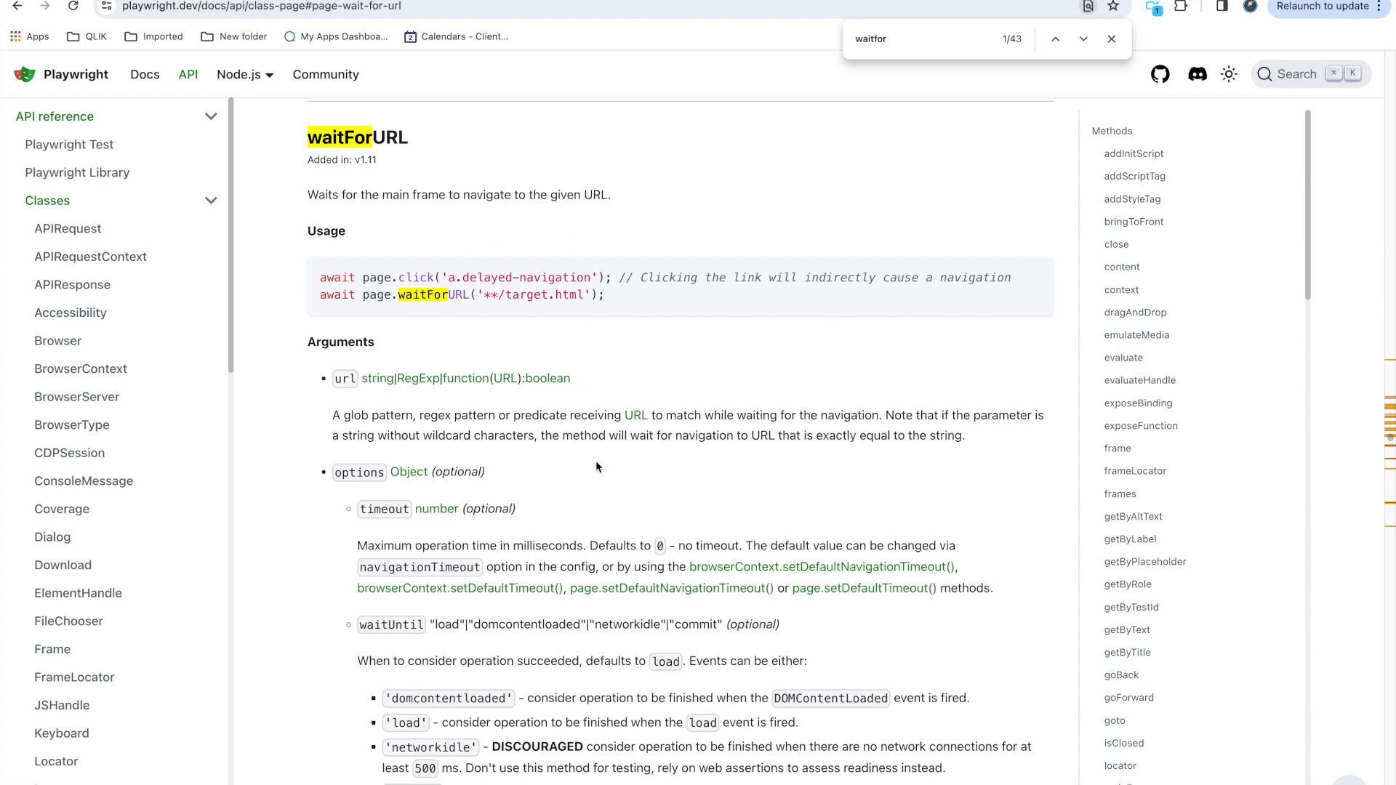
{"action": "mouse_move", "coordinate": [557, 331]}
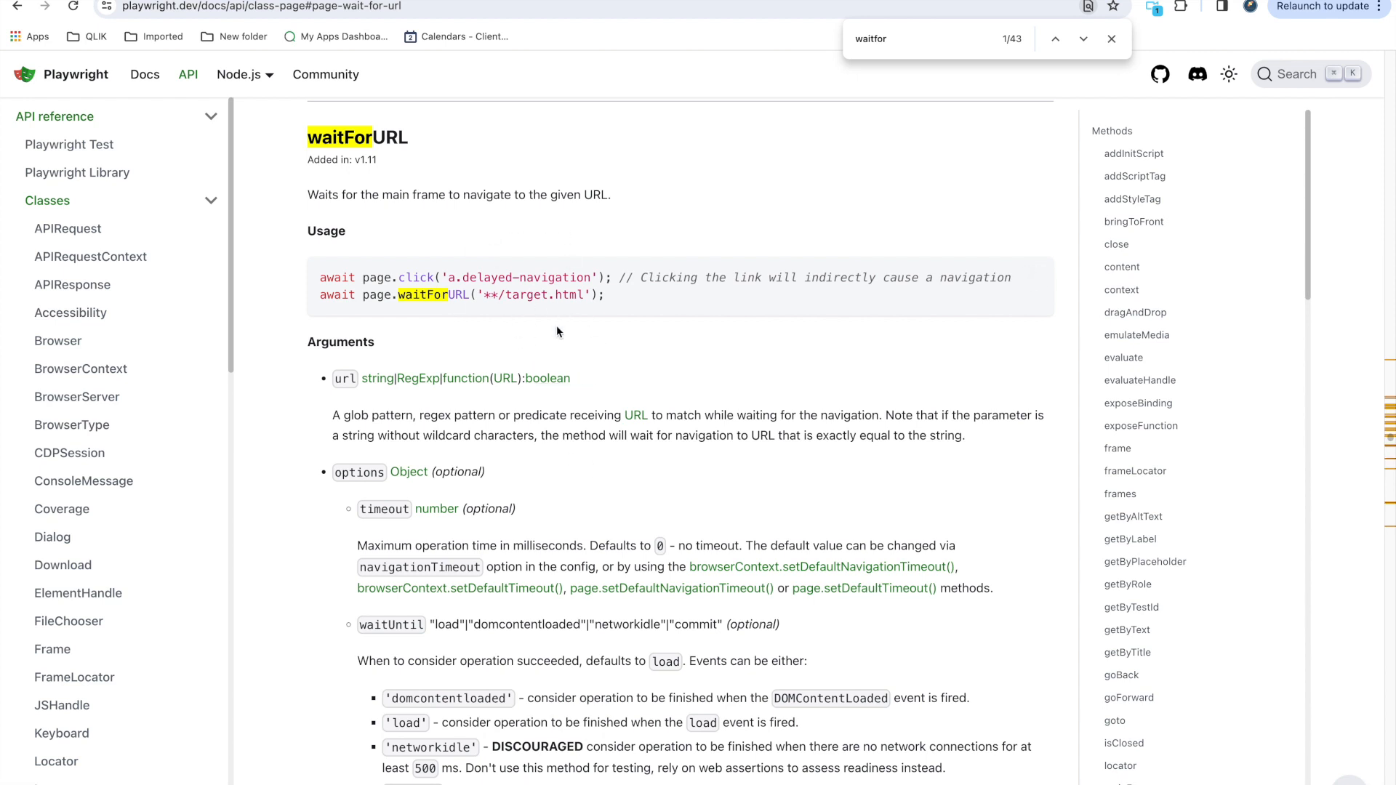
{"action": "scroll", "scroll_direction": "down", "scroll_amount": 3}
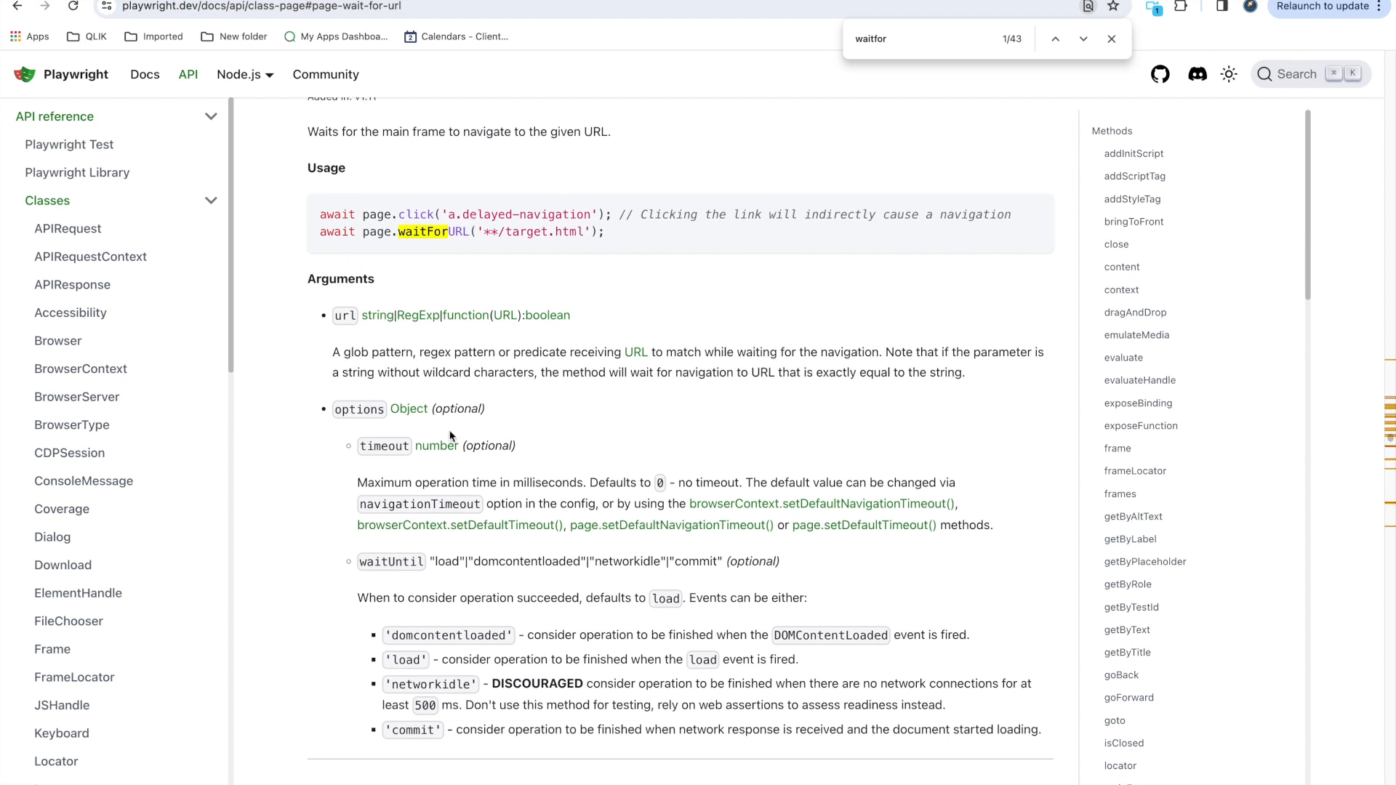
{"action": "scroll", "scroll_direction": "down", "scroll_amount": 3}
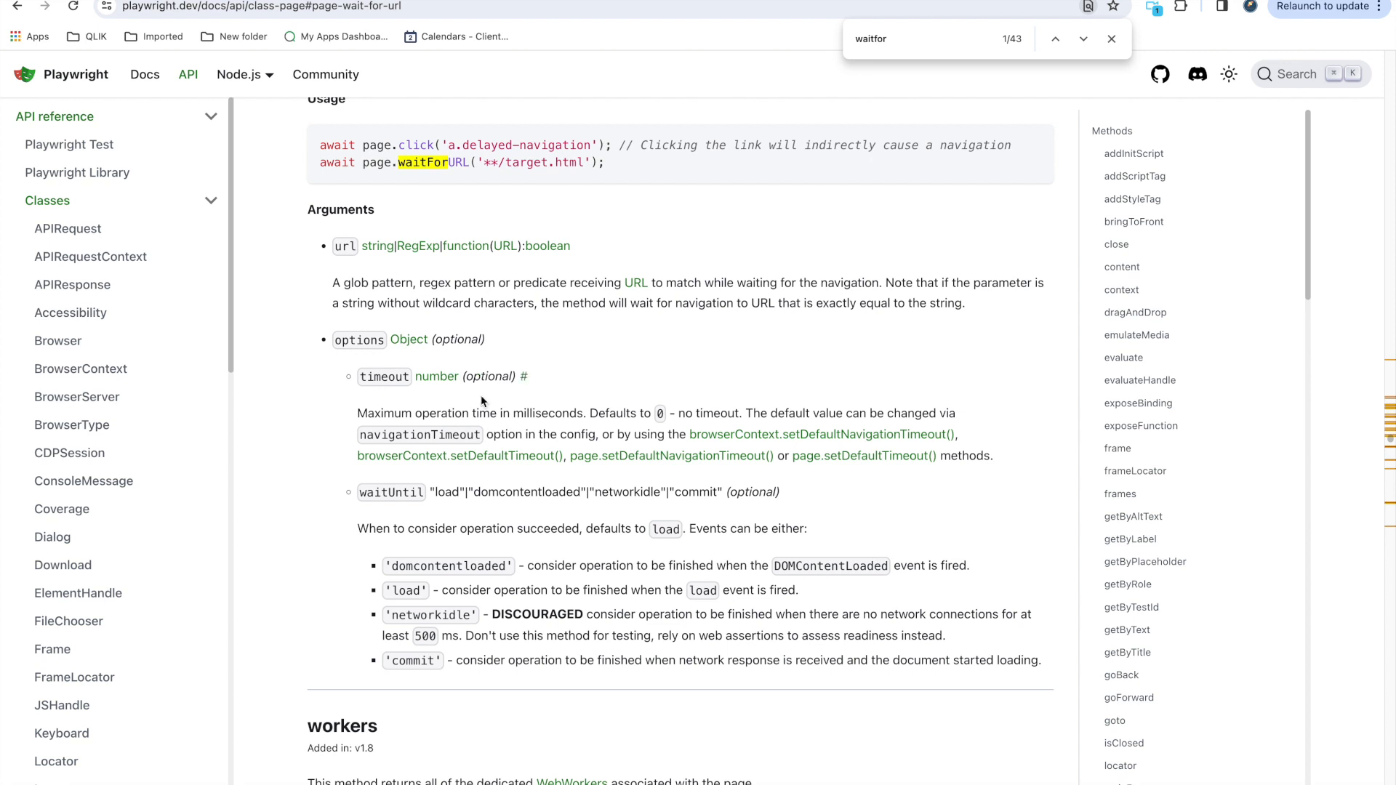
{"action": "mouse_move", "coordinate": [532, 408]}
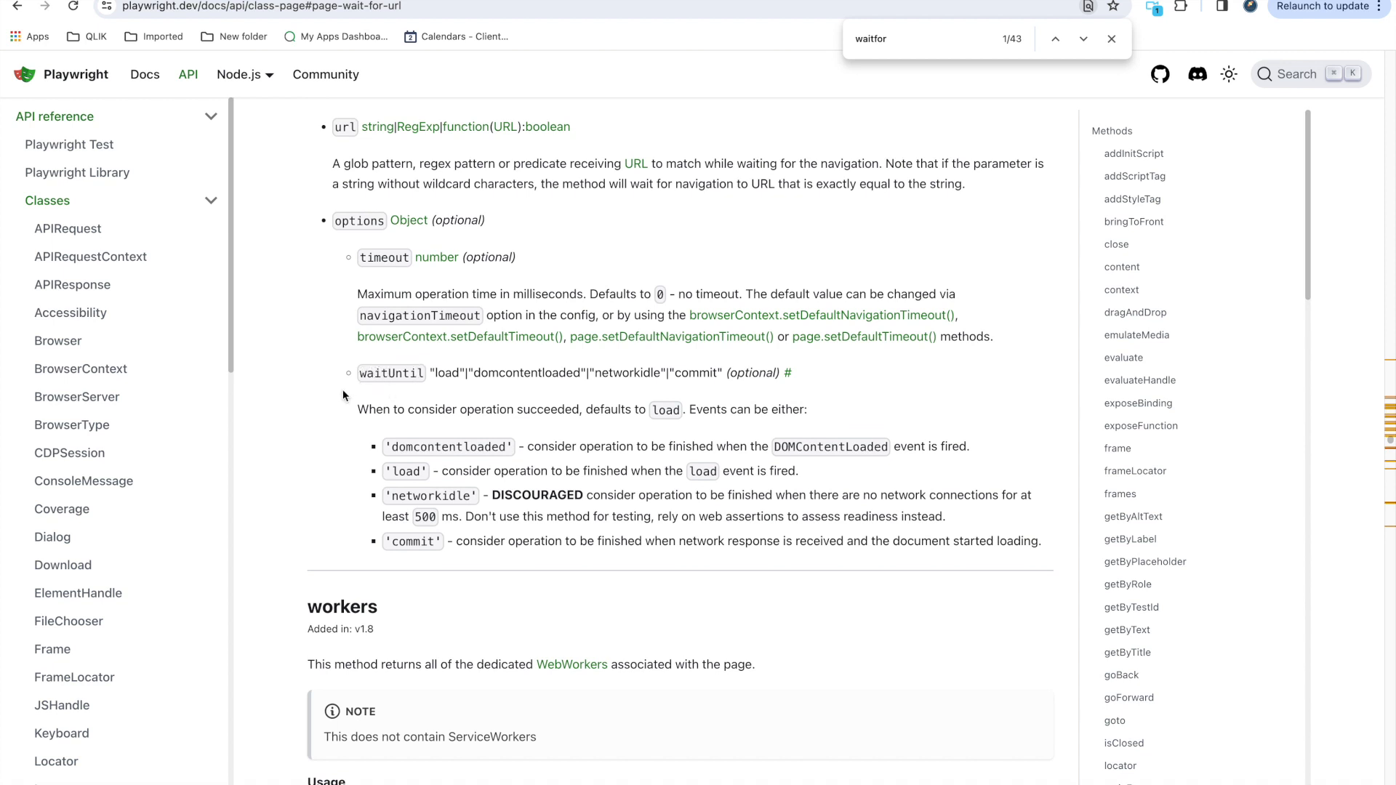
{"action": "mouse_move", "coordinate": [399, 449]}
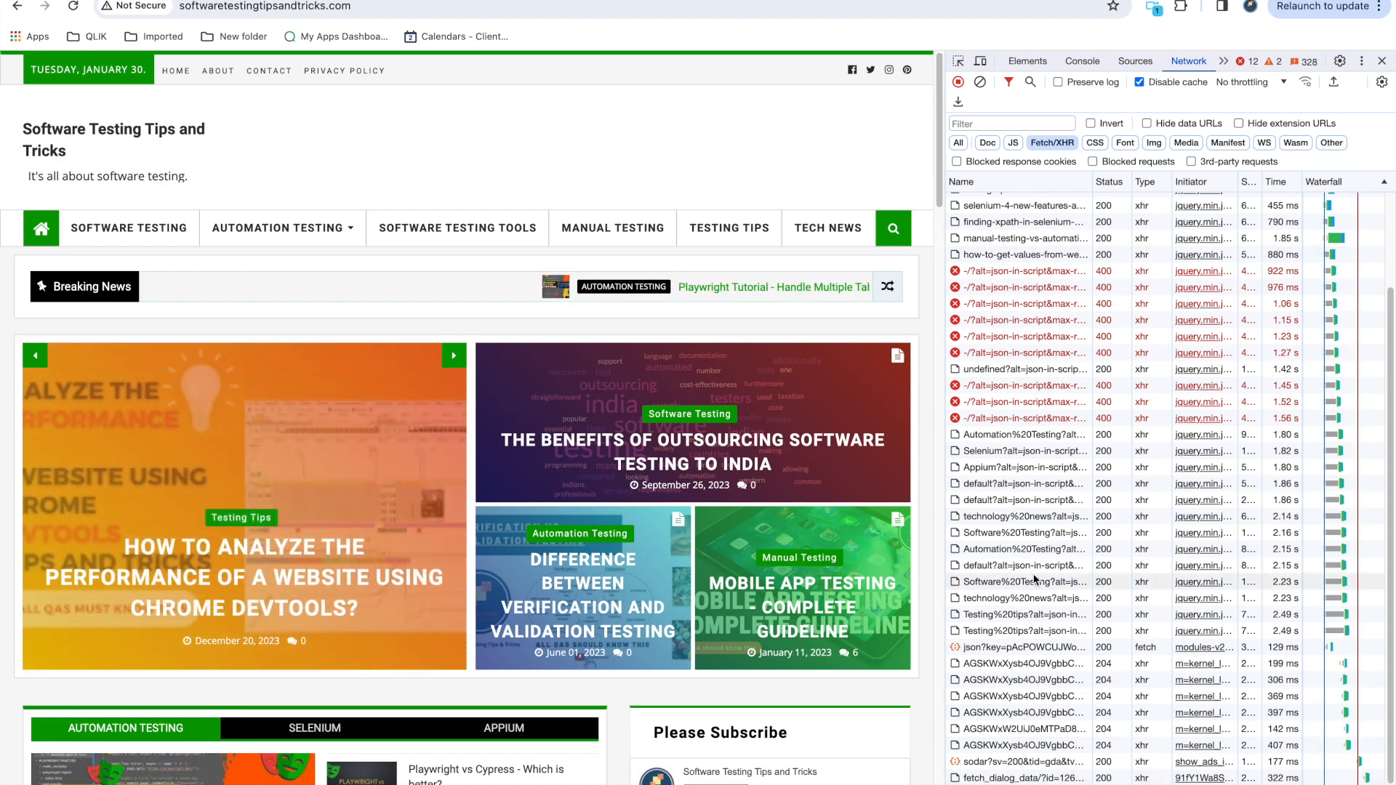
- Scroll the page to watch Fetch/XHR requests appear in the DevTools Network panel
{"action": "scroll", "scroll_direction": "down", "scroll_amount": 3}
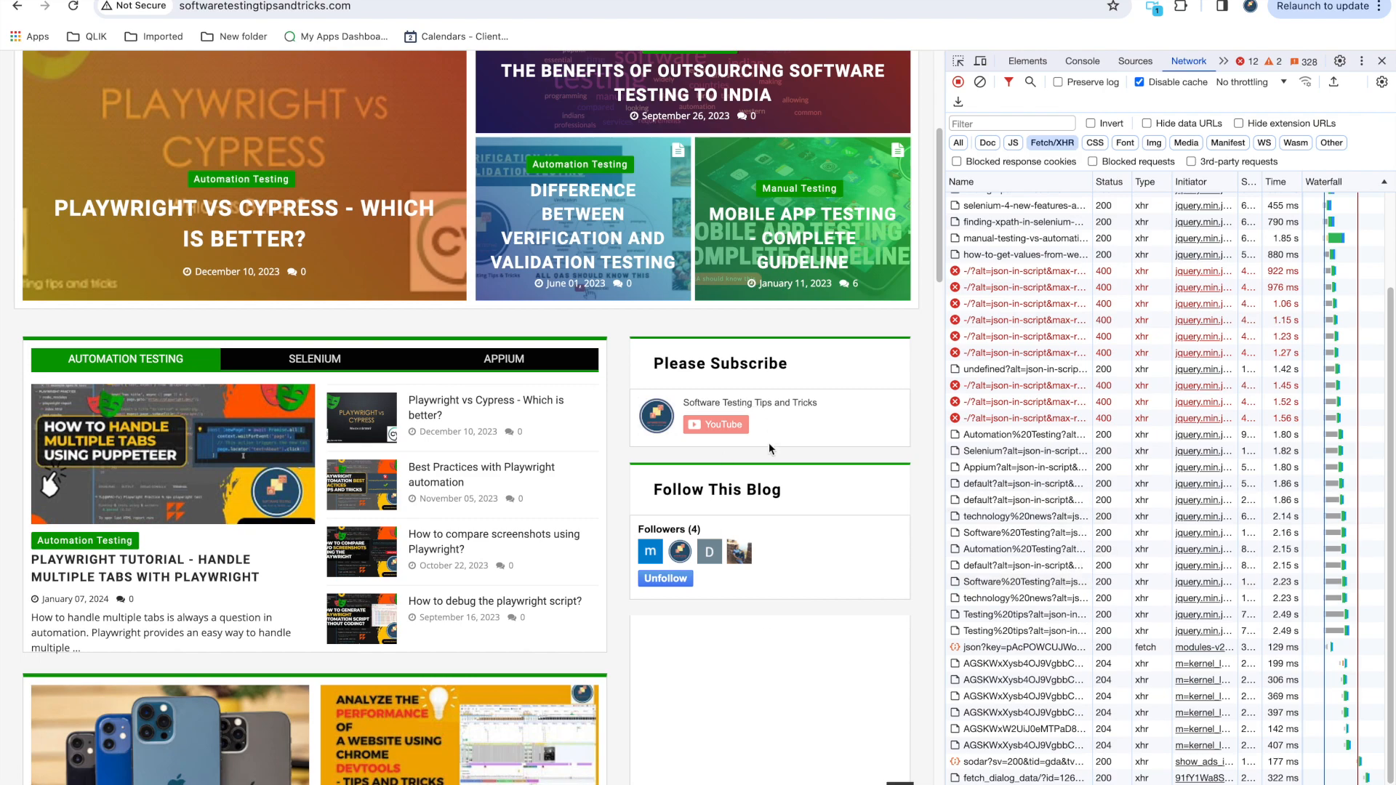
{"action": "scroll", "scroll_direction": "down", "scroll_amount": 3}
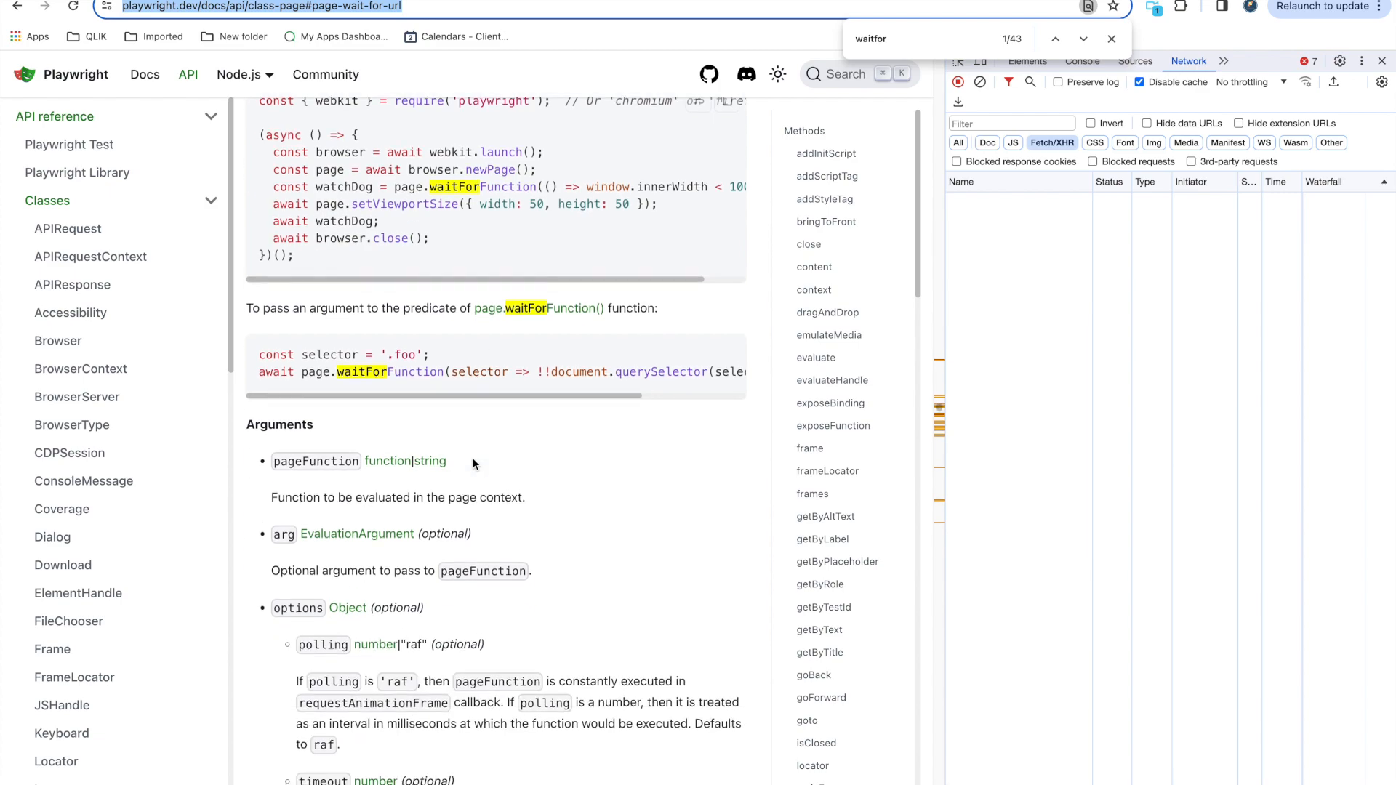
- Scroll the Playwright docs down to the waitForFunction heading
{"action": "scroll", "scroll_direction": "down", "scroll_amount": 3}
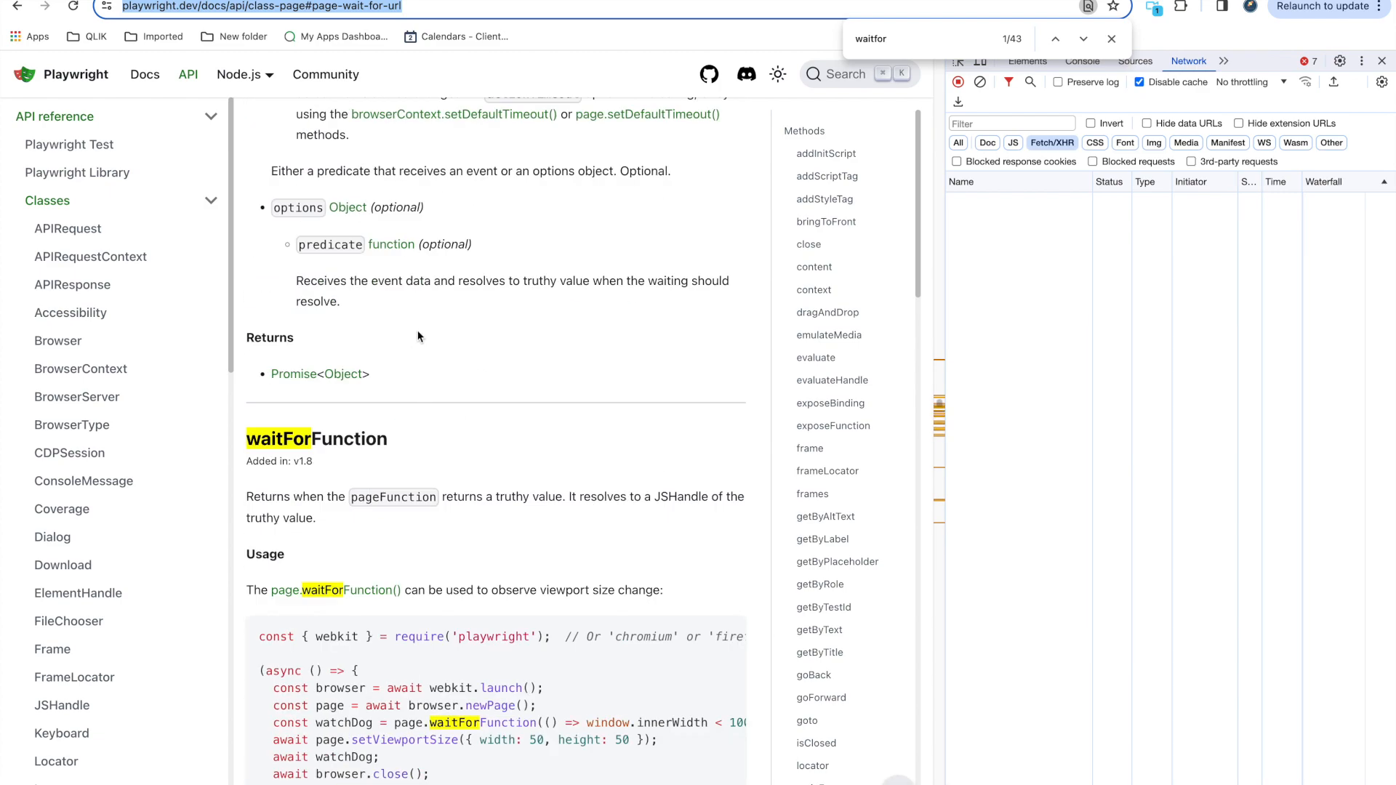
{"action": "mouse_move", "coordinate": [400, 505]}
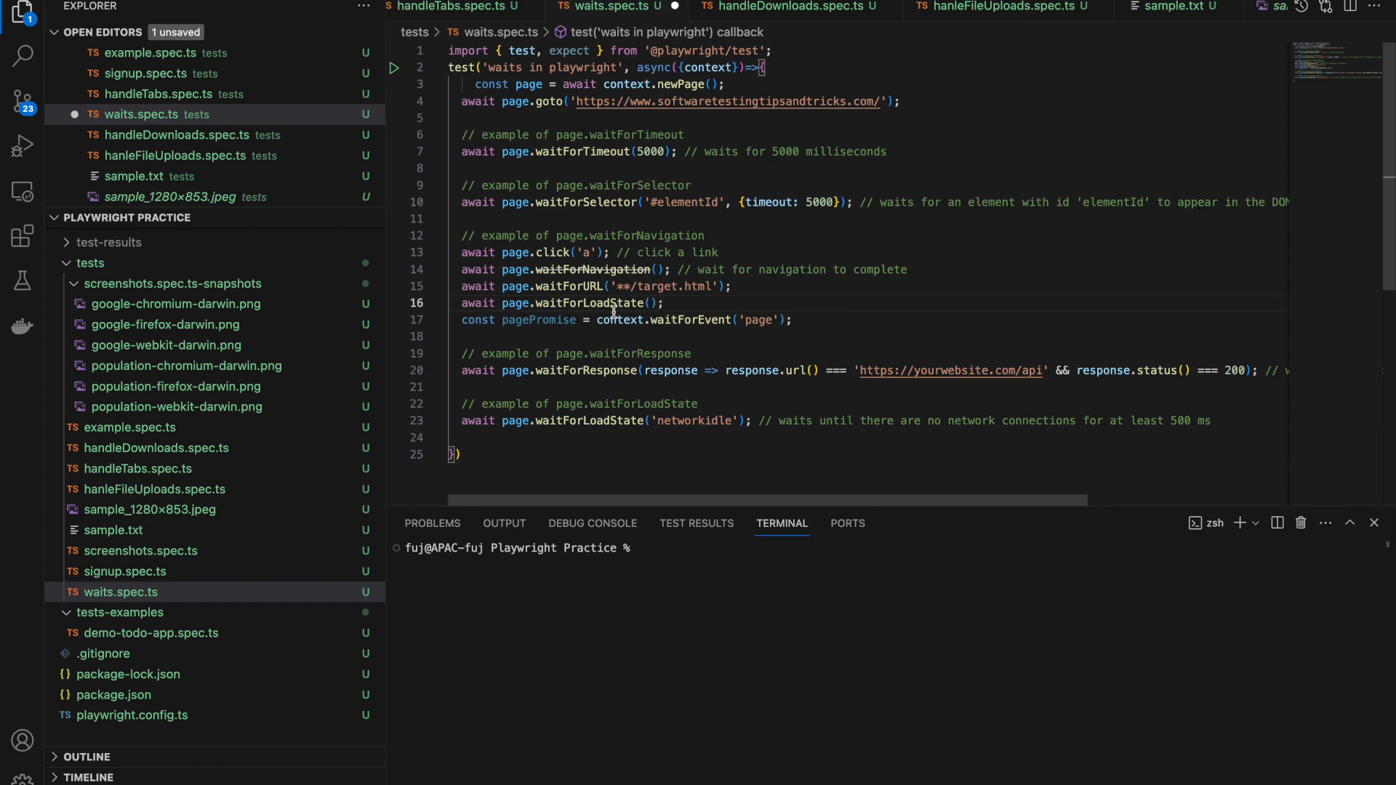
{"action": "mouse_move", "coordinate": [766, 326]}
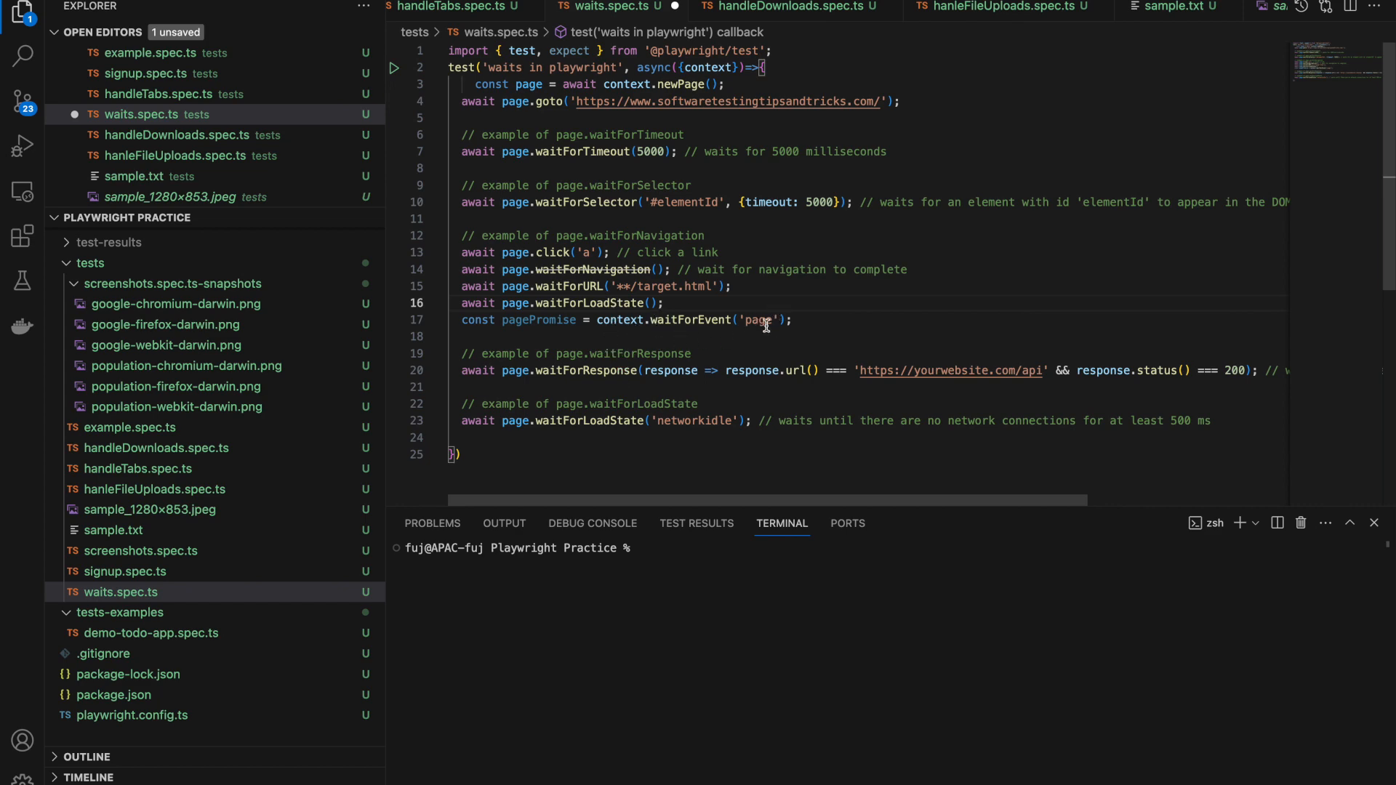
{"action": "double_click", "coordinate": [691, 320]}
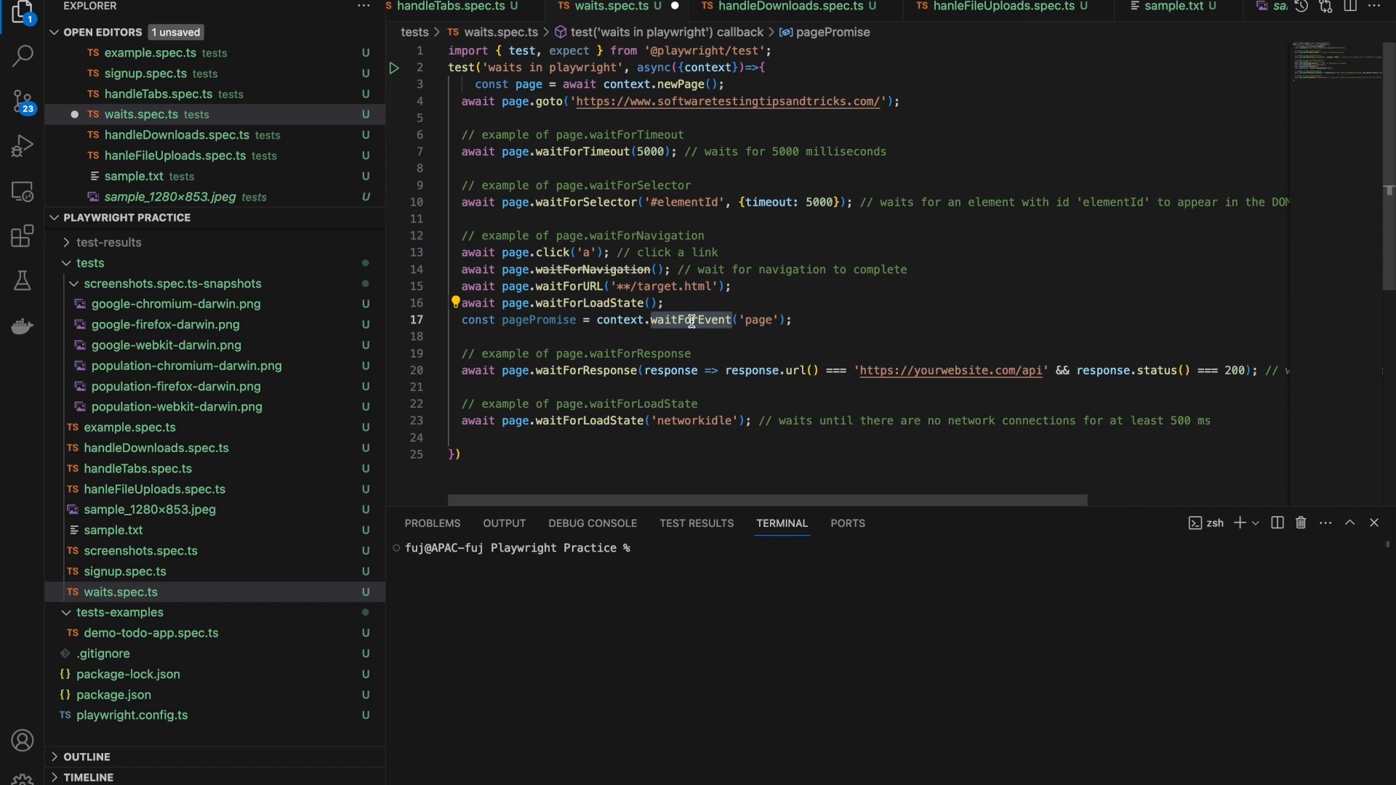
{"action": "mouse_move", "coordinate": [733, 336]}
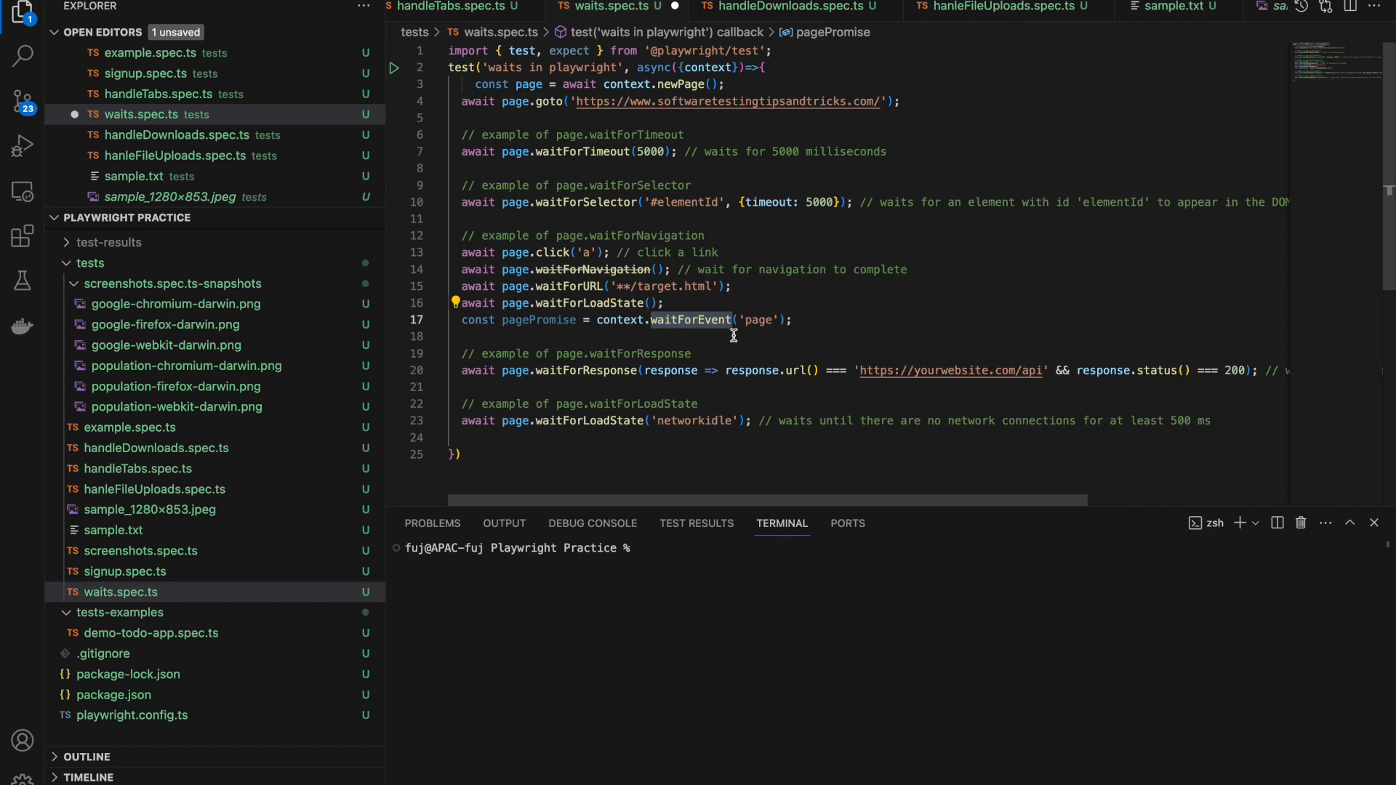
{"action": "mouse_move", "coordinate": [690, 320]}
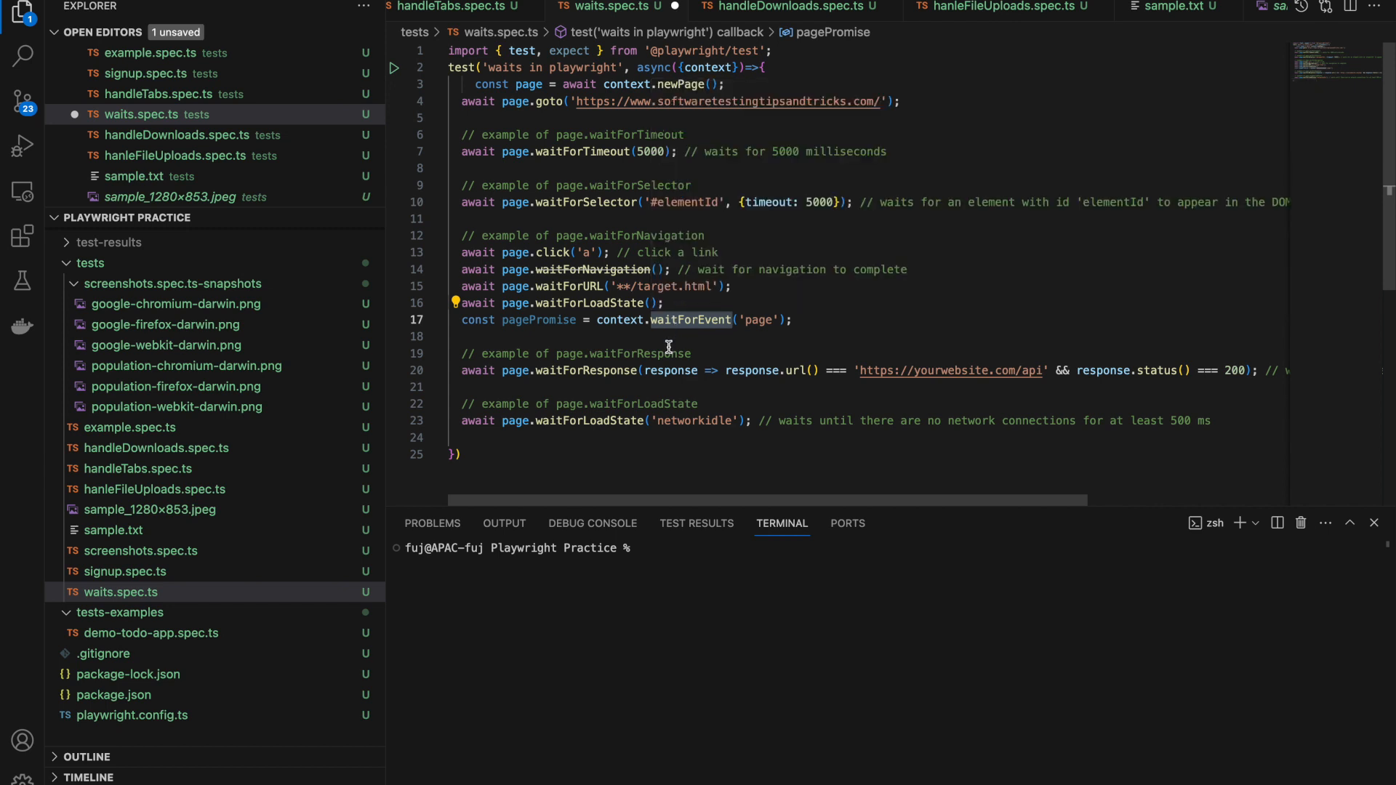
{"action": "mouse_move", "coordinate": [757, 322]}
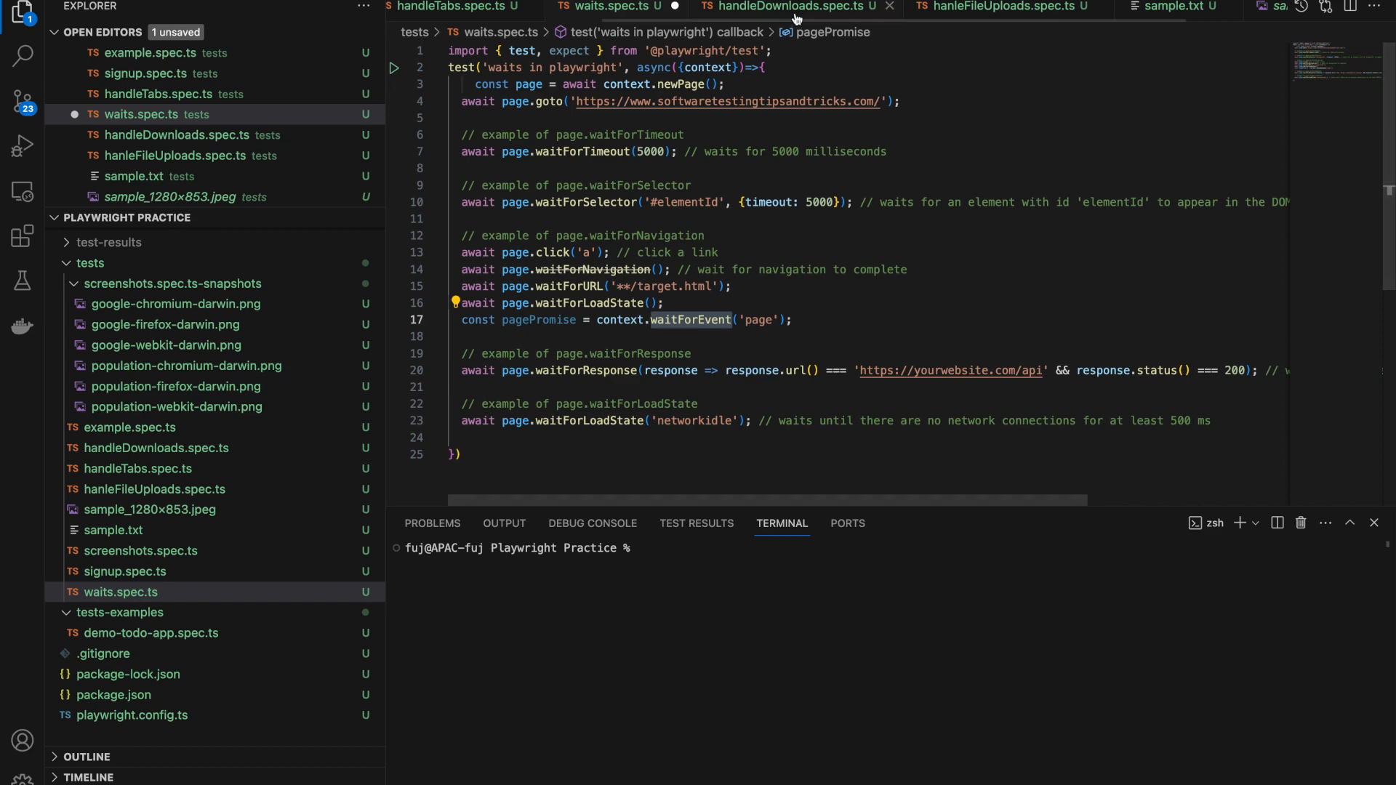
{"action": "left_click", "coordinate": [784, 8]}
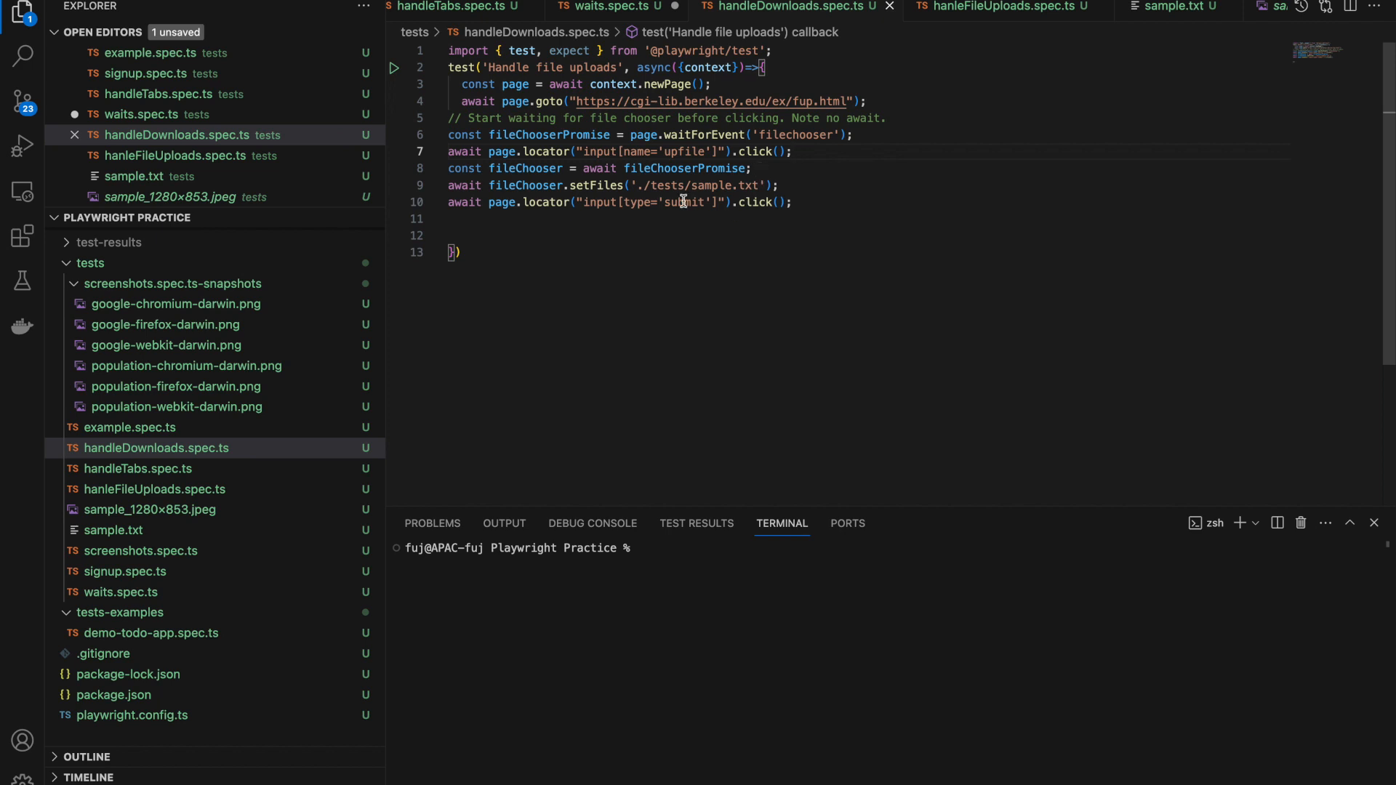
{"action": "mouse_move", "coordinate": [447, 147]}
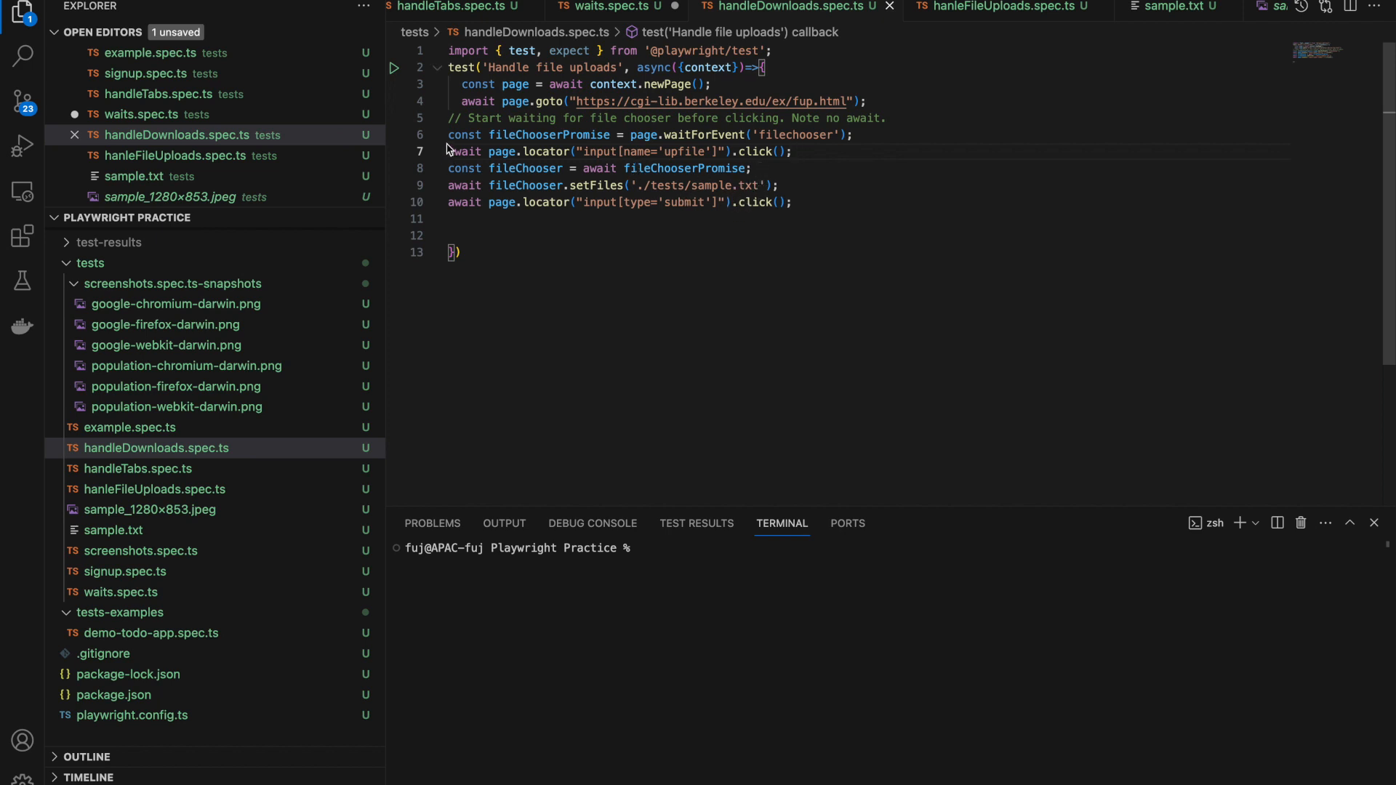
{"action": "double_click", "coordinate": [703, 134]}
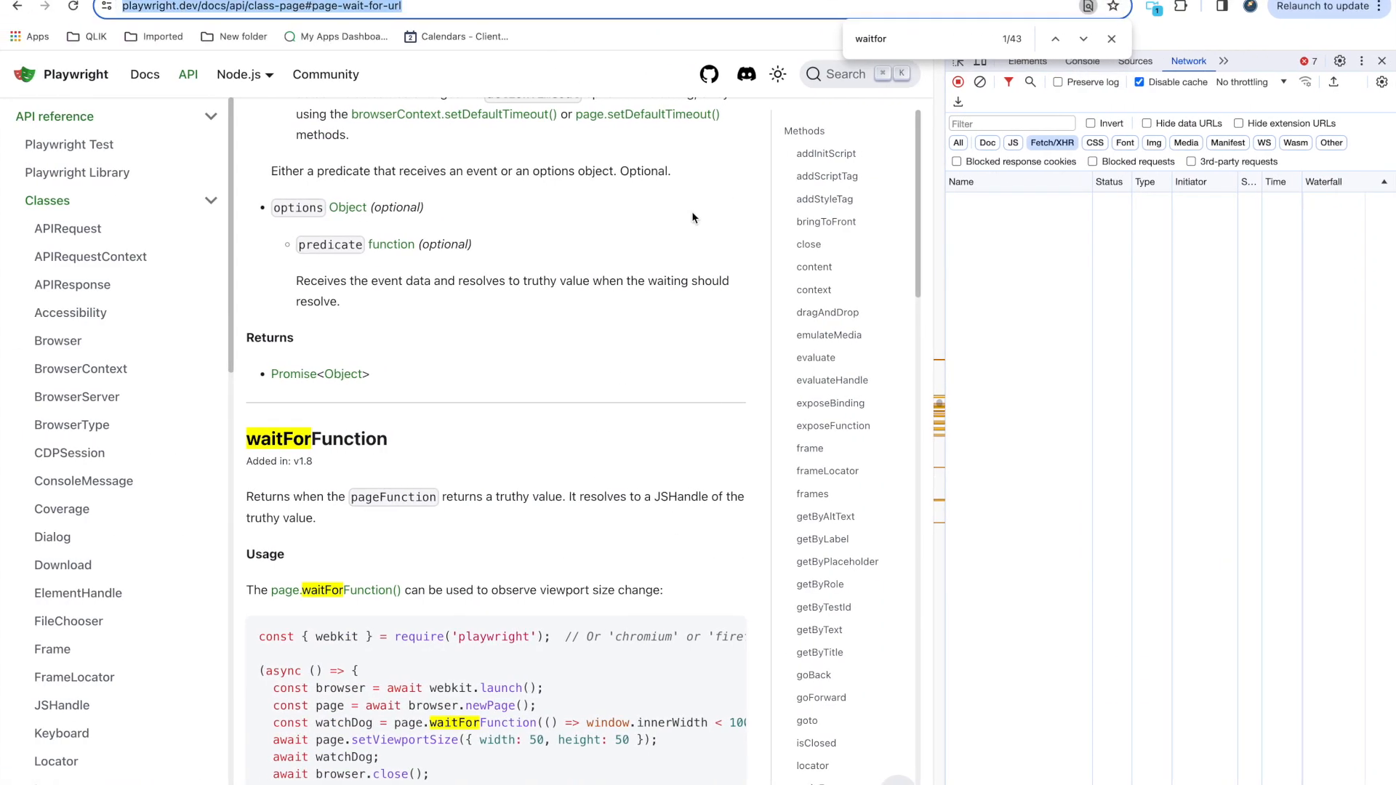
{"action": "scroll", "scroll_direction": "down", "scroll_amount": 3}
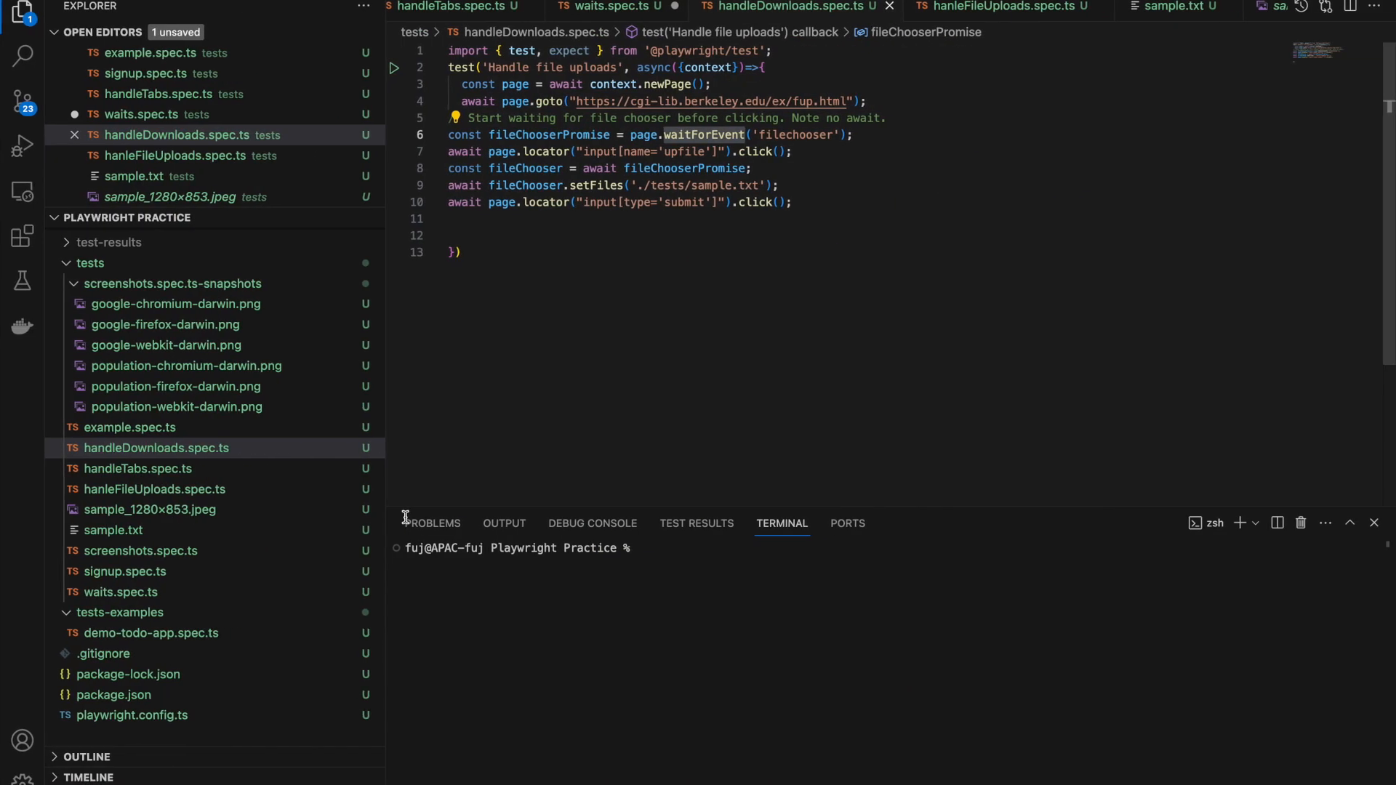
{"action": "left_click", "coordinate": [611, 7]}
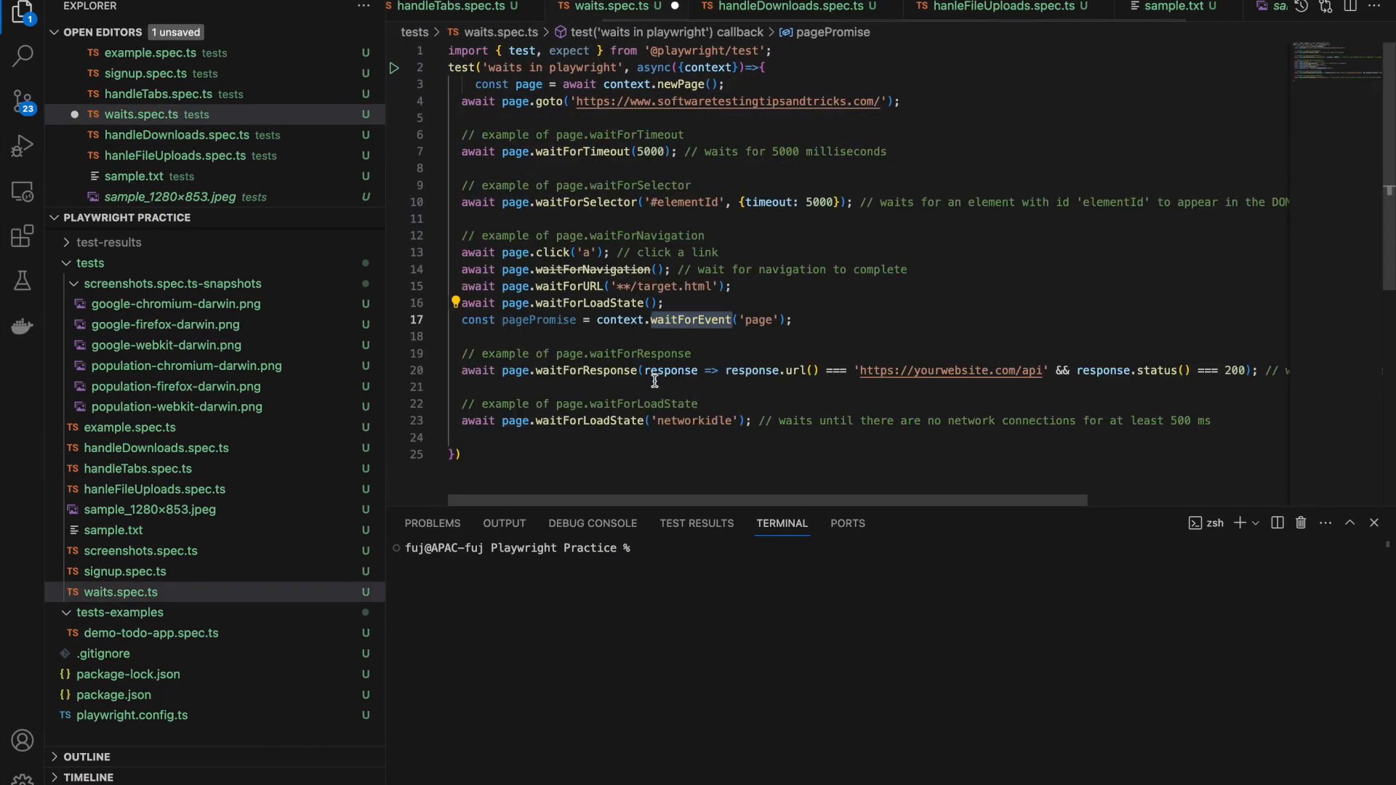
- Review the waitForResponse line, select its 200 status, then return to the line start
{"action": "scroll", "scroll_direction": "down", "scroll_amount": 3}
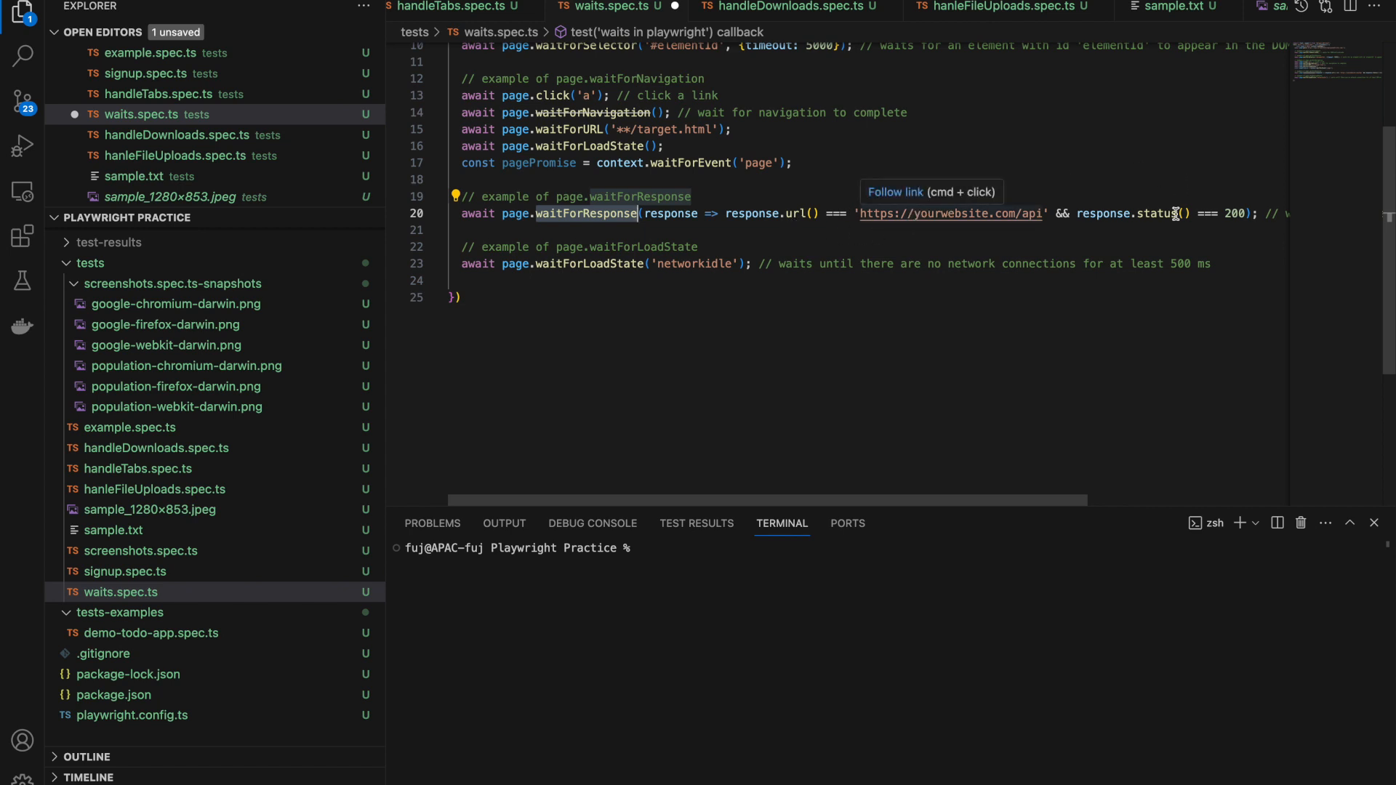
{"action": "mouse_move", "coordinate": [566, 234]}
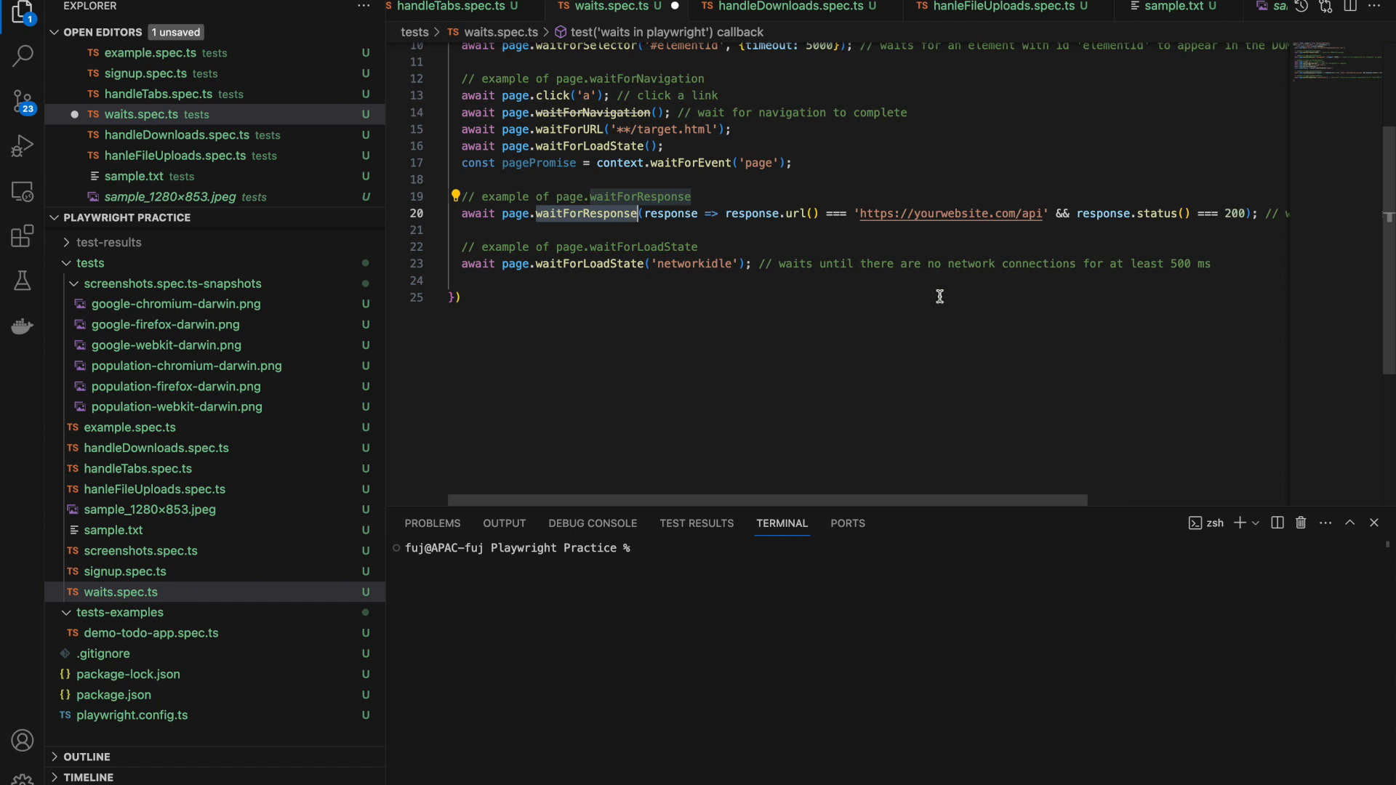
{"action": "scroll", "scroll_direction": "right", "scroll_amount": 3}
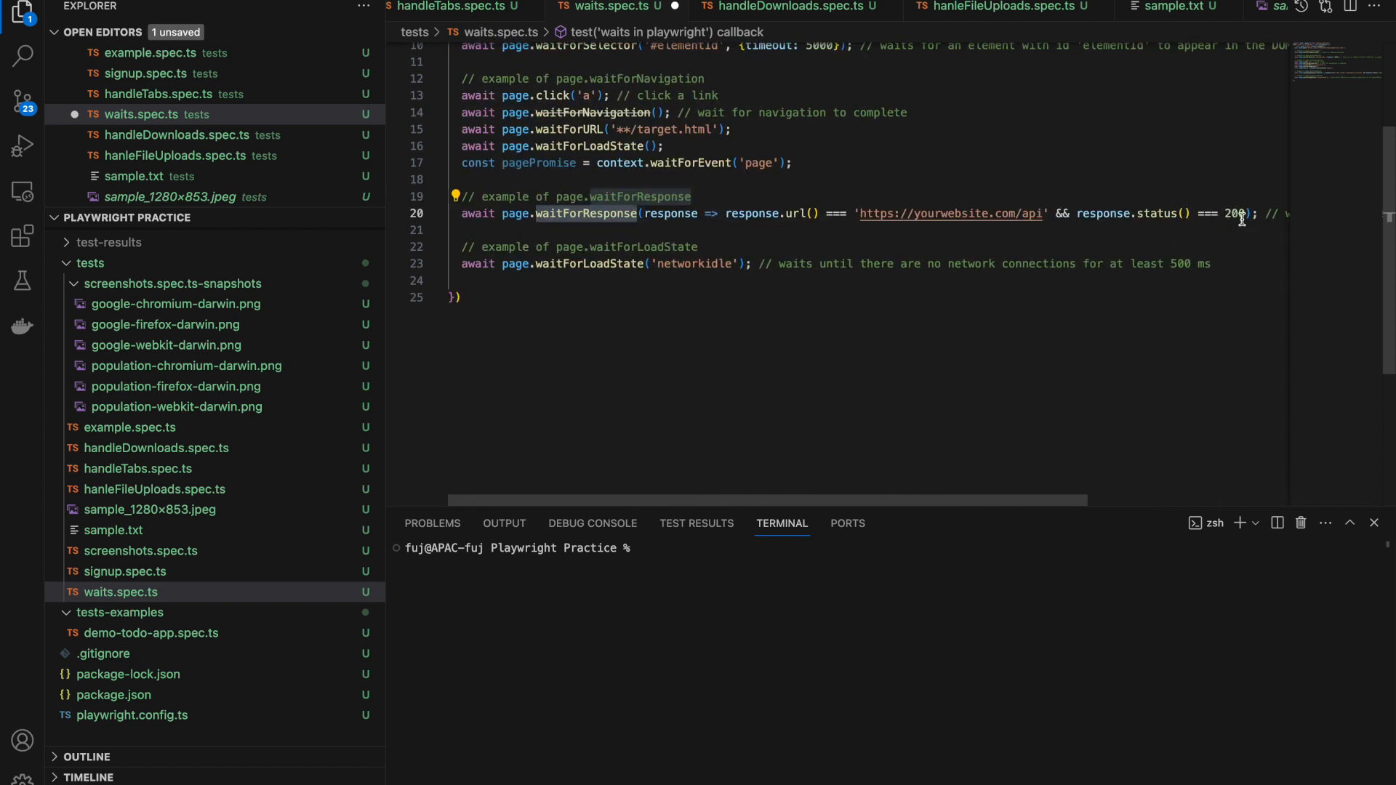
{"action": "double_click", "coordinate": [1233, 213]}
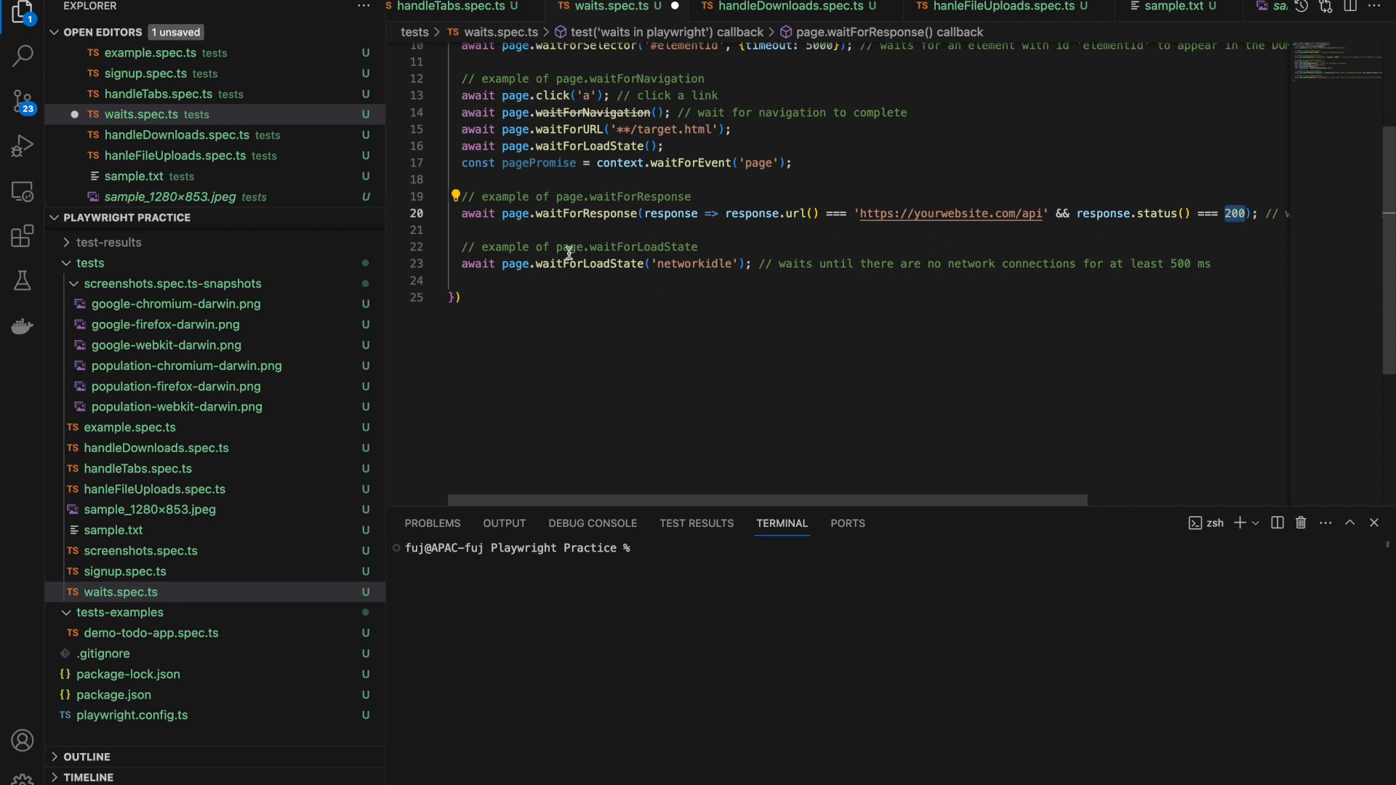
{"action": "mouse_move", "coordinate": [959, 203]}
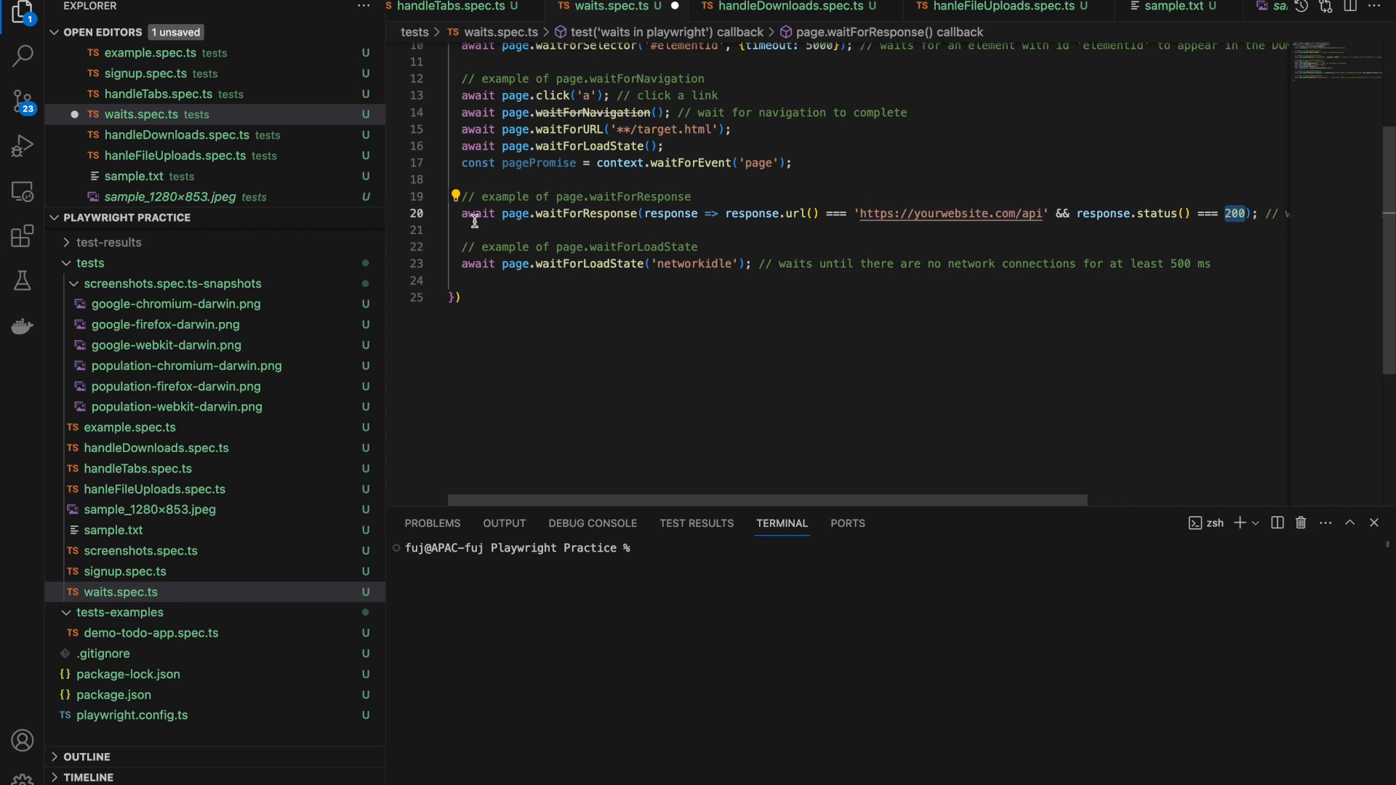
{"action": "left_click", "coordinate": [461, 213]}
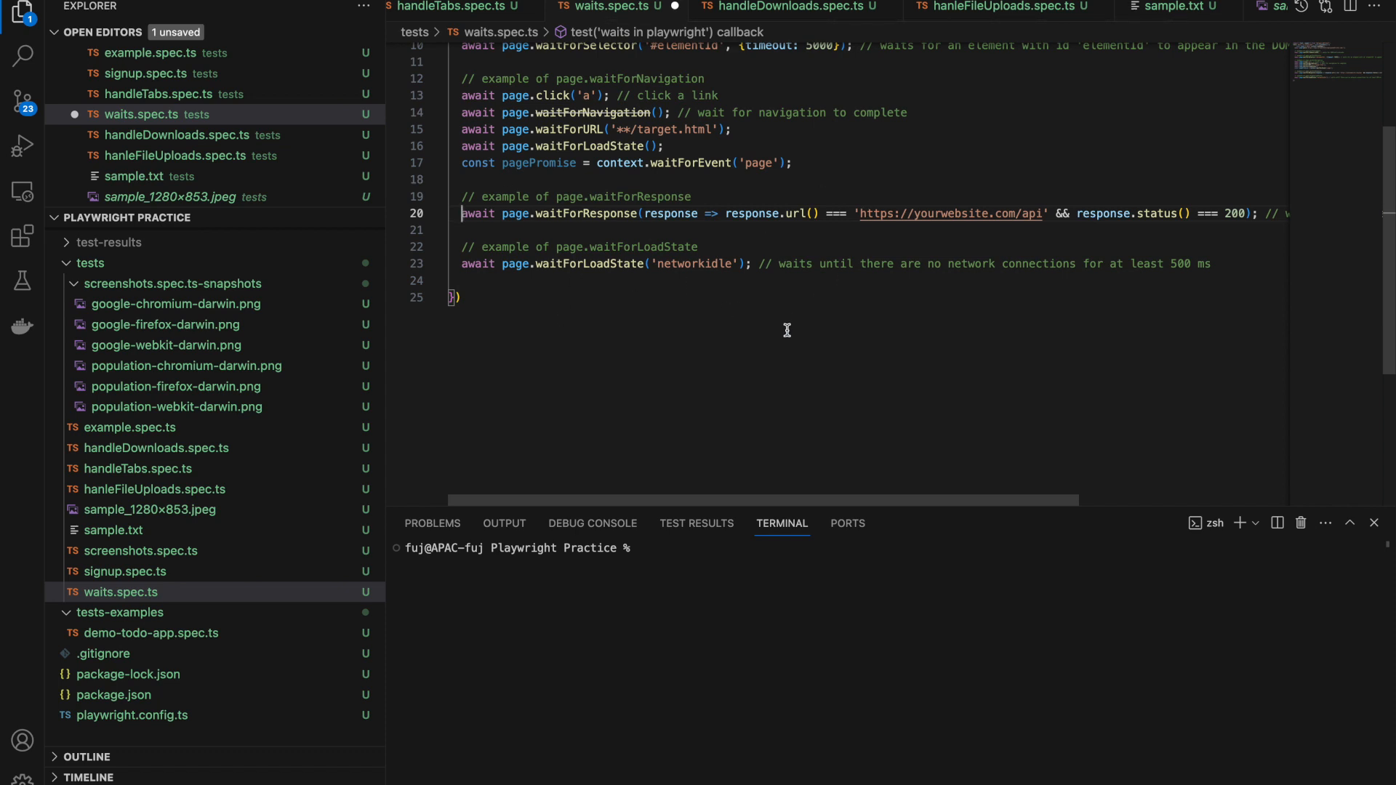
{"action": "mouse_move", "coordinate": [720, 257]}
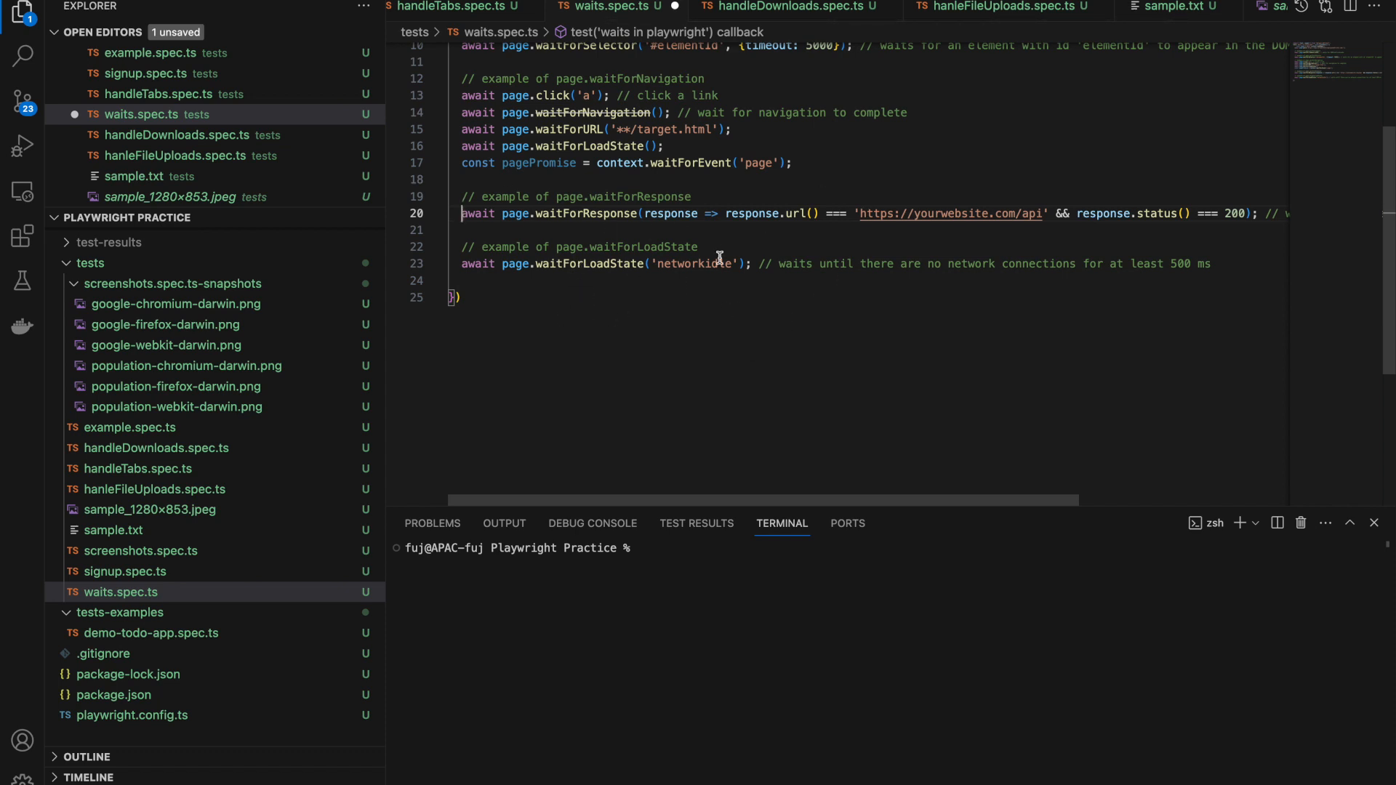
- Step through 'waitfor' matches to the waitForTimeout section and its production warning
{"action": "double_click", "coordinate": [694, 264]}
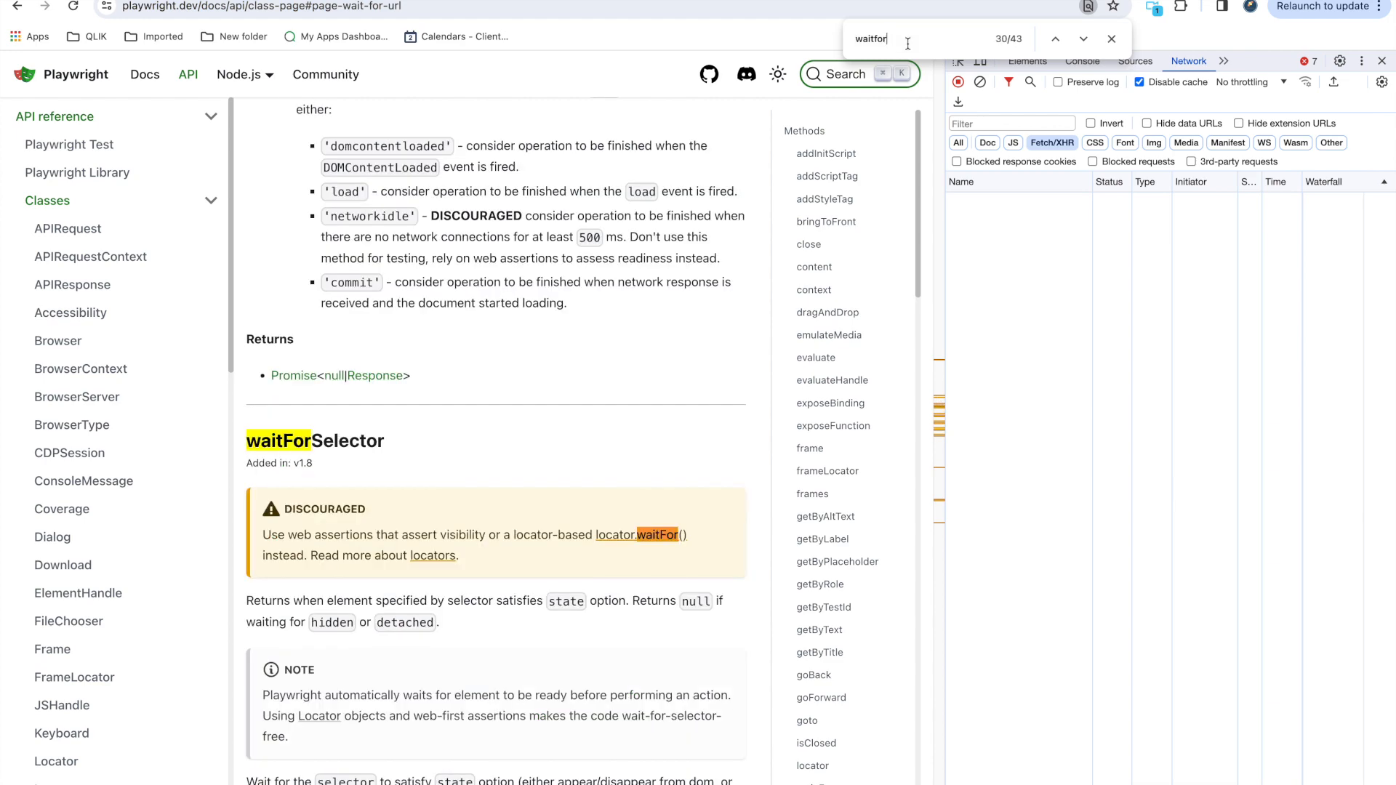
{"action": "left_click", "coordinate": [1083, 38]}
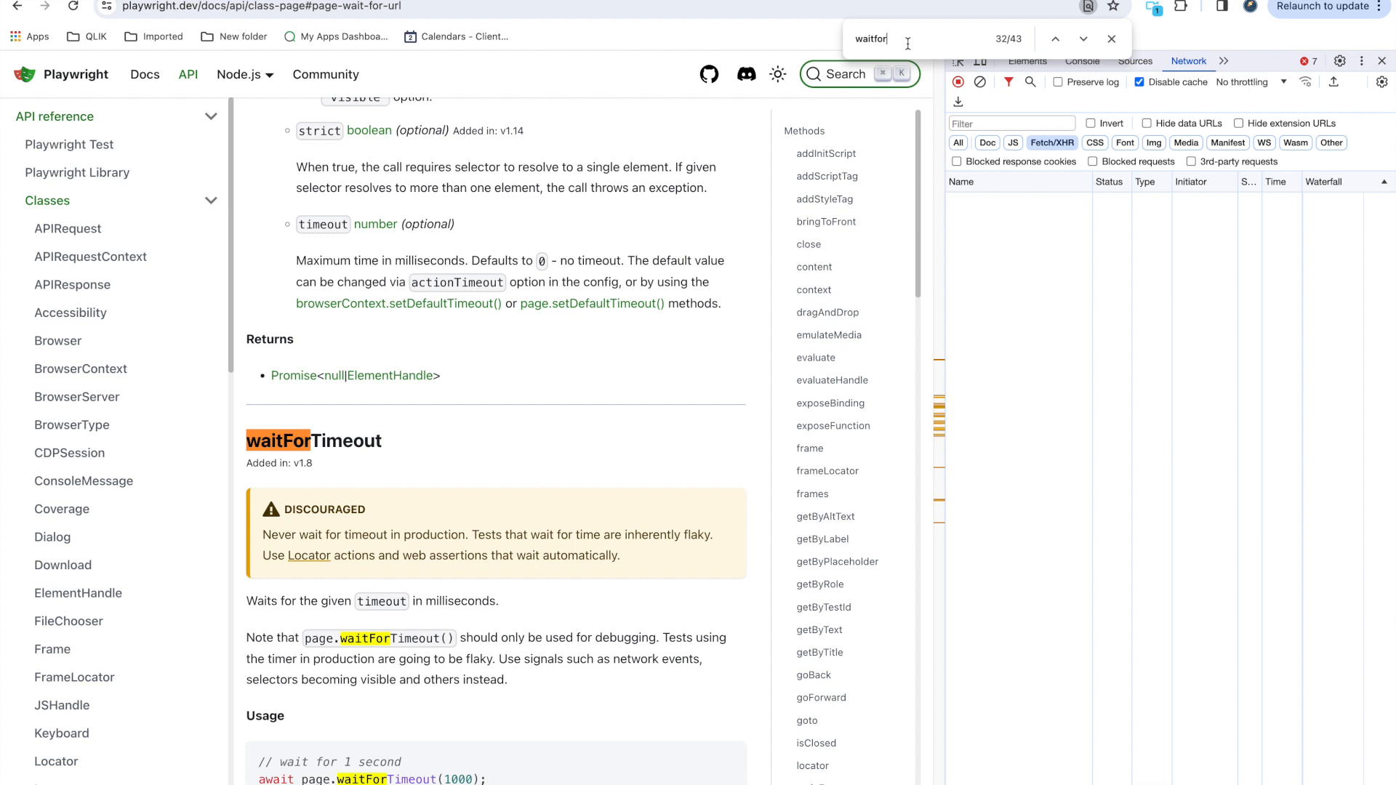
{"action": "left_click", "coordinate": [1055, 39]}
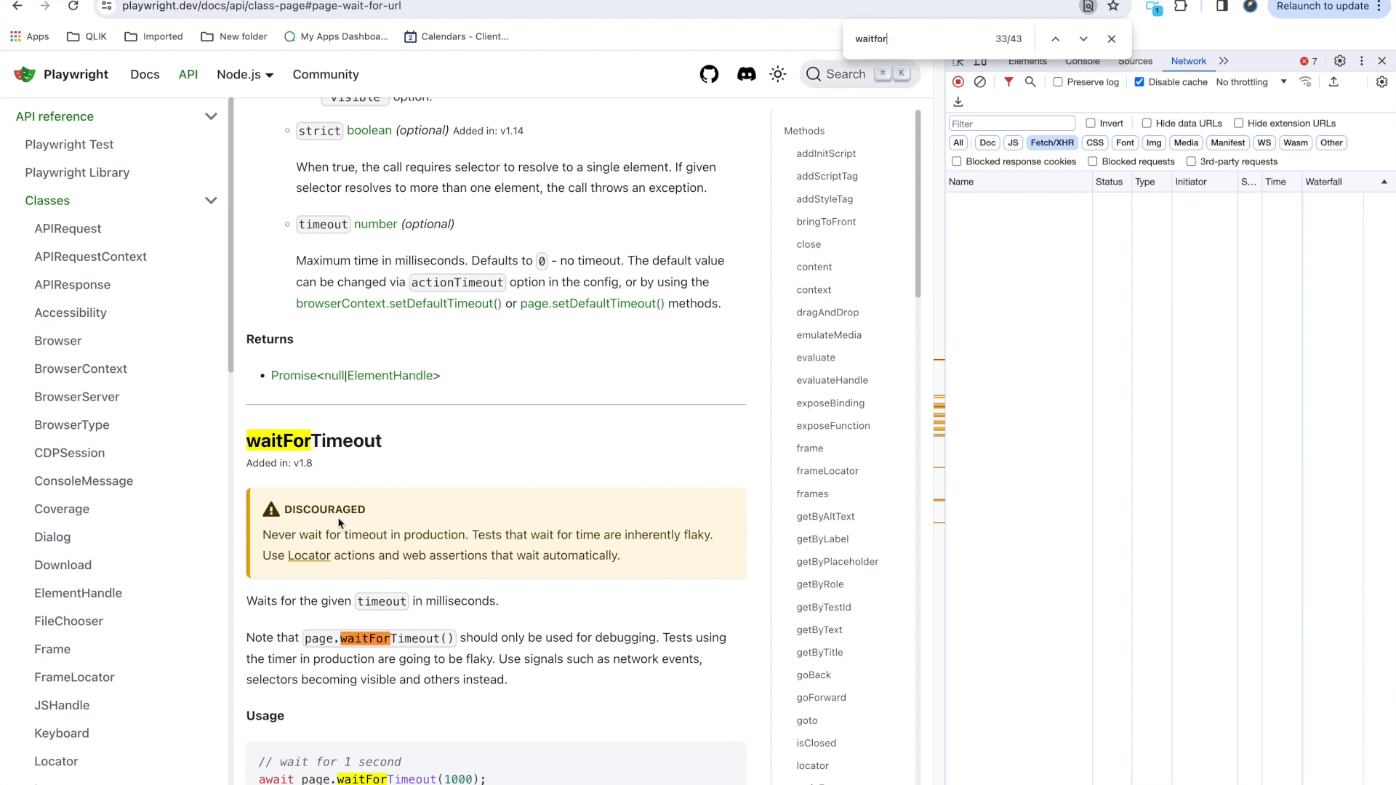
{"action": "mouse_move", "coordinate": [355, 554]}
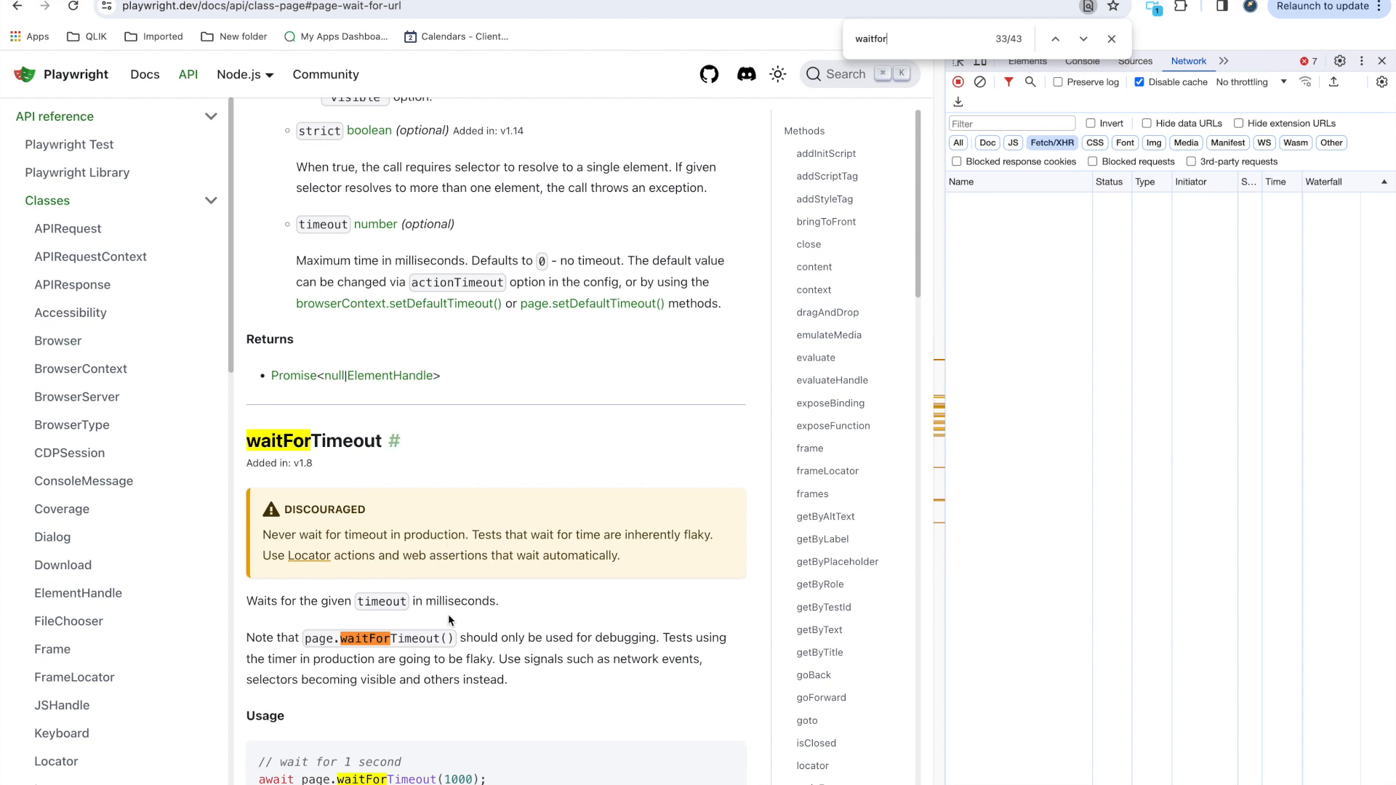
{"action": "mouse_move", "coordinate": [420, 594]}
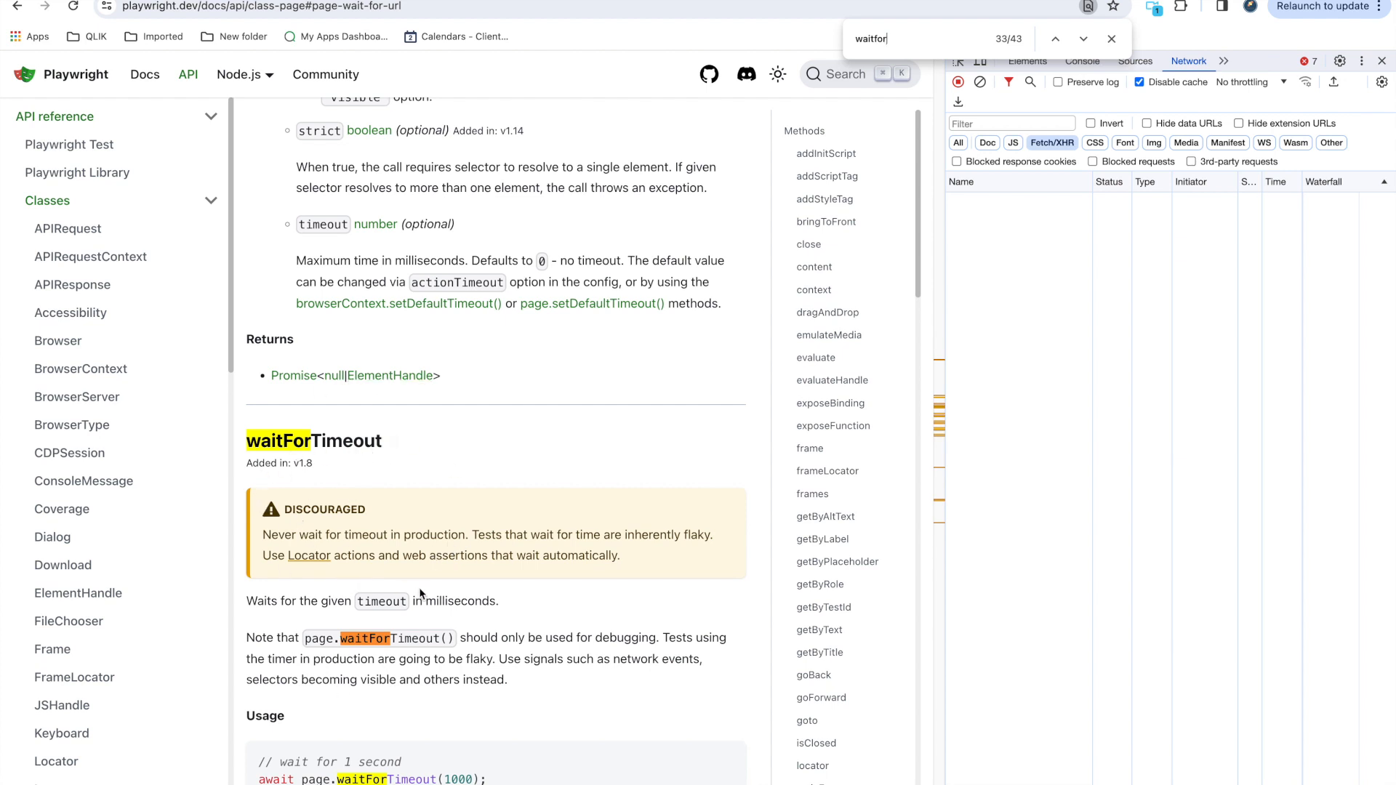
{"action": "scroll", "scroll_direction": "down", "scroll_amount": 3}
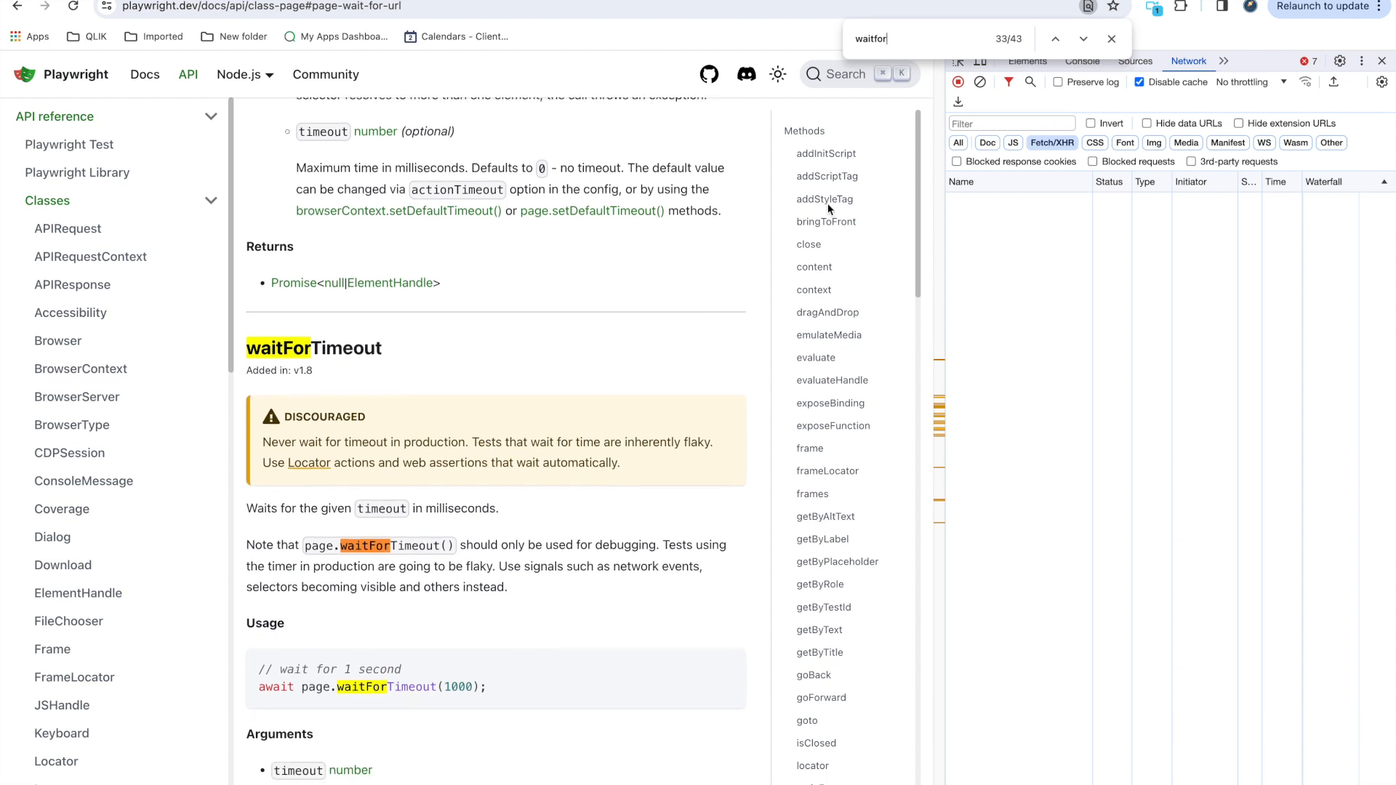
{"action": "mouse_move", "coordinate": [790, 276]}
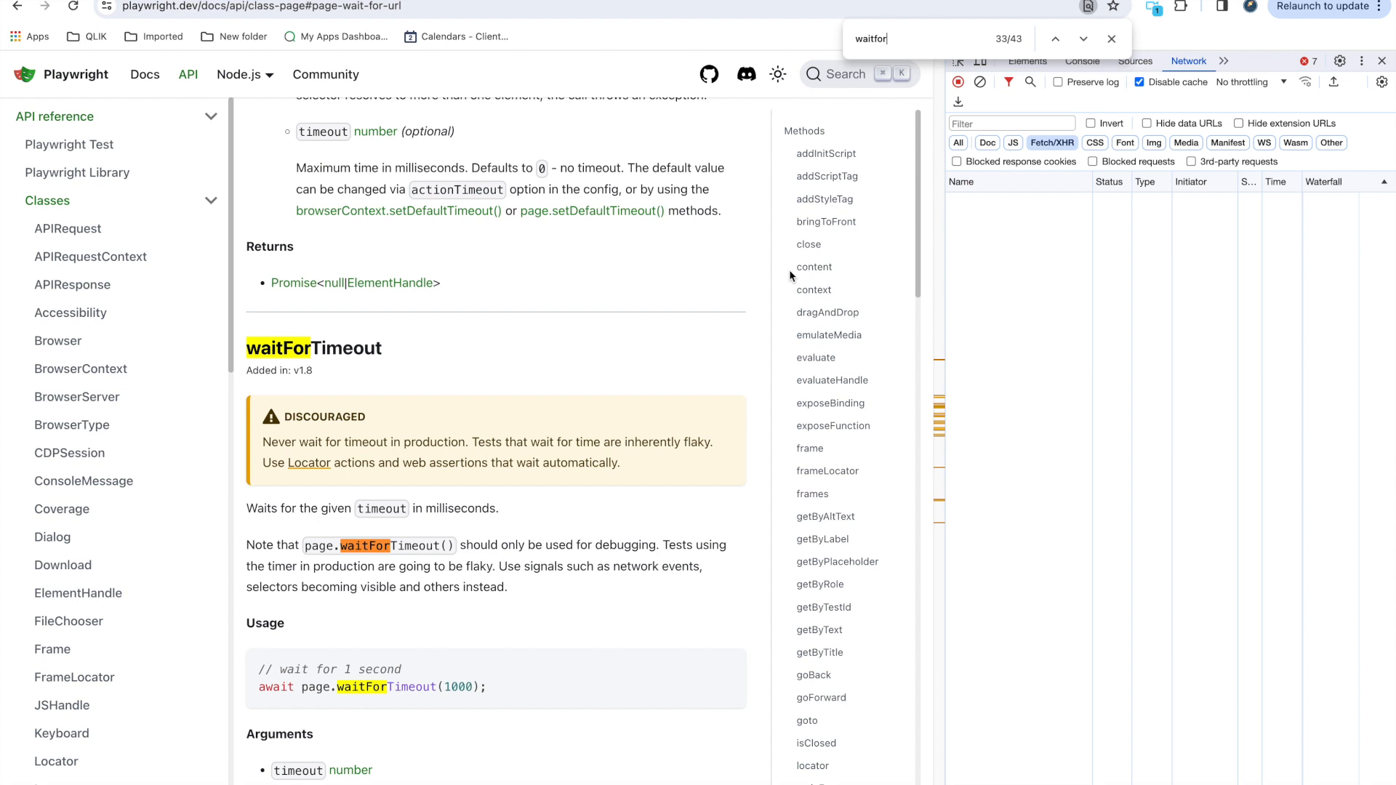
{"action": "mouse_move", "coordinate": [689, 317]}
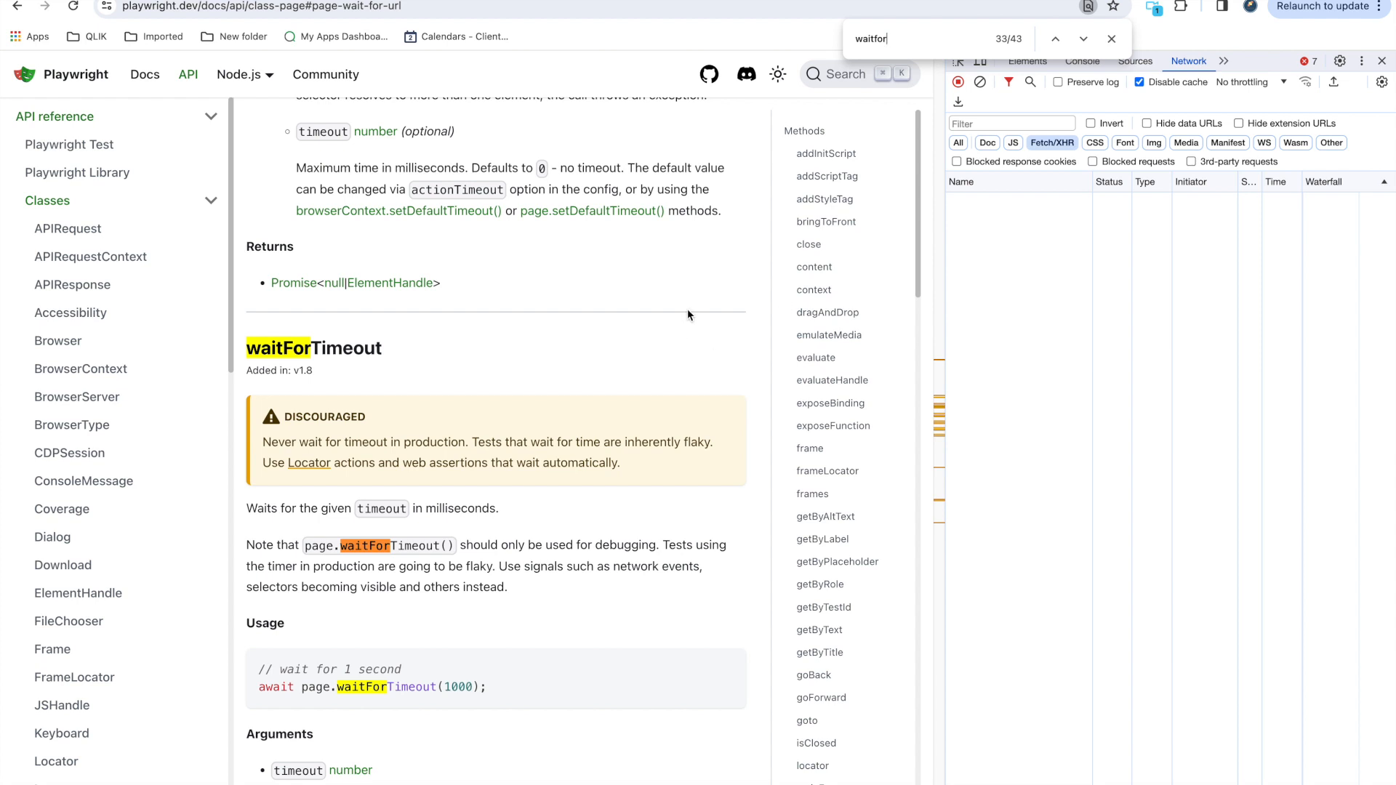
{"action": "mouse_move", "coordinate": [438, 439]}
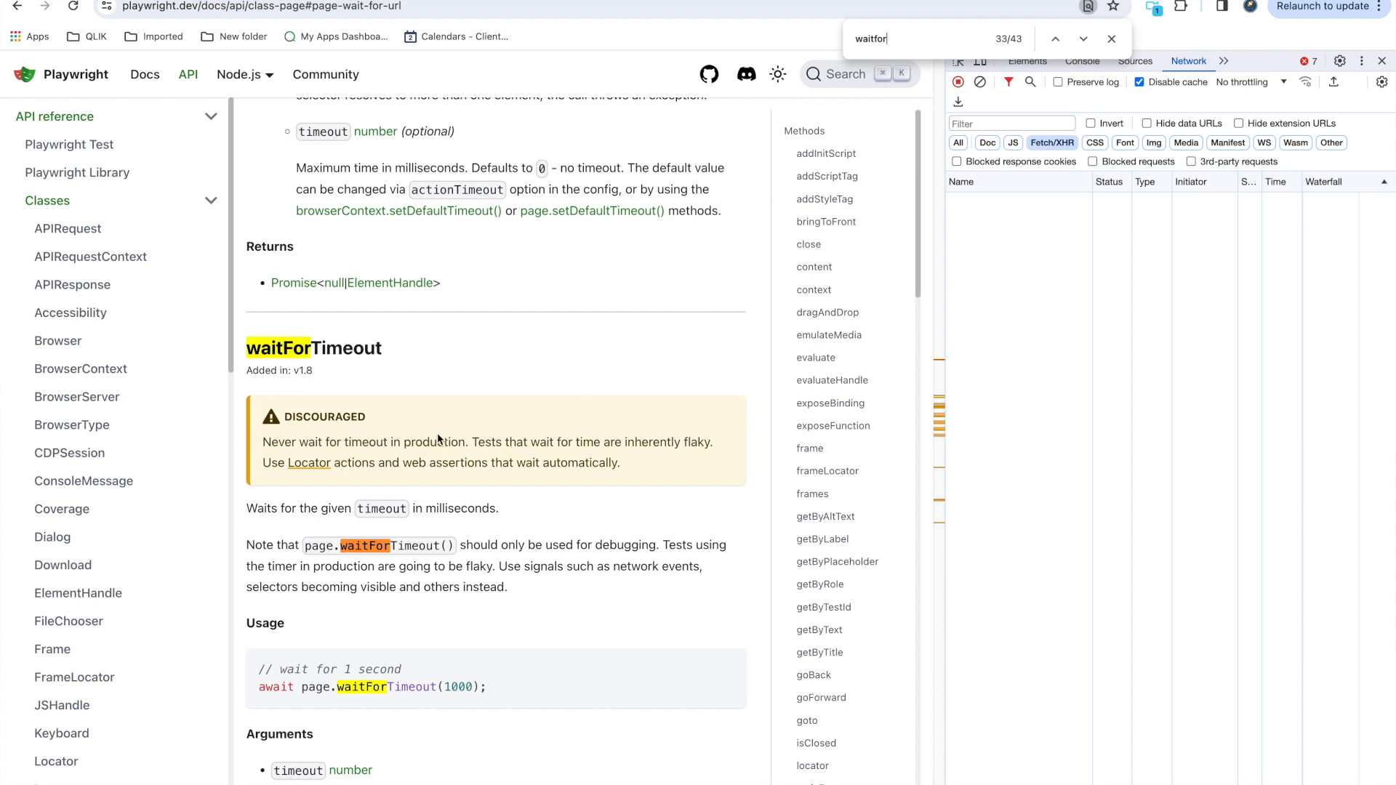
{"action": "mouse_move", "coordinate": [505, 556]}
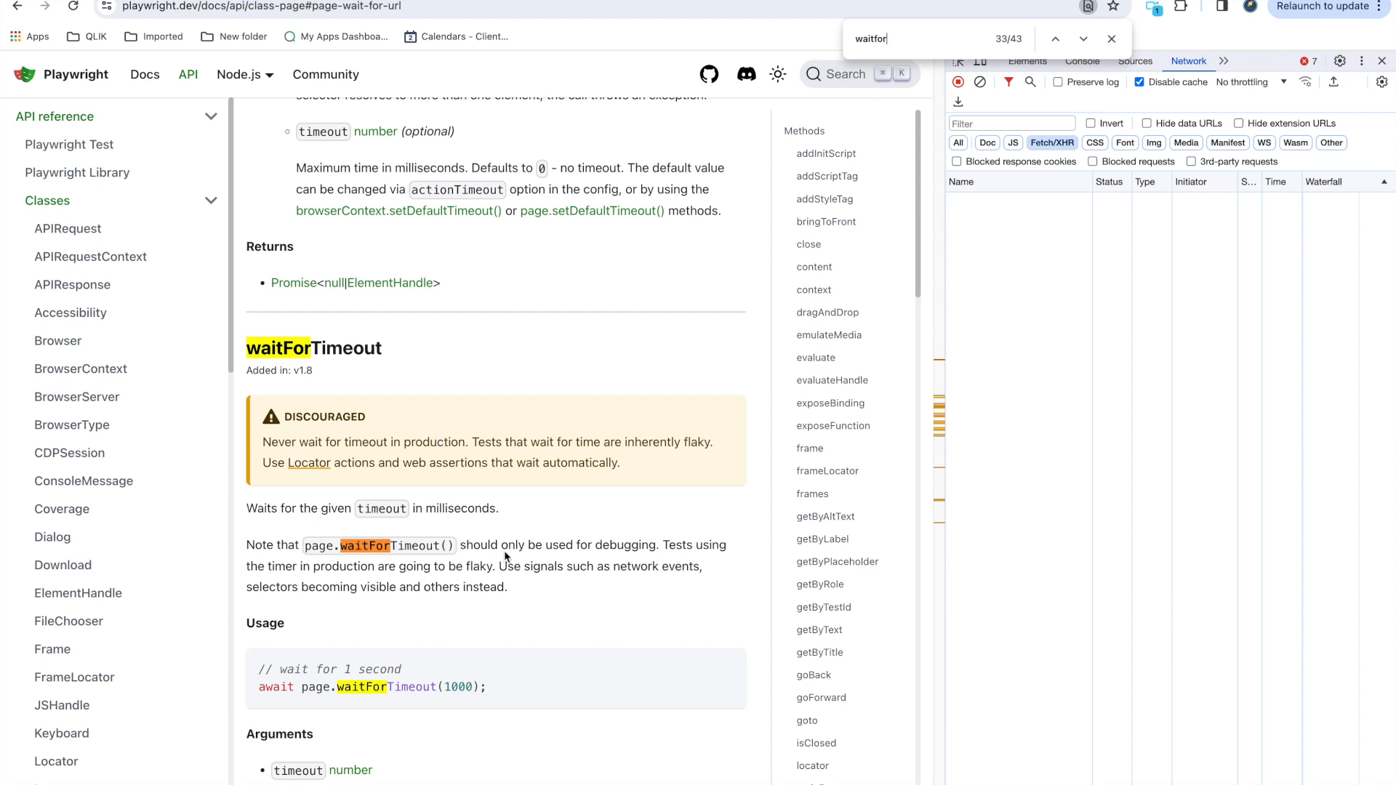
{"action": "scroll", "scroll_direction": "down", "scroll_amount": 3}
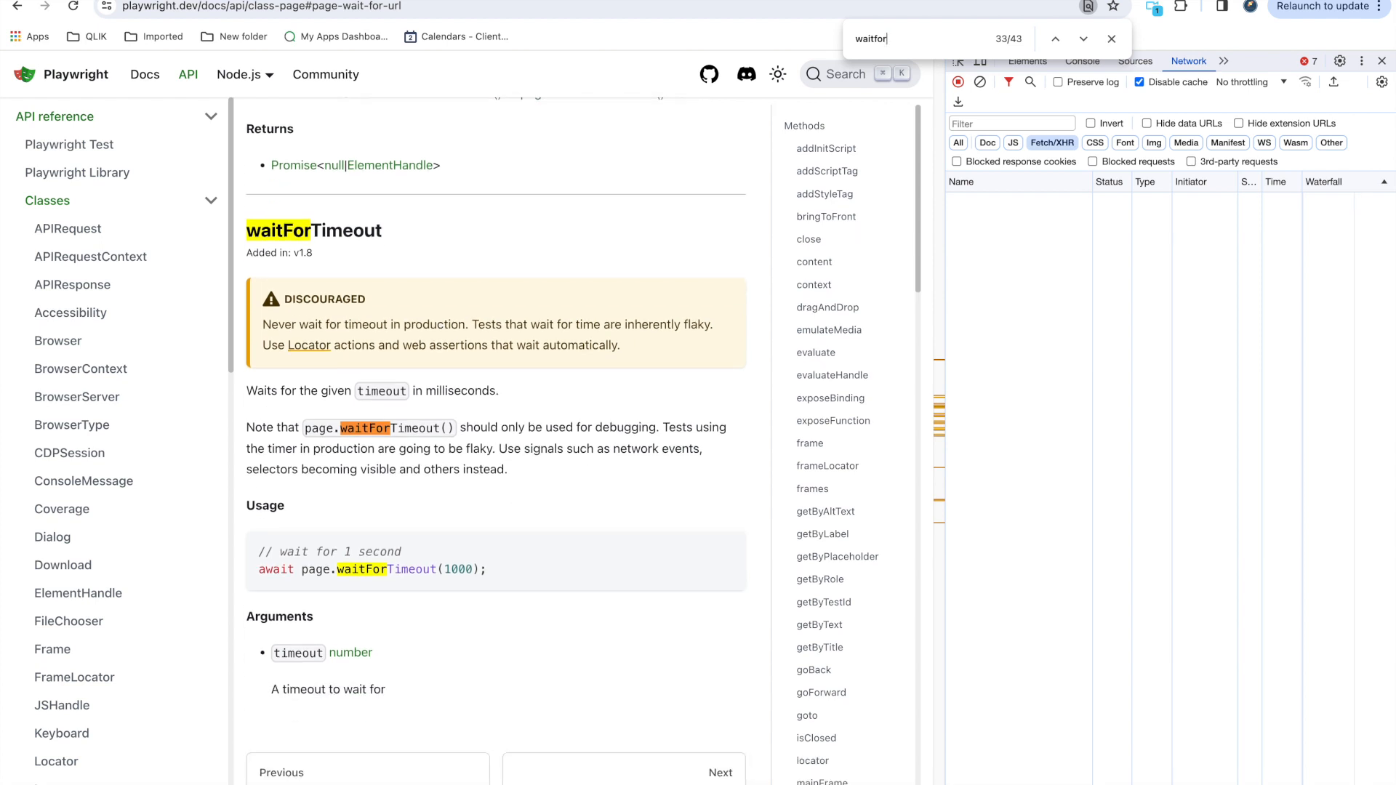
{"action": "left_click", "coordinate": [1083, 39]}
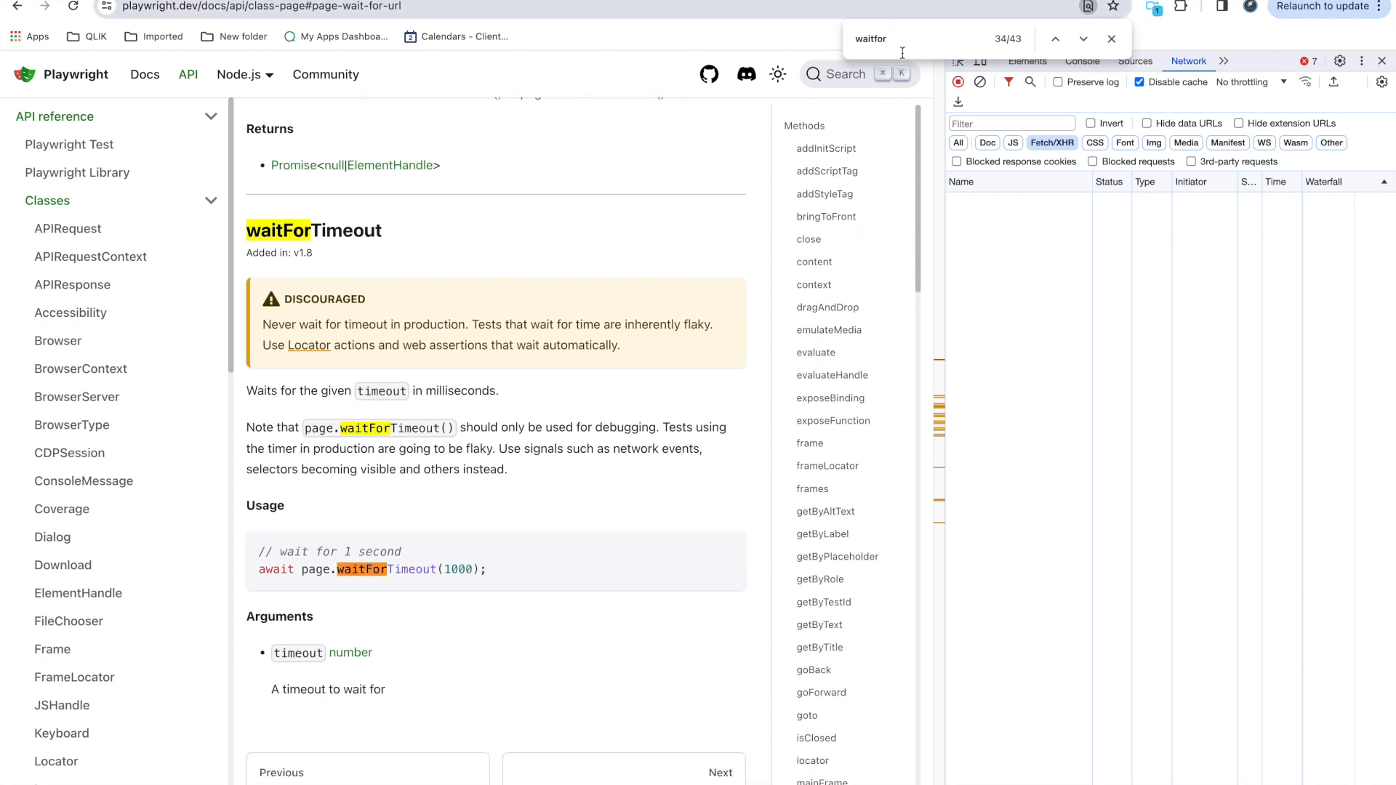
- Jump to waitForFunction and scroll to its viewport-width-under-100 usage example
{"action": "left_click", "coordinate": [1083, 38]}
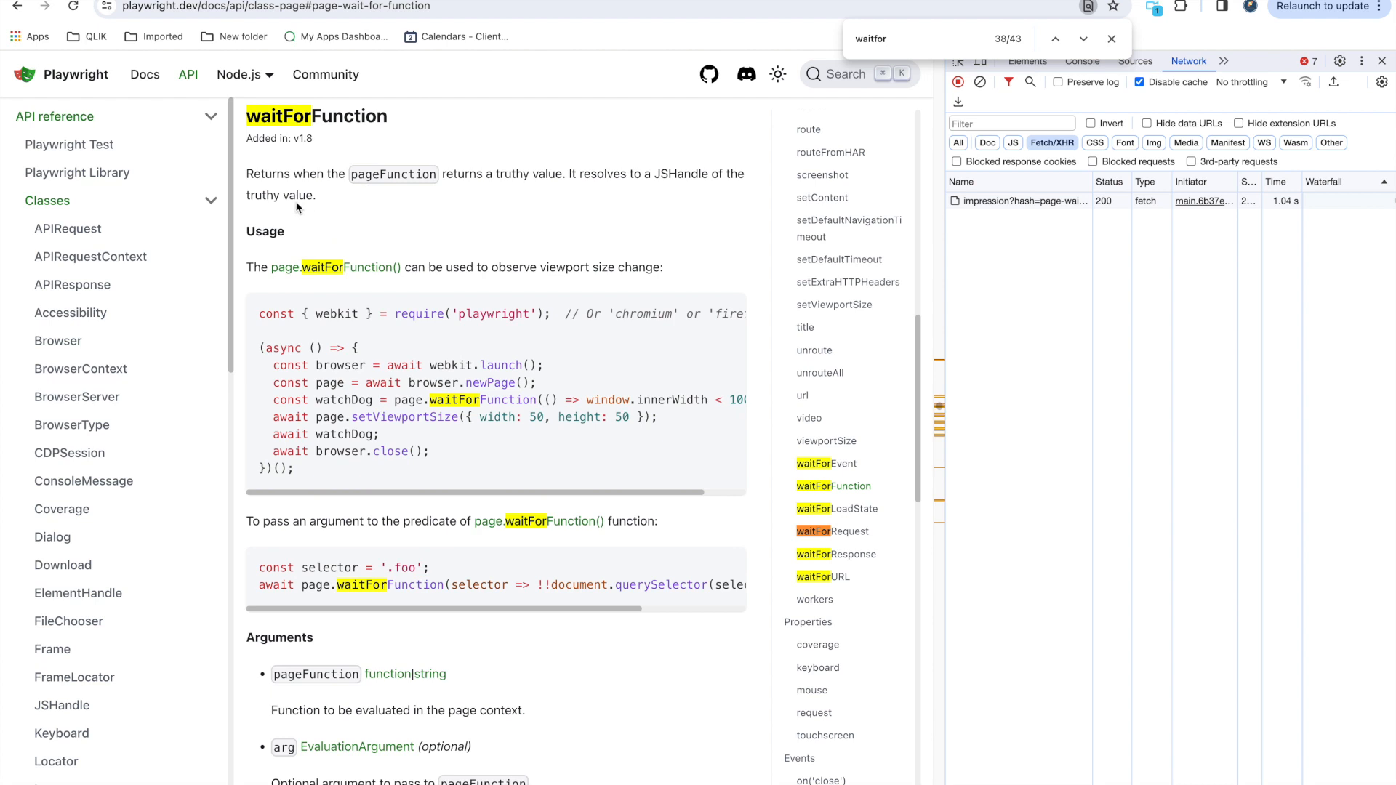
{"action": "mouse_move", "coordinate": [571, 192]}
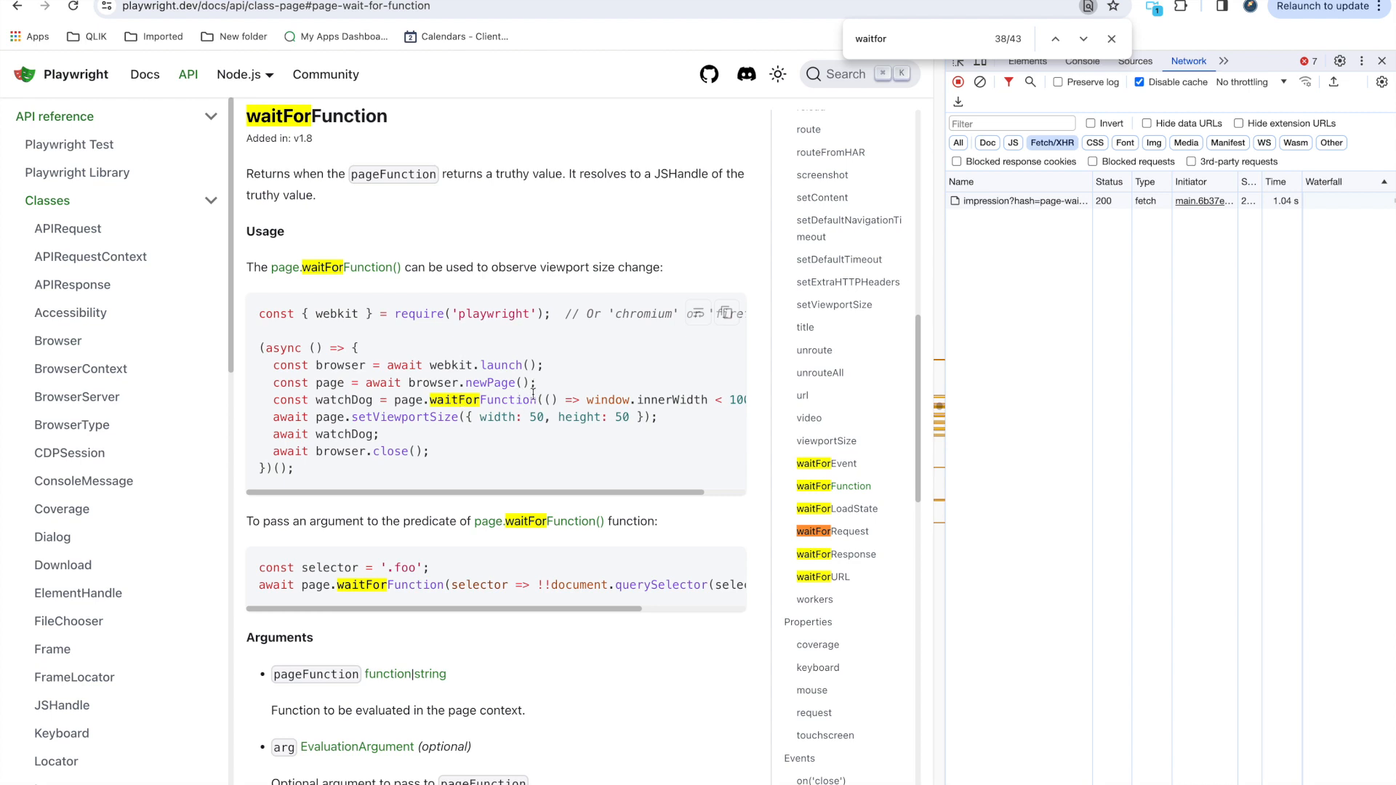
{"action": "scroll", "scroll_direction": "right", "scroll_amount": 3}
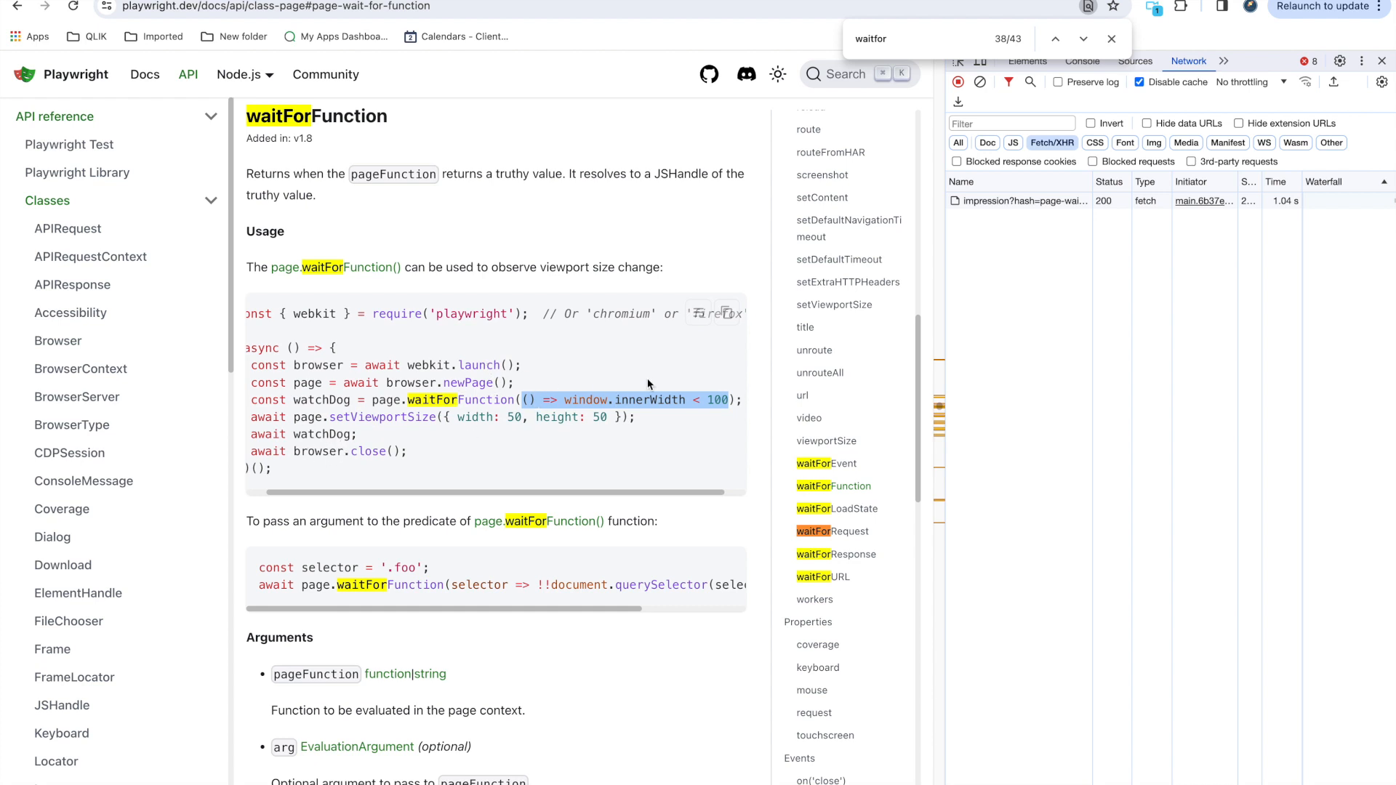
{"action": "mouse_move", "coordinate": [678, 424]}
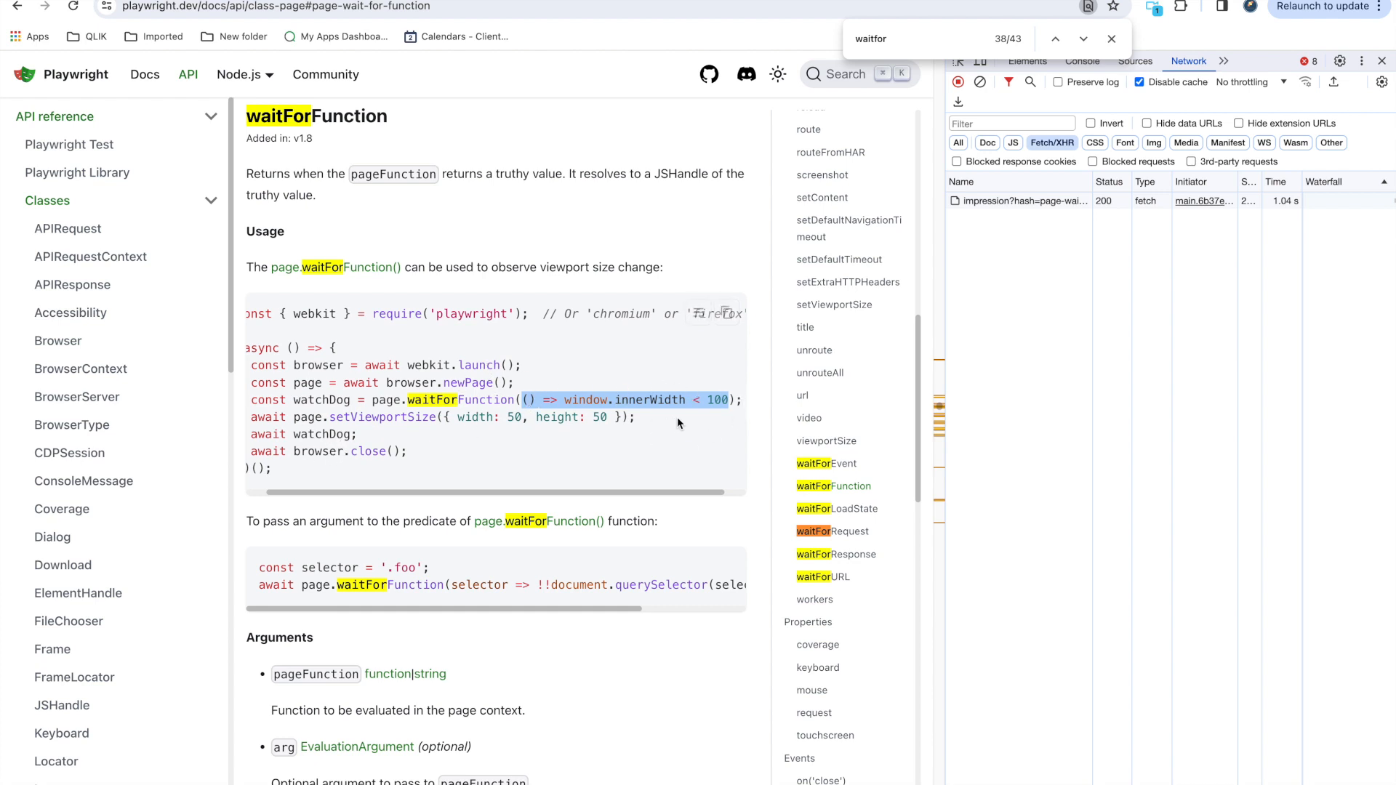
{"action": "mouse_move", "coordinate": [691, 354]}
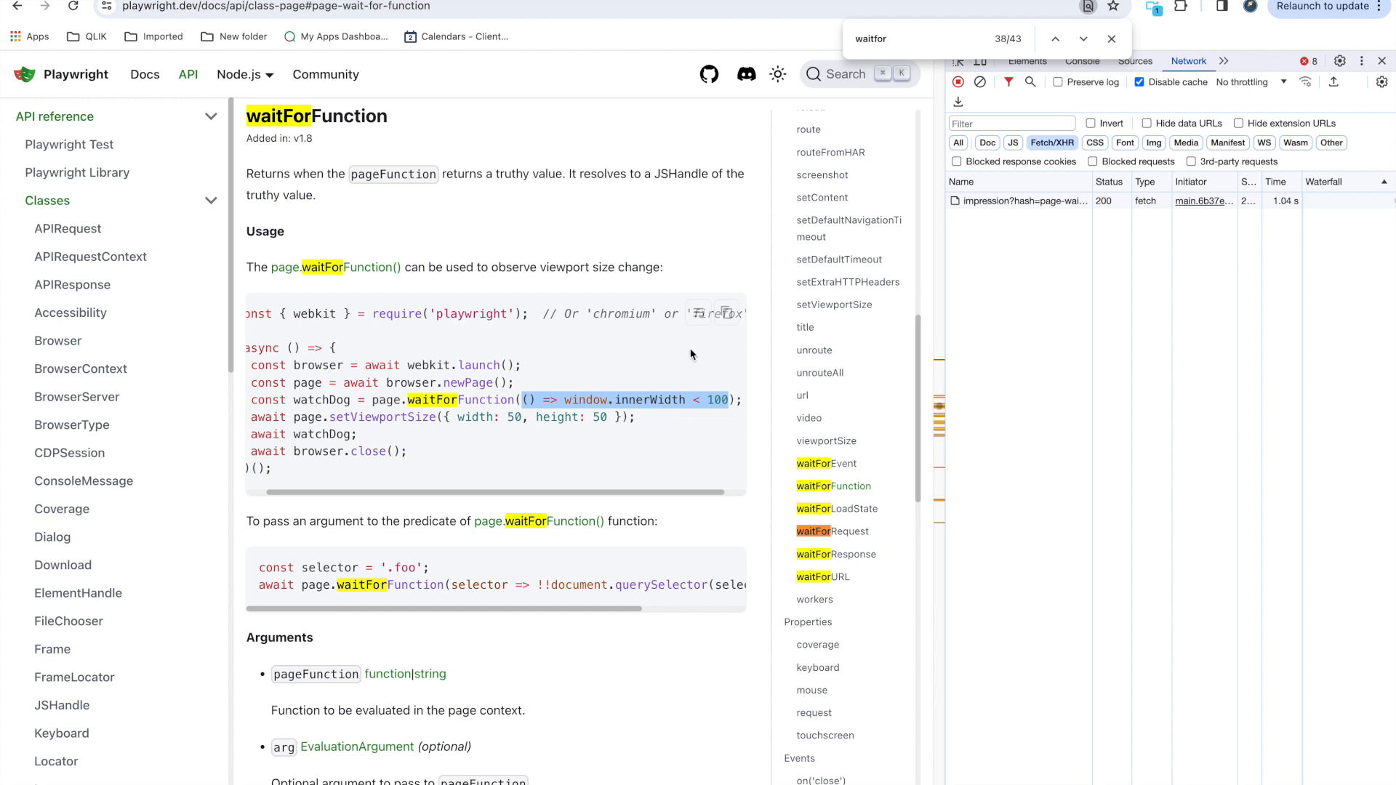
{"action": "scroll", "scroll_direction": "down", "scroll_amount": 3}
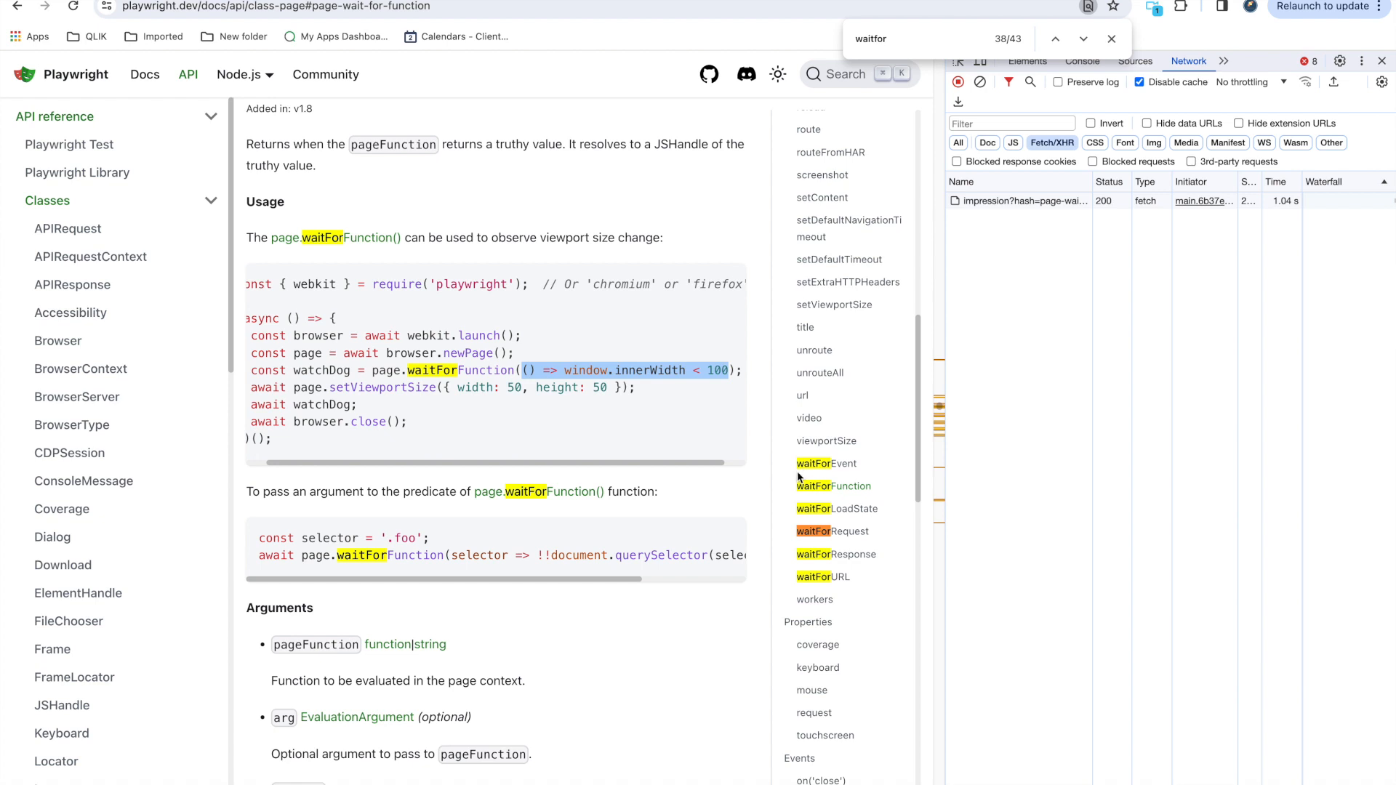
{"action": "mouse_move", "coordinate": [813, 576]}
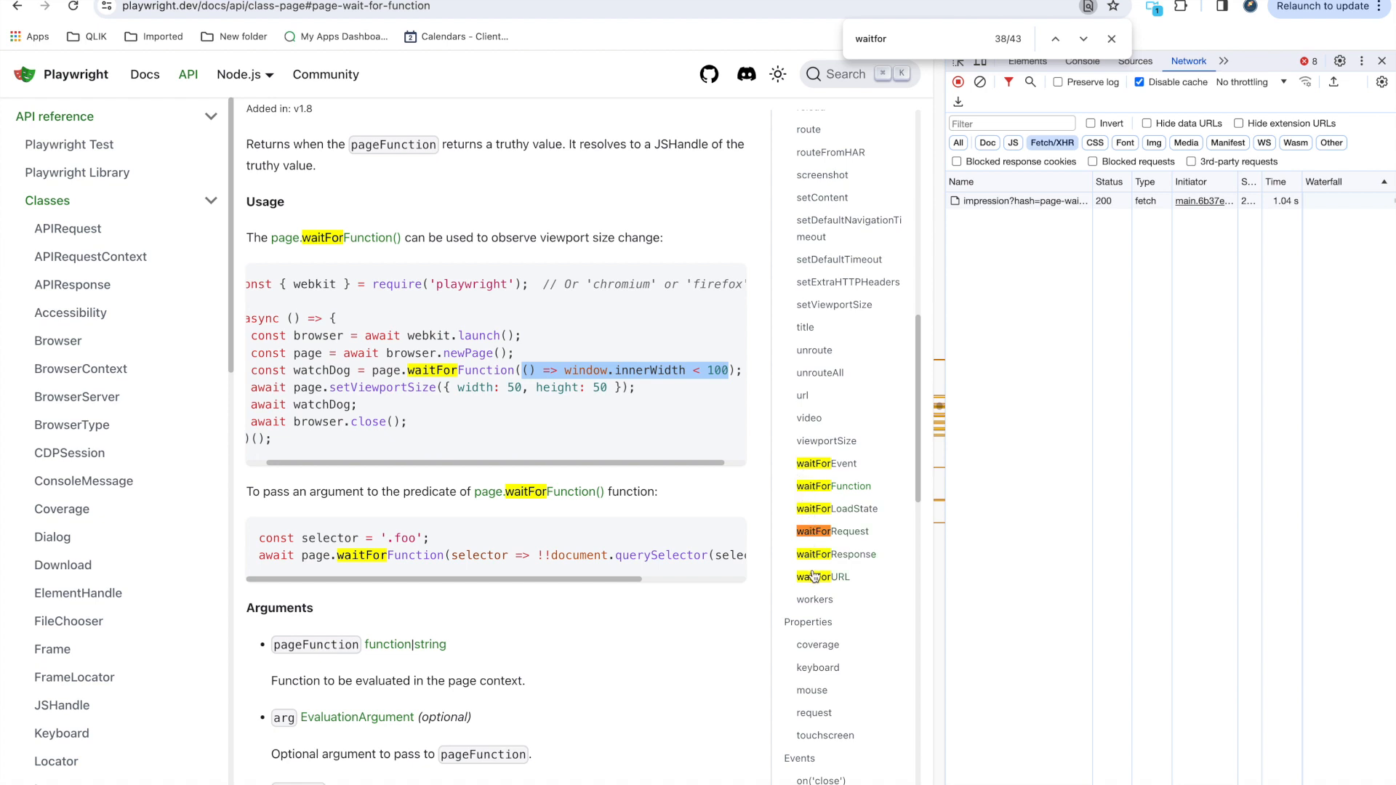